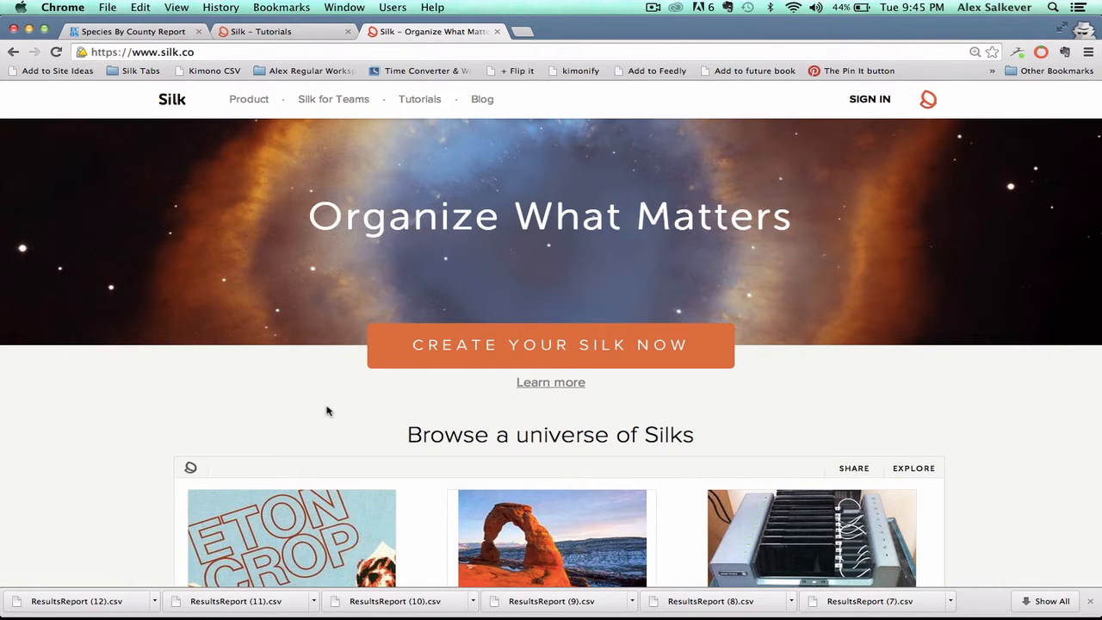
# Step: Run the ECOS 'Search for a Listed species by County name' for Marin County, CA
pyautogui.scroll(-3)
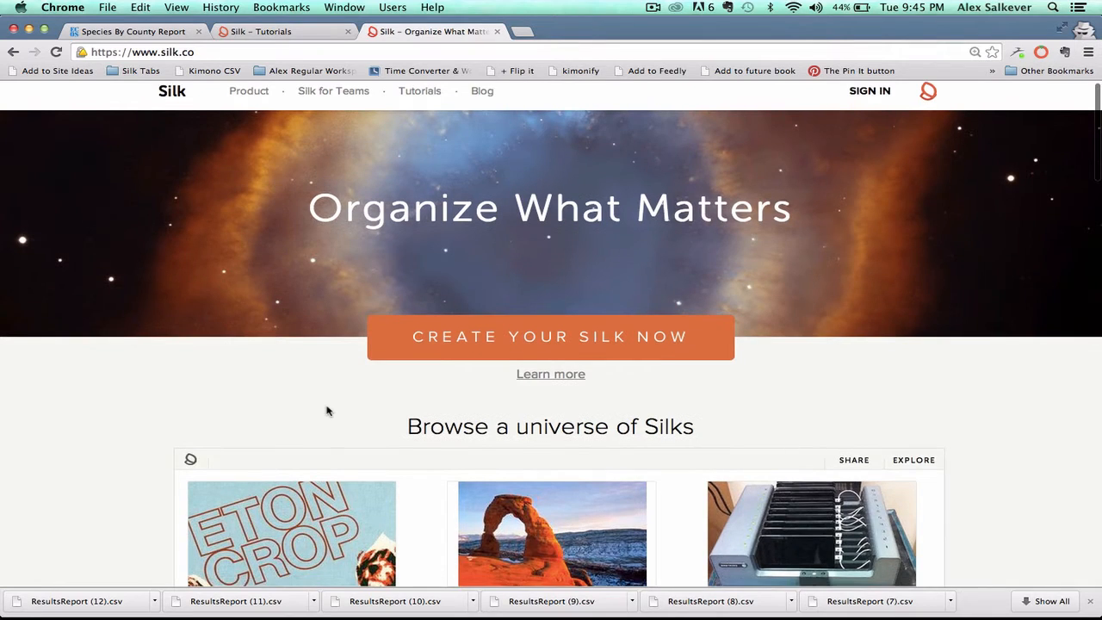
pyautogui.scroll(-3)
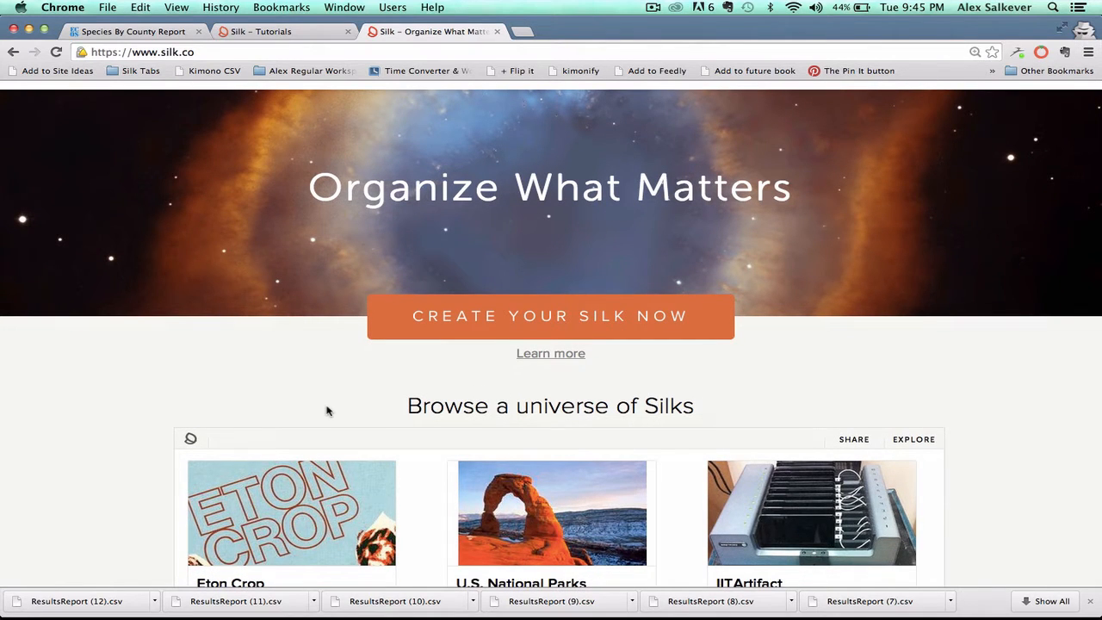
pyautogui.scroll(-3)
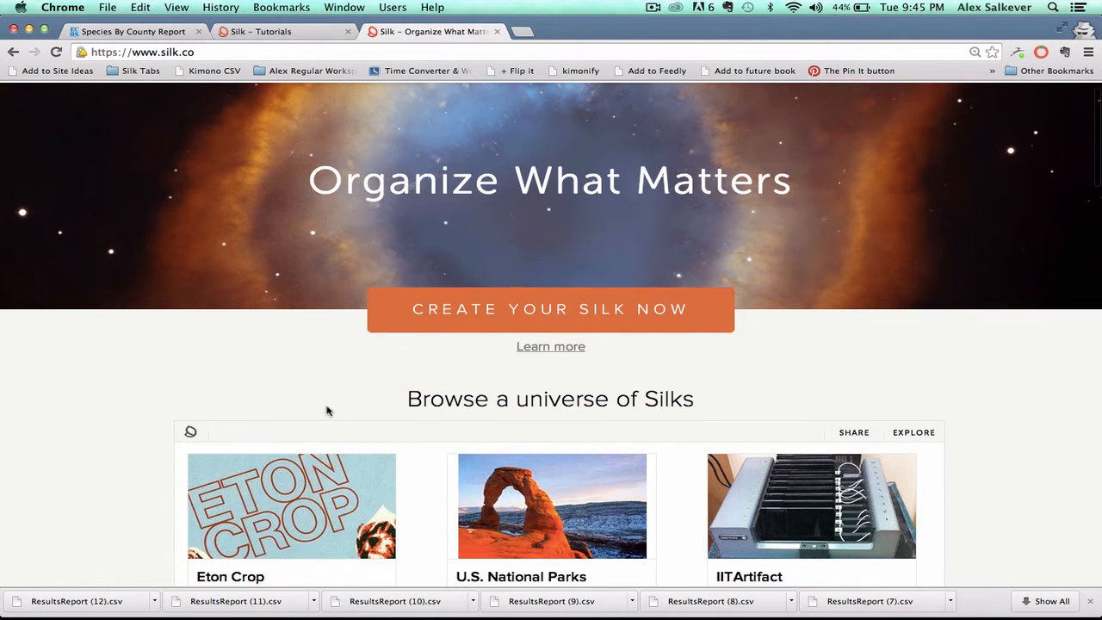
pyautogui.scroll(-3)
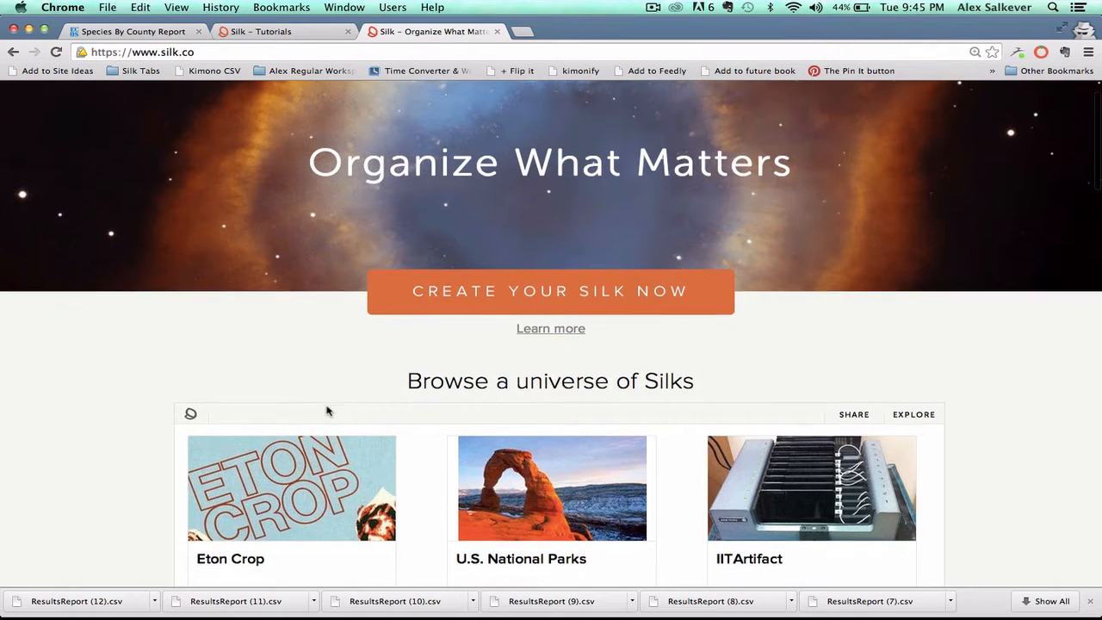
pyautogui.scroll(-3)
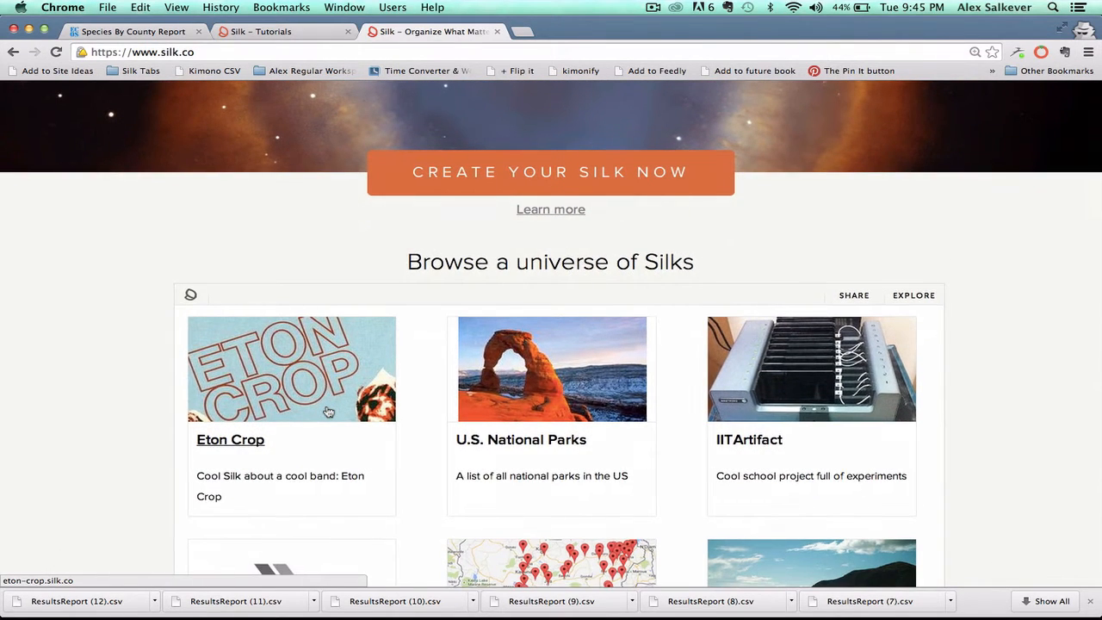
pyautogui.scroll(-3)
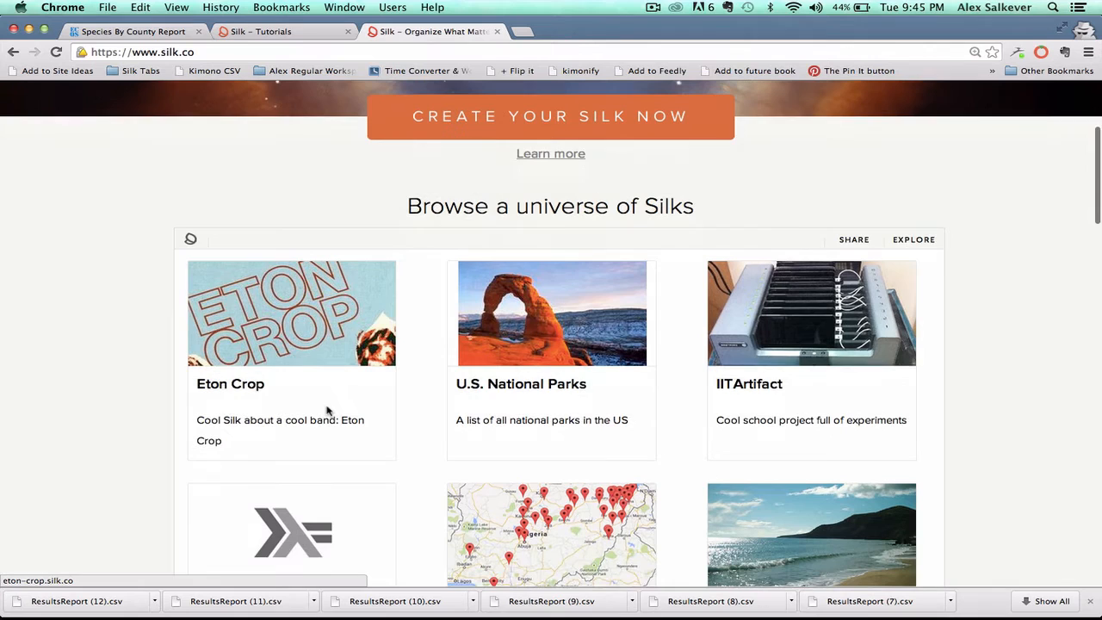
pyautogui.scroll(-3)
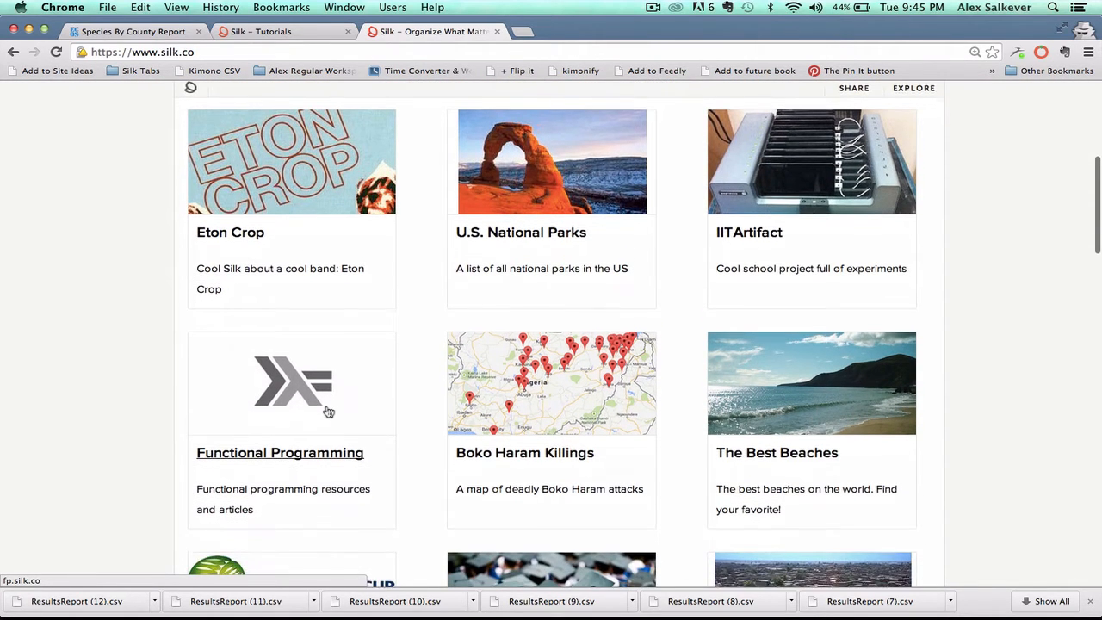
pyautogui.scroll(-3)
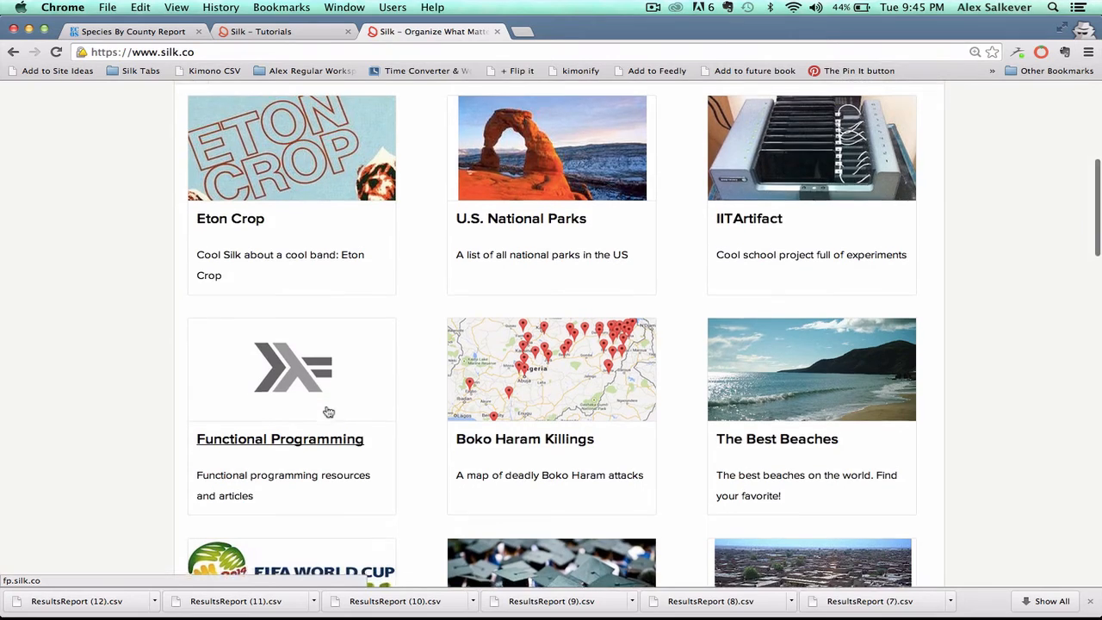
pyautogui.scroll(-3)
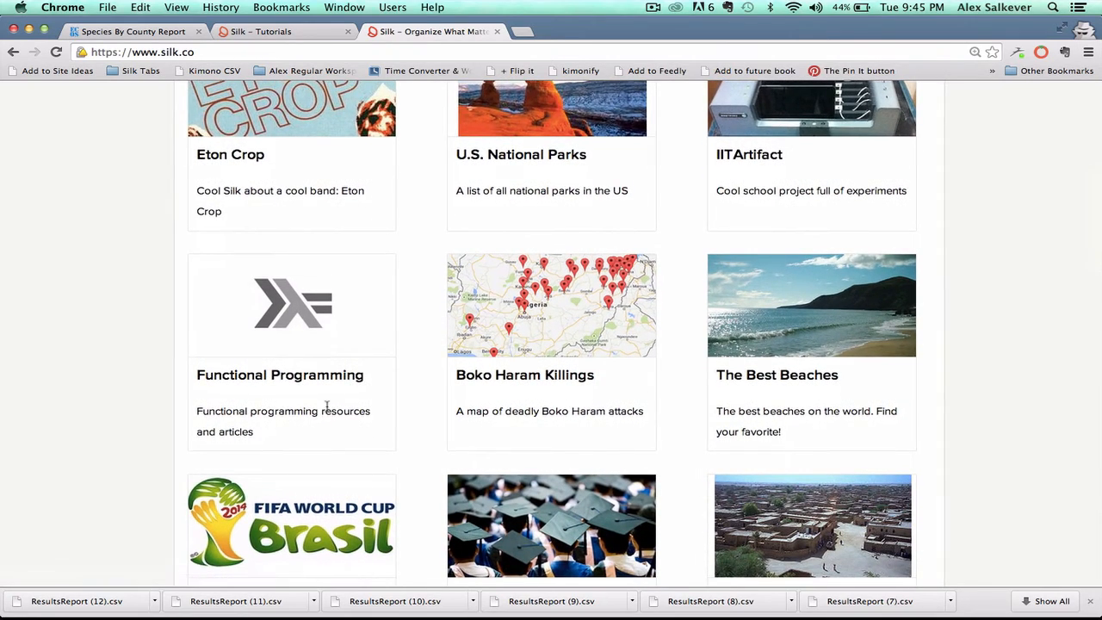
pyautogui.scroll(-3)
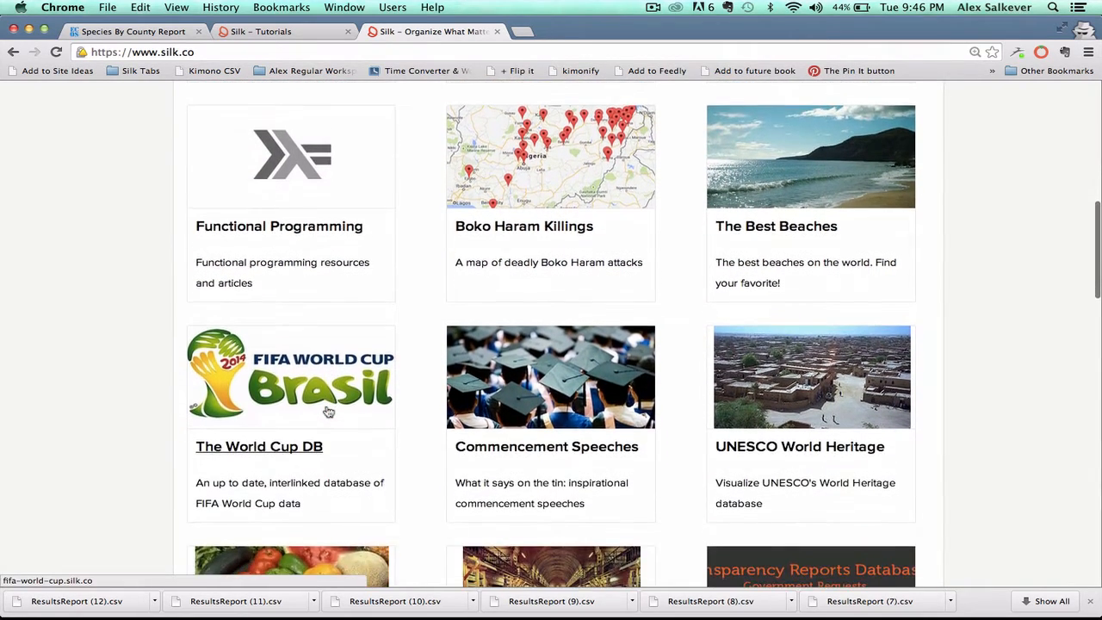
pyautogui.scroll(-3)
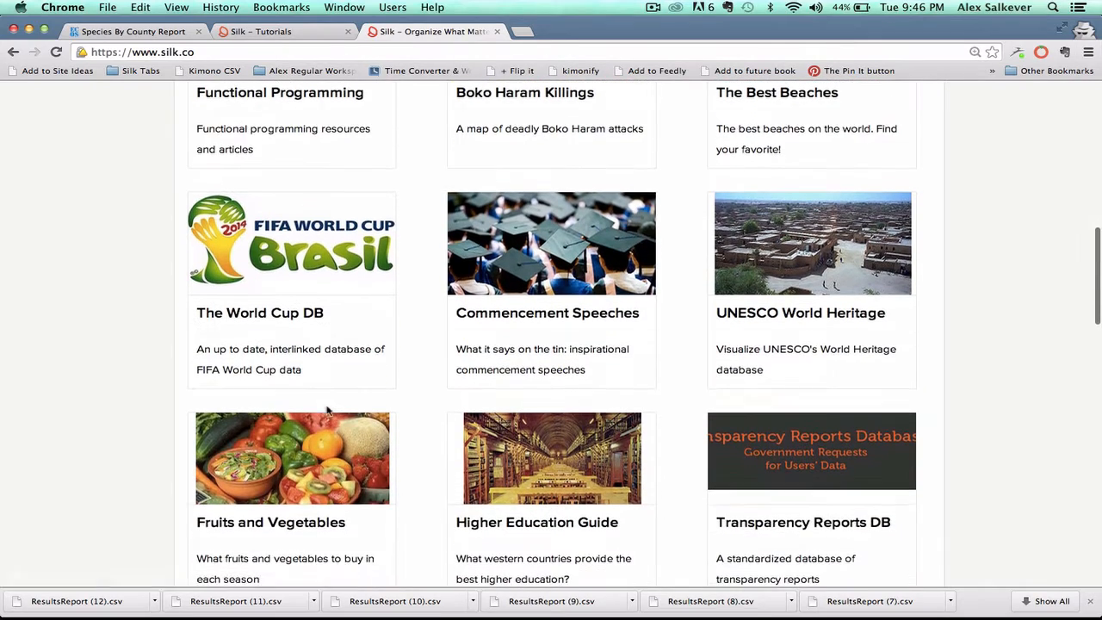
pyautogui.scroll(-3)
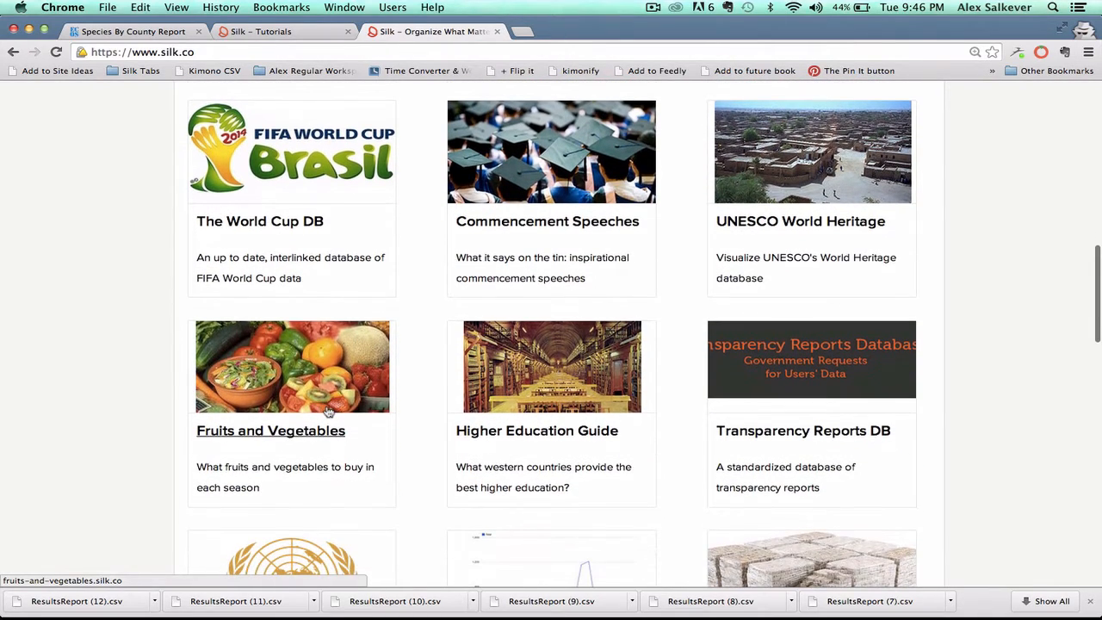
pyautogui.scroll(-3)
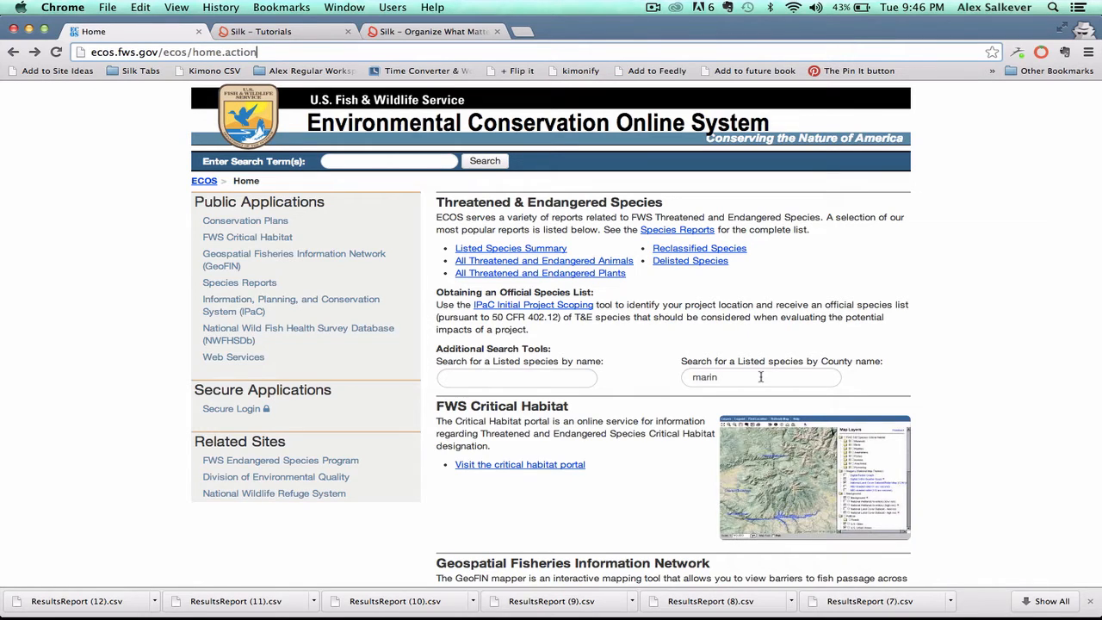
pyautogui.click(761, 377)
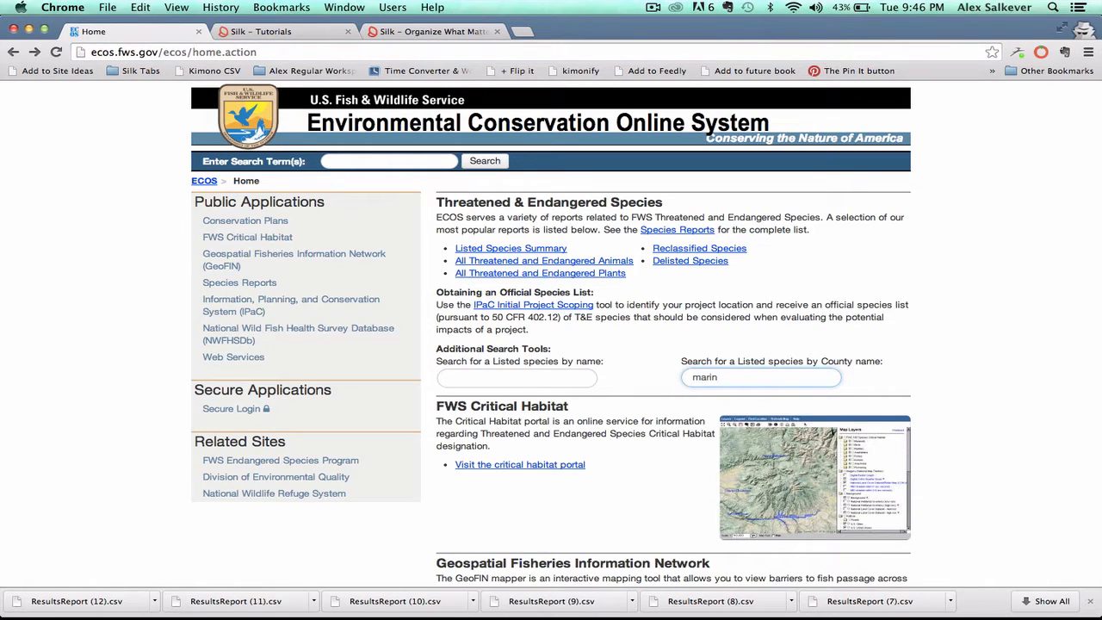
pyautogui.click(761, 377)
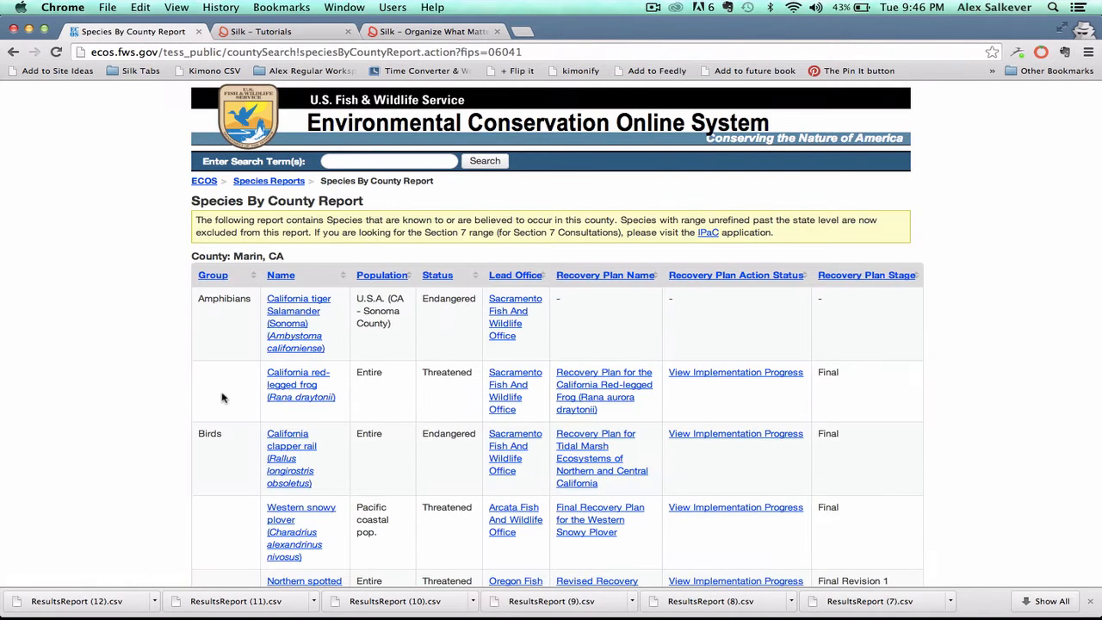
pyautogui.moveTo(130, 351)
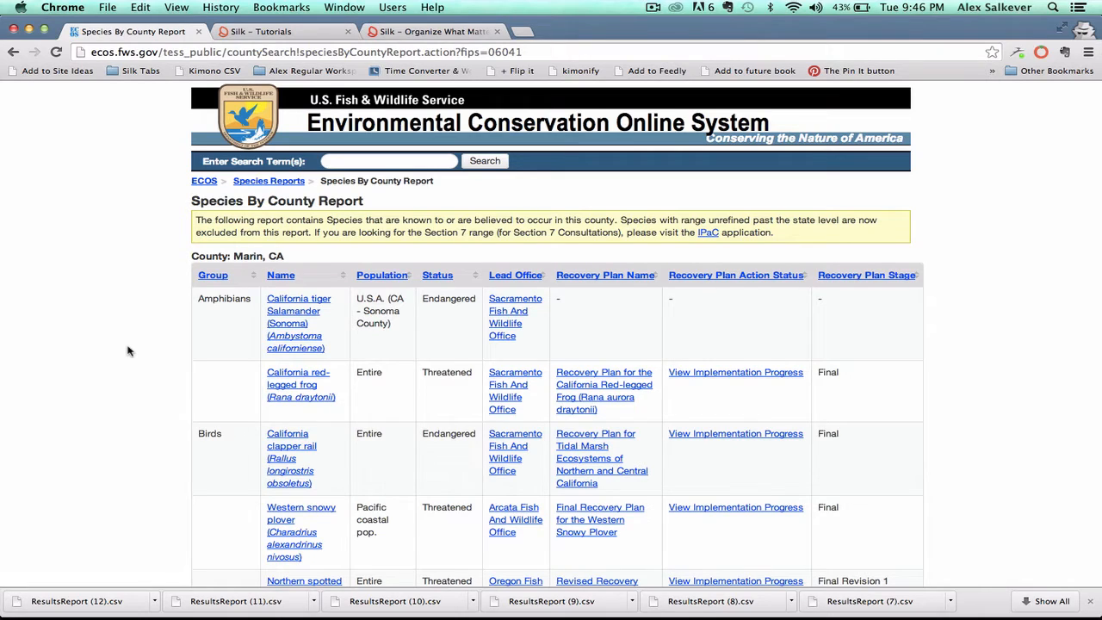
pyautogui.moveTo(152, 370)
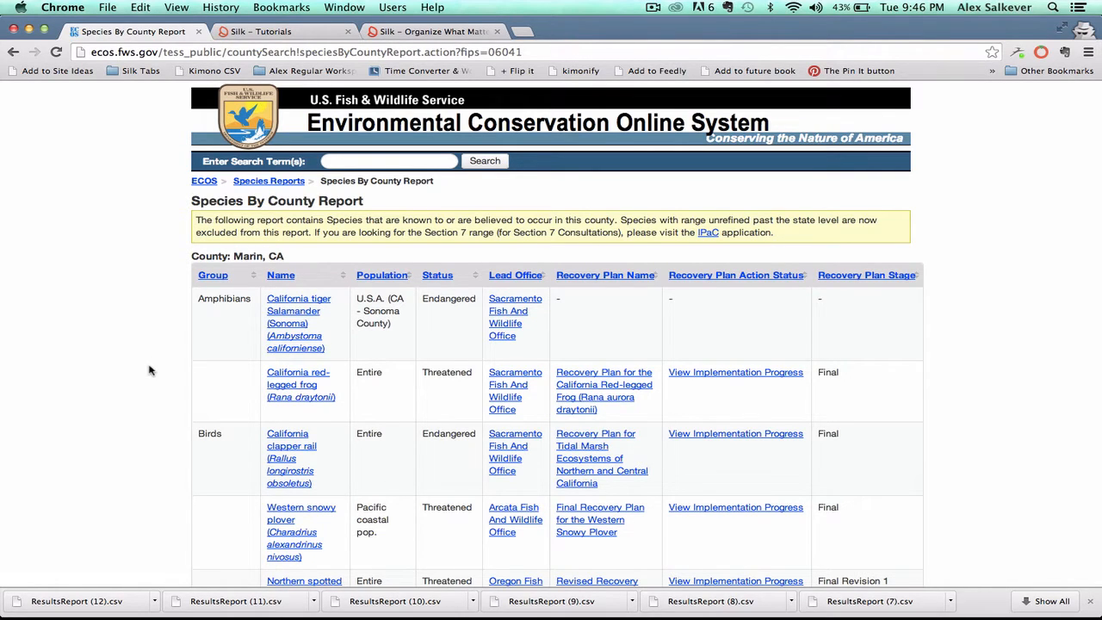
pyautogui.moveTo(169, 359)
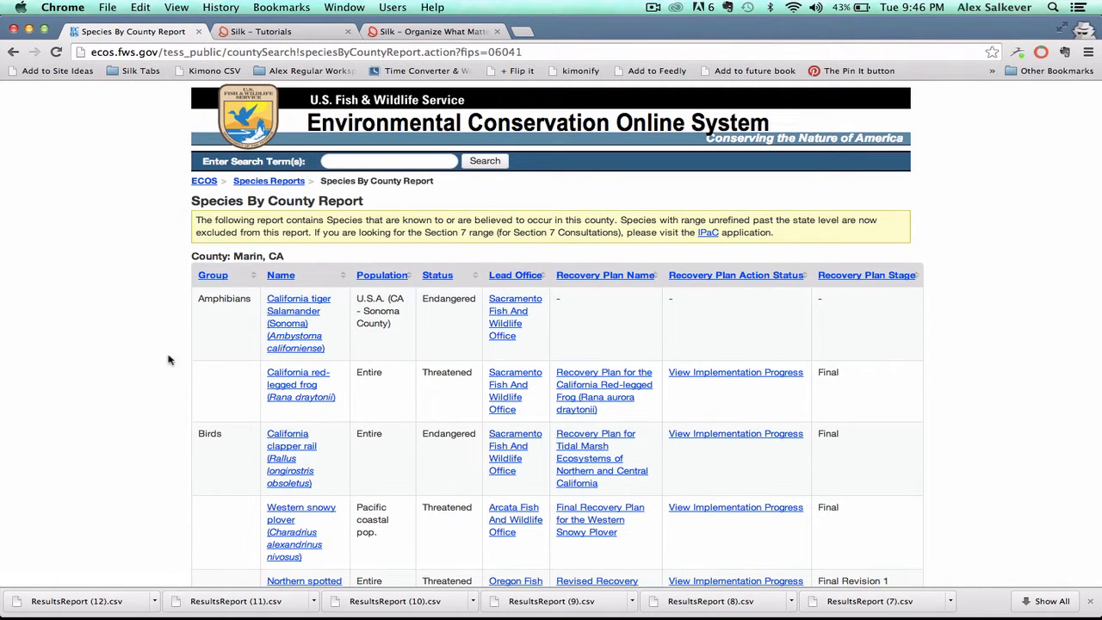
pyautogui.moveTo(205, 298)
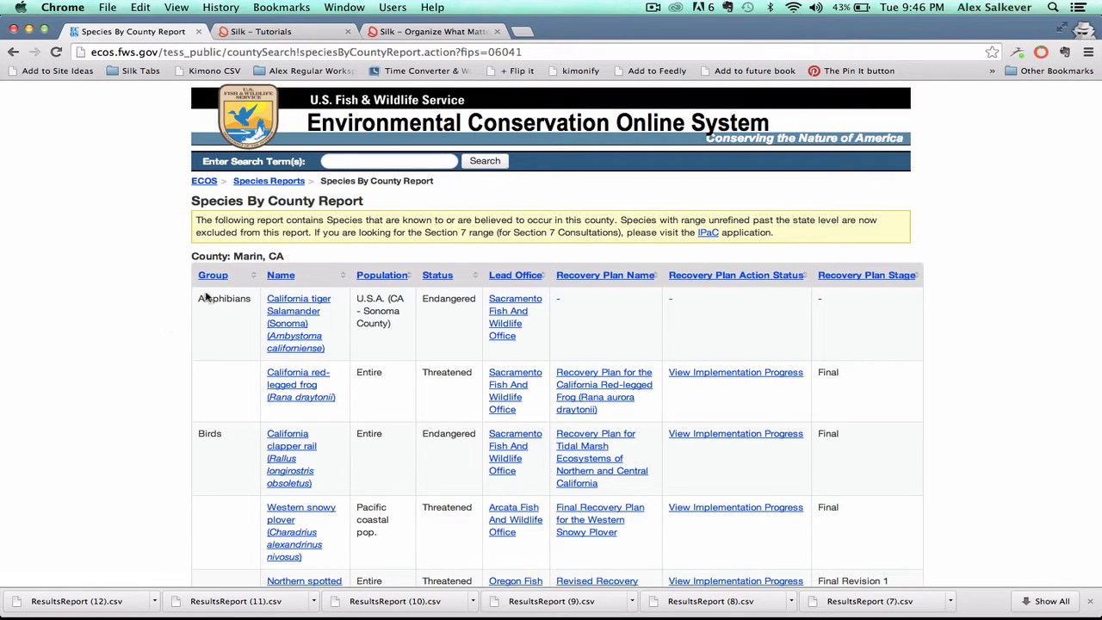
pyautogui.moveTo(237, 276)
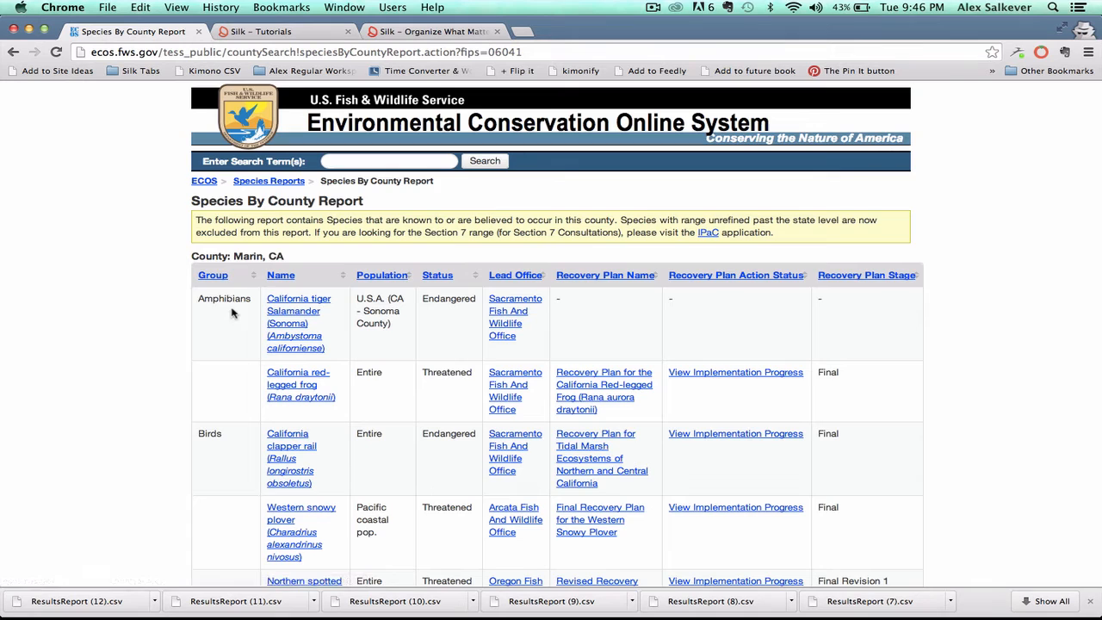
# Step: Export the Species By County Report via the CSV link and open the download in Excel
pyautogui.scroll(-3)
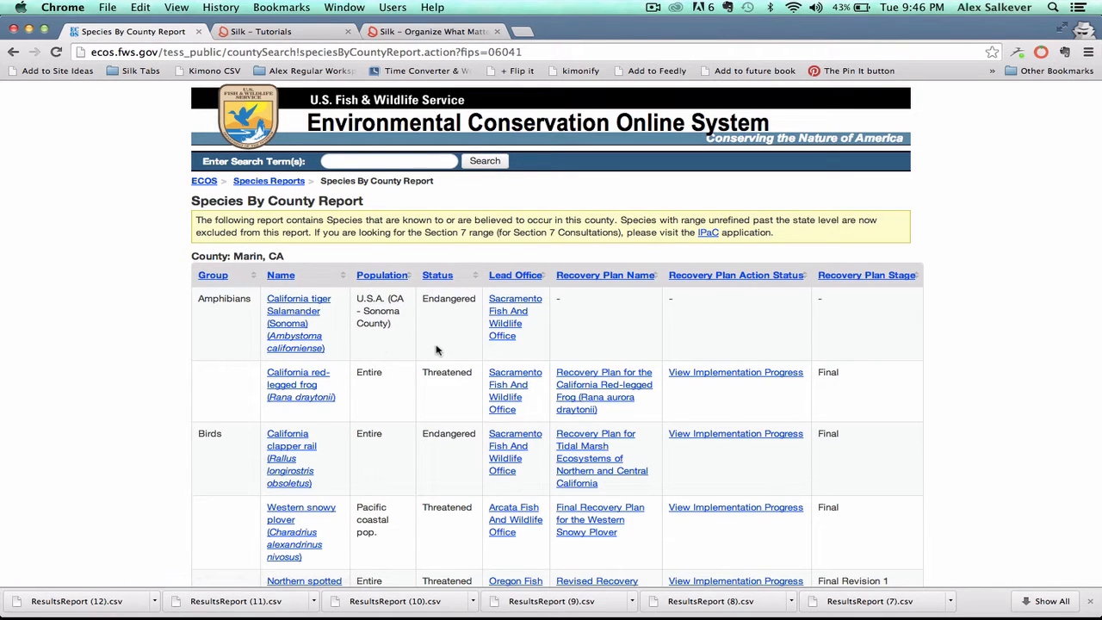
pyautogui.moveTo(447, 348)
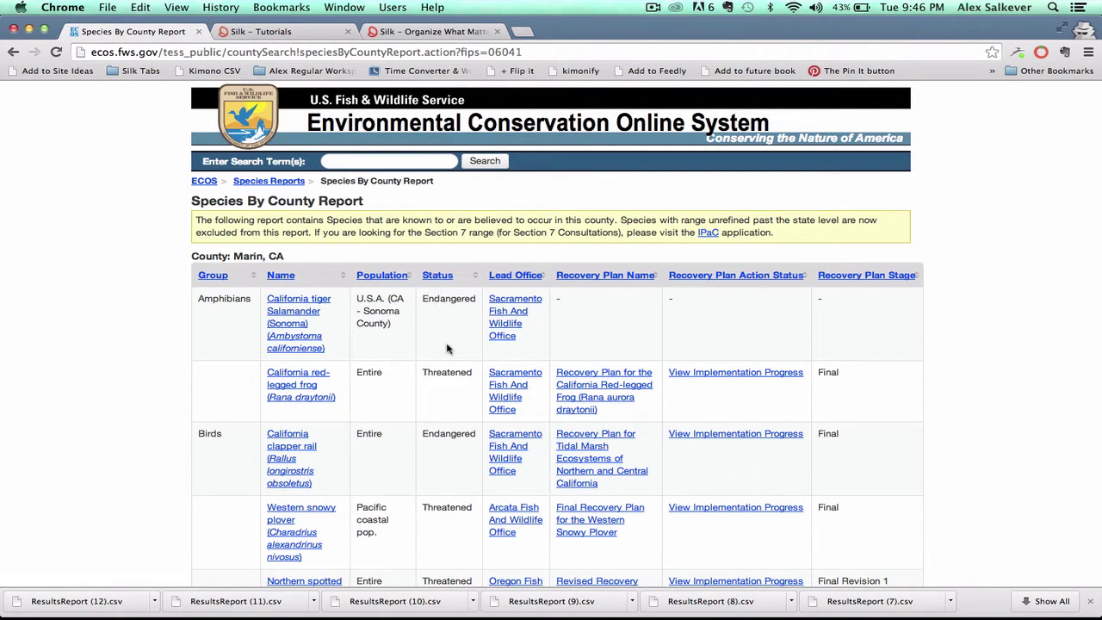
pyautogui.moveTo(785, 296)
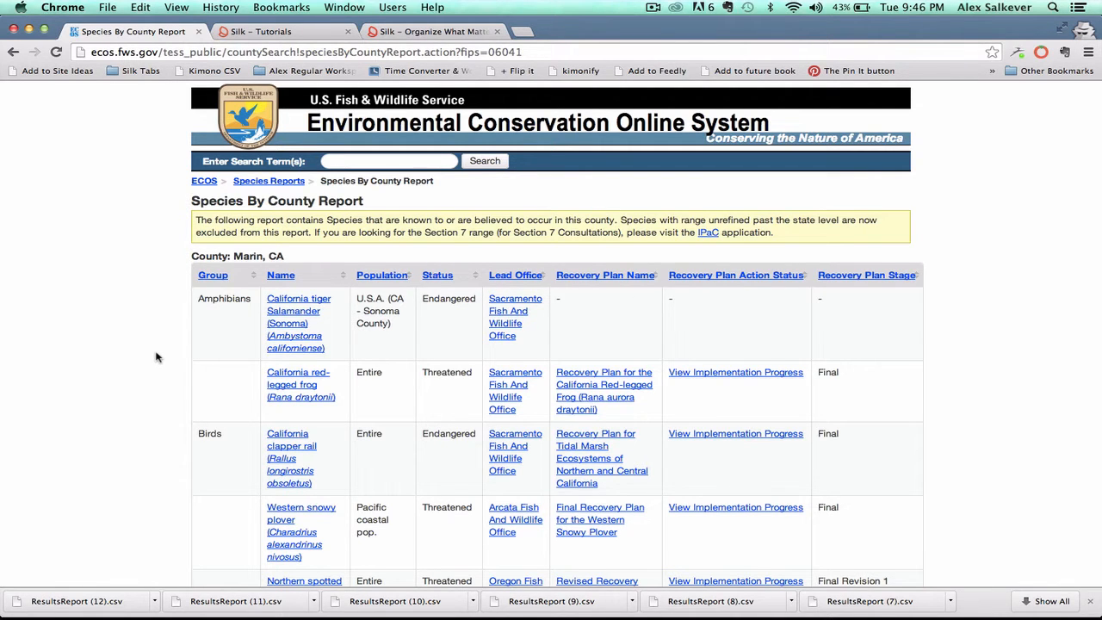
pyautogui.scroll(-3)
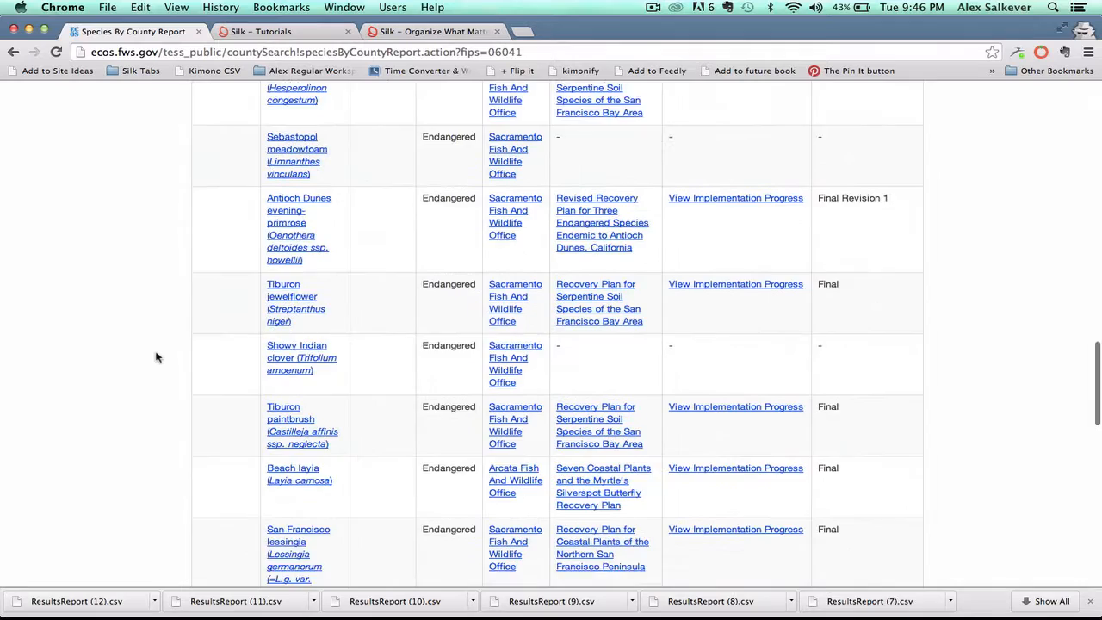
pyautogui.scroll(-3)
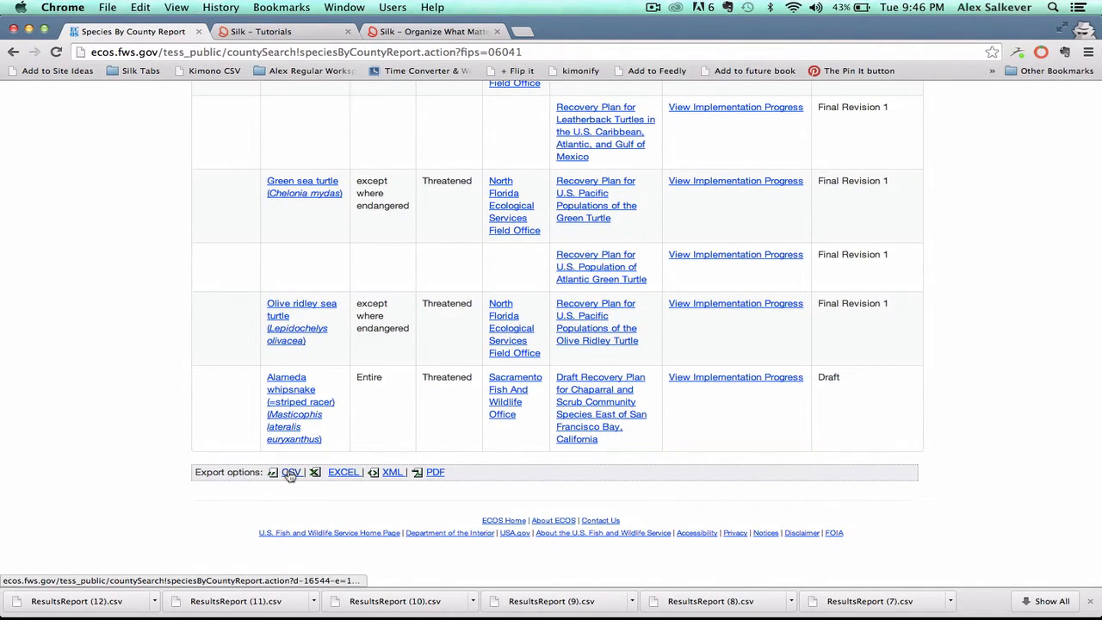
pyautogui.click(292, 472)
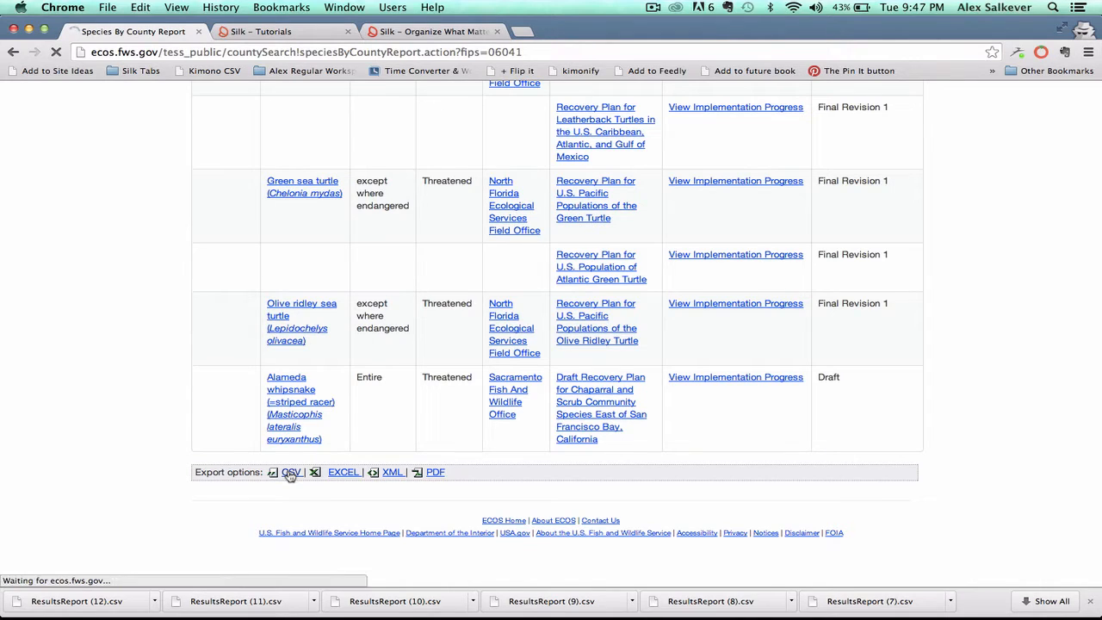
pyautogui.click(291, 472)
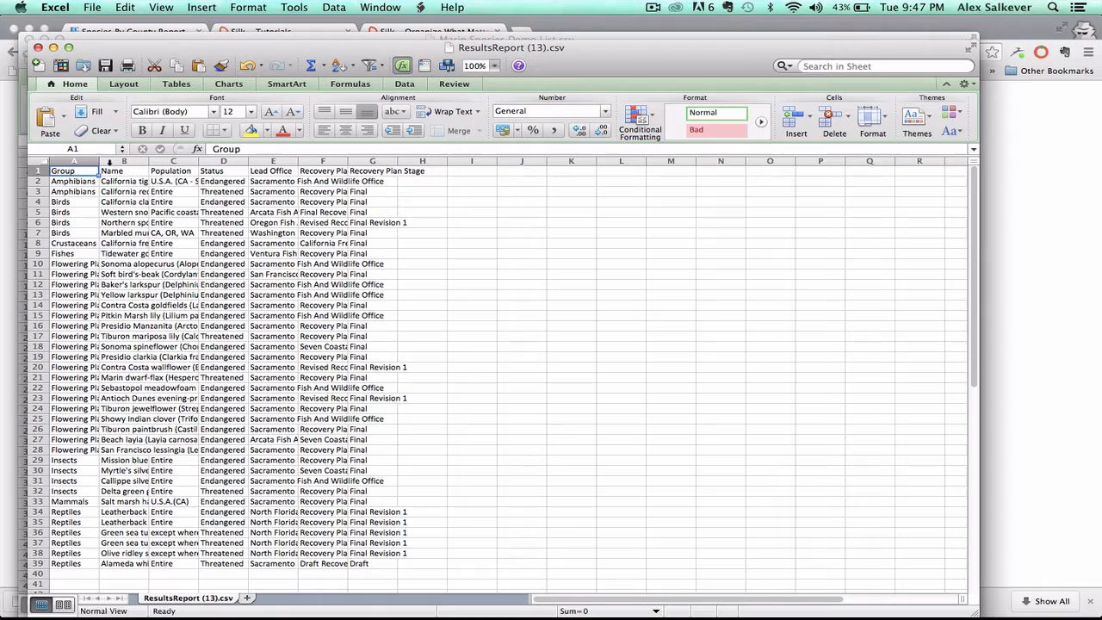
pyautogui.moveTo(100, 162); pyautogui.dragTo(131, 162)
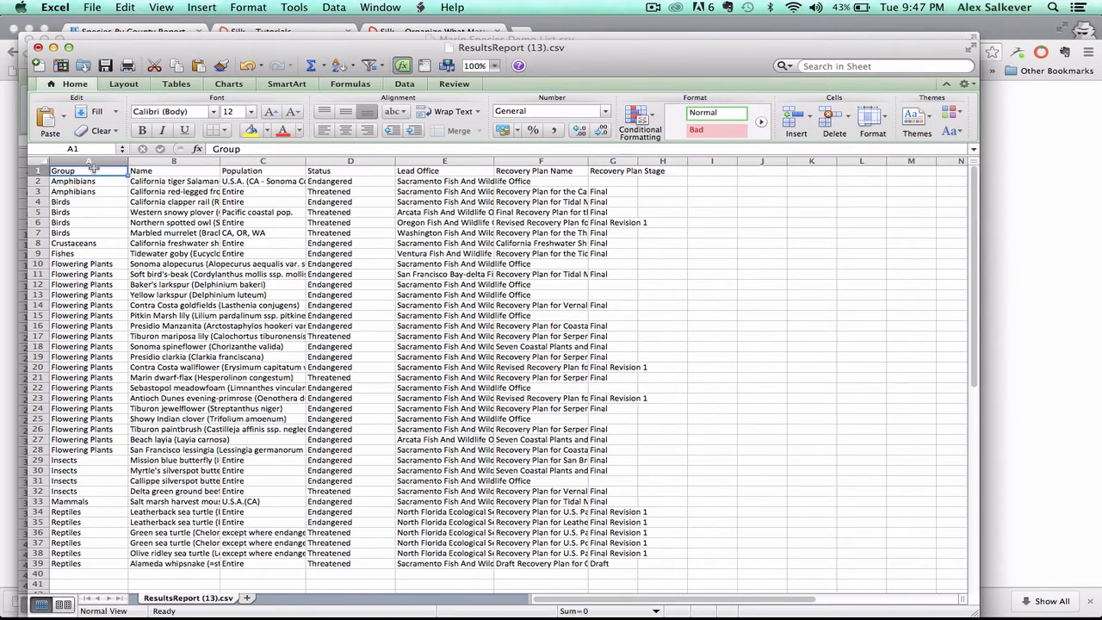
pyautogui.click(73, 181)
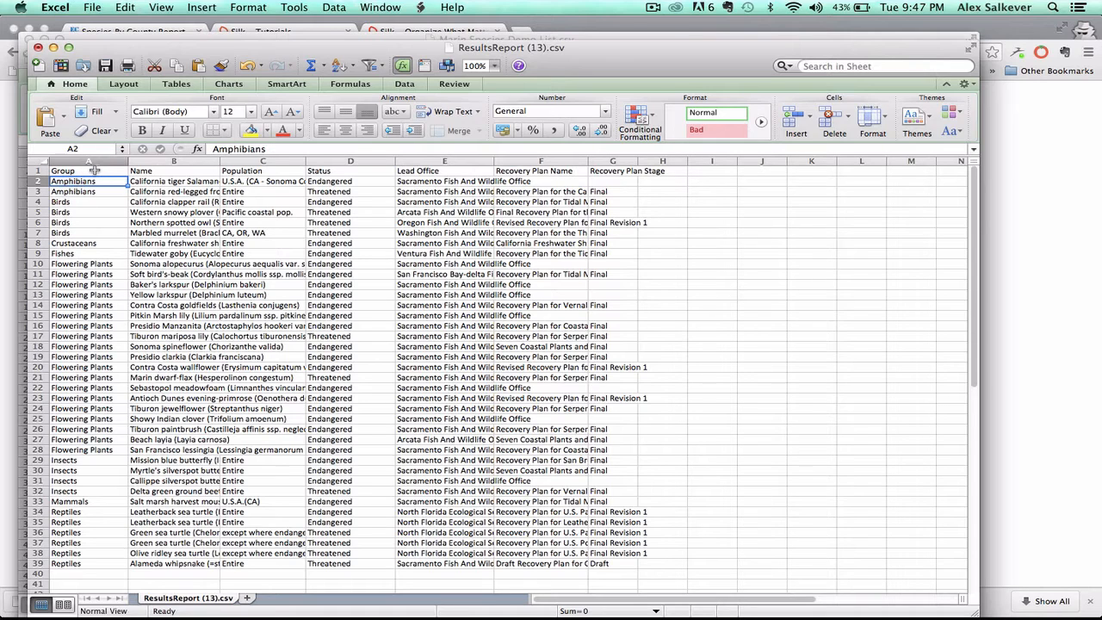
pyautogui.click(62, 169)
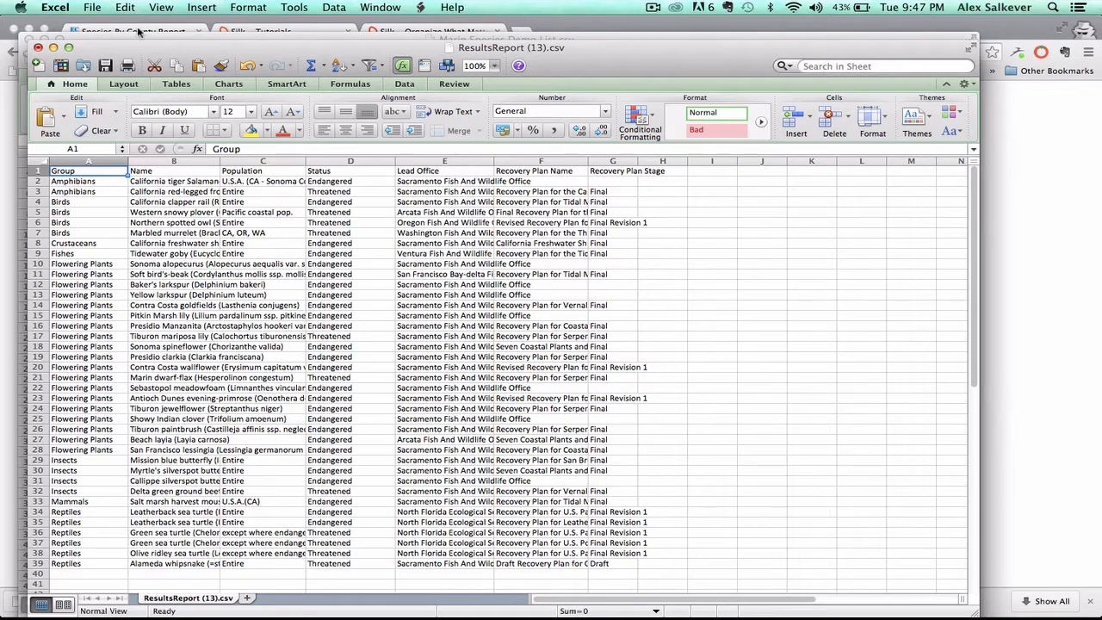
# Step: Save the report as a new CSV named 'Marin List for Silk', keeping CSV format at the warning
pyautogui.click(113, 7)
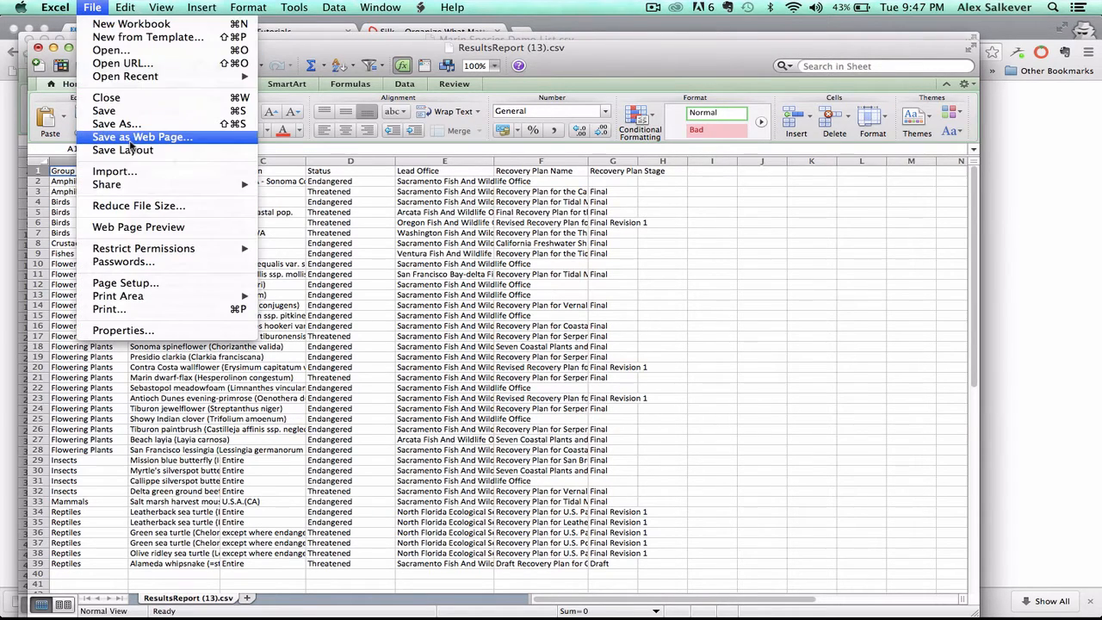
pyautogui.click(117, 124)
pyautogui.write('Marin')
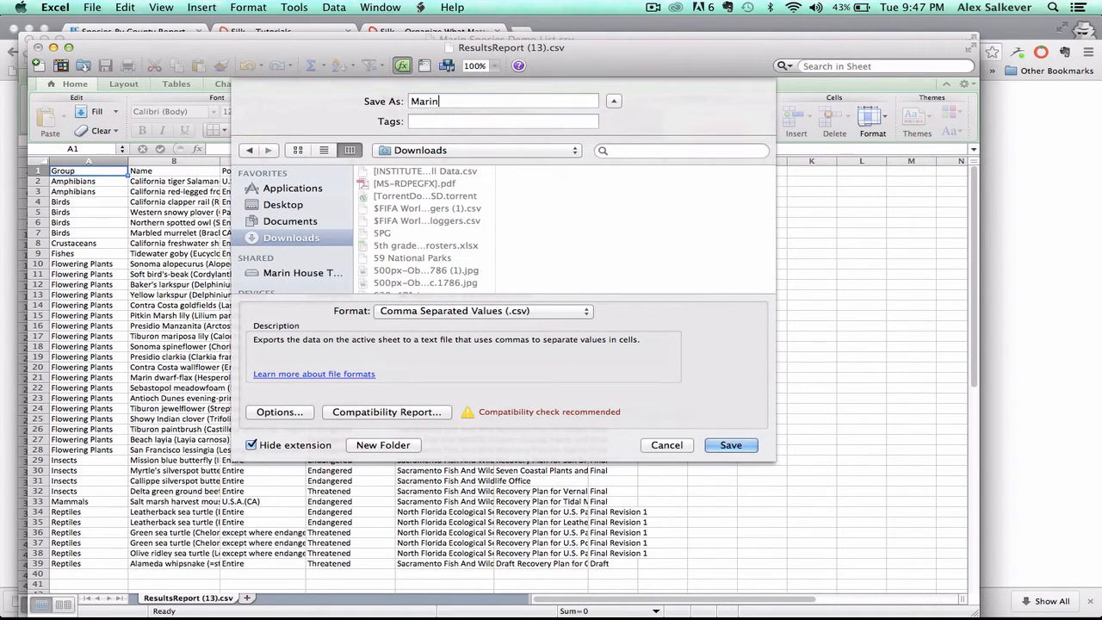
pyautogui.write('List for Silk')
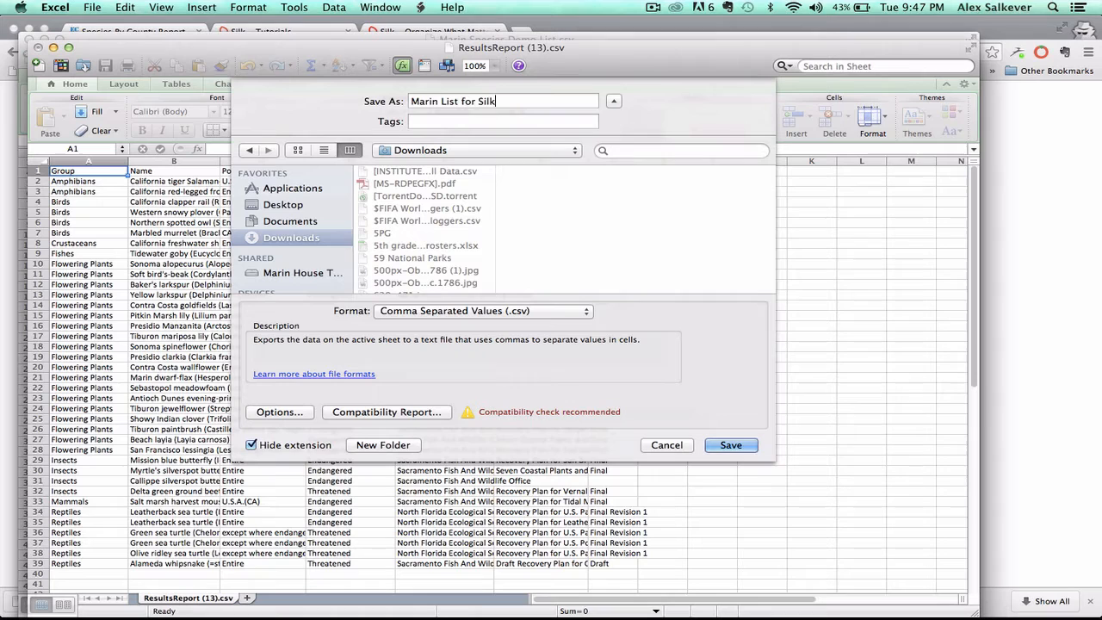
pyautogui.click(730, 444)
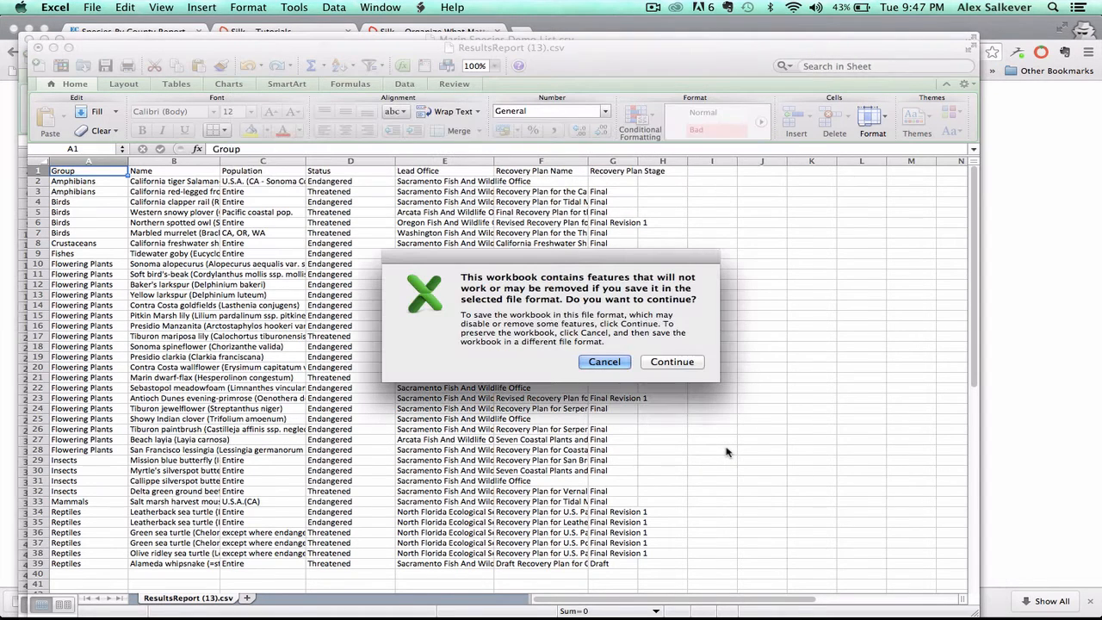
pyautogui.click(671, 361)
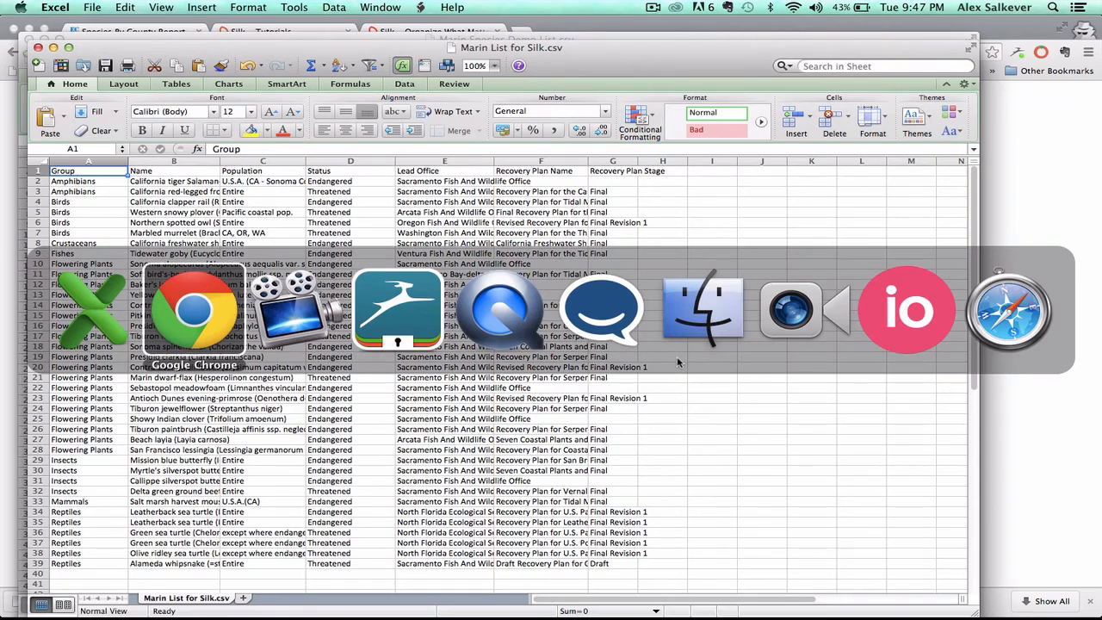
# Step: Switch to the Silk tab in Chrome and start the Create Your Silk Now flow
pyautogui.click(193, 310)
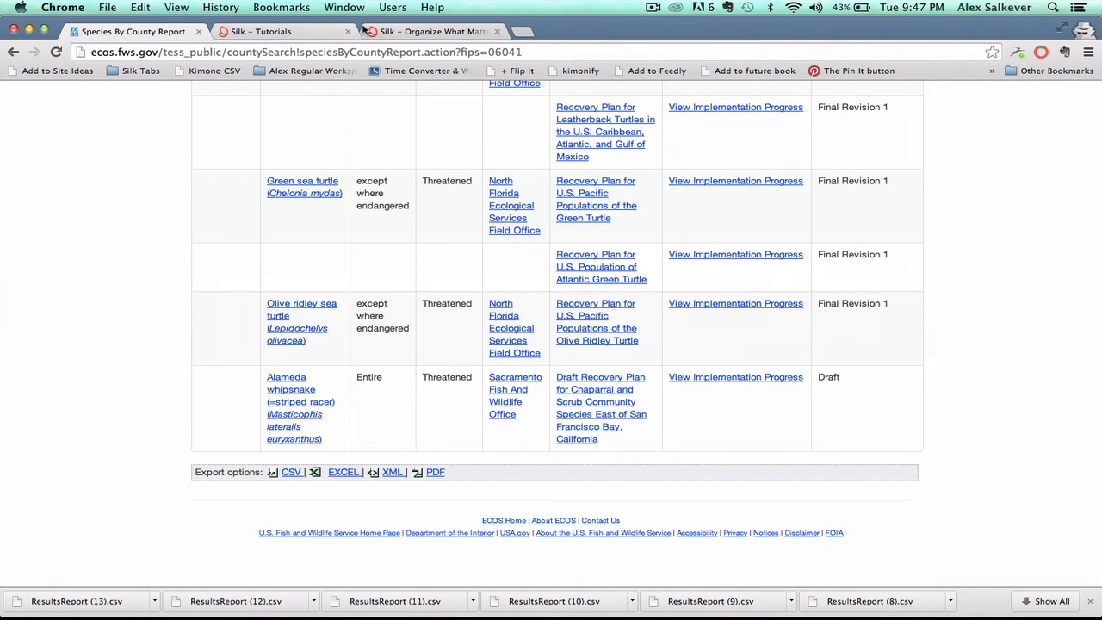
pyautogui.click(444, 31)
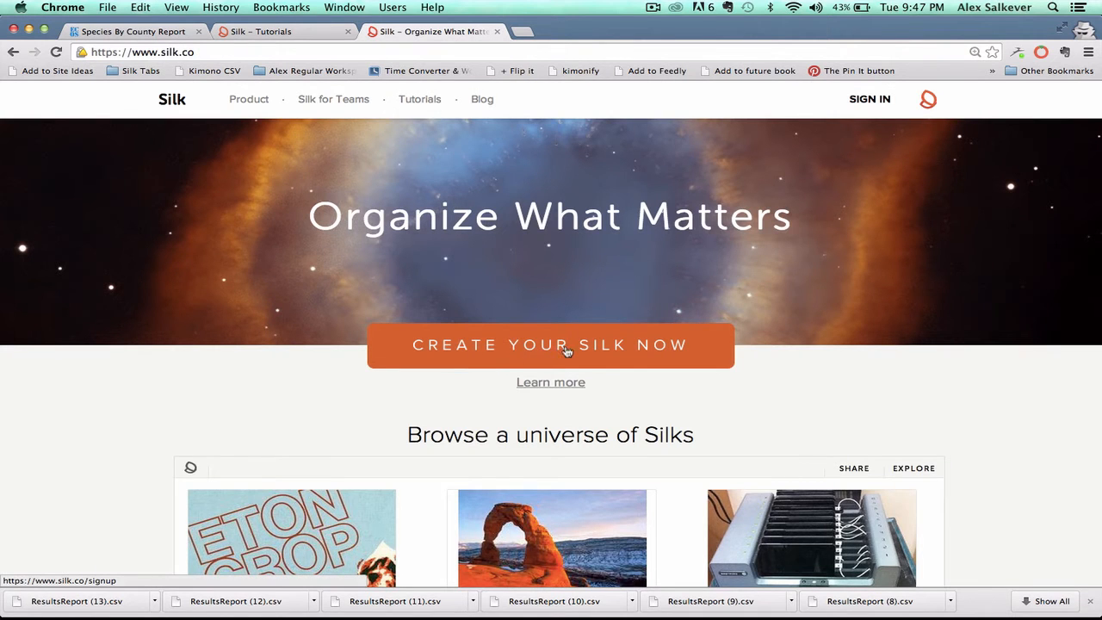
pyautogui.click(551, 344)
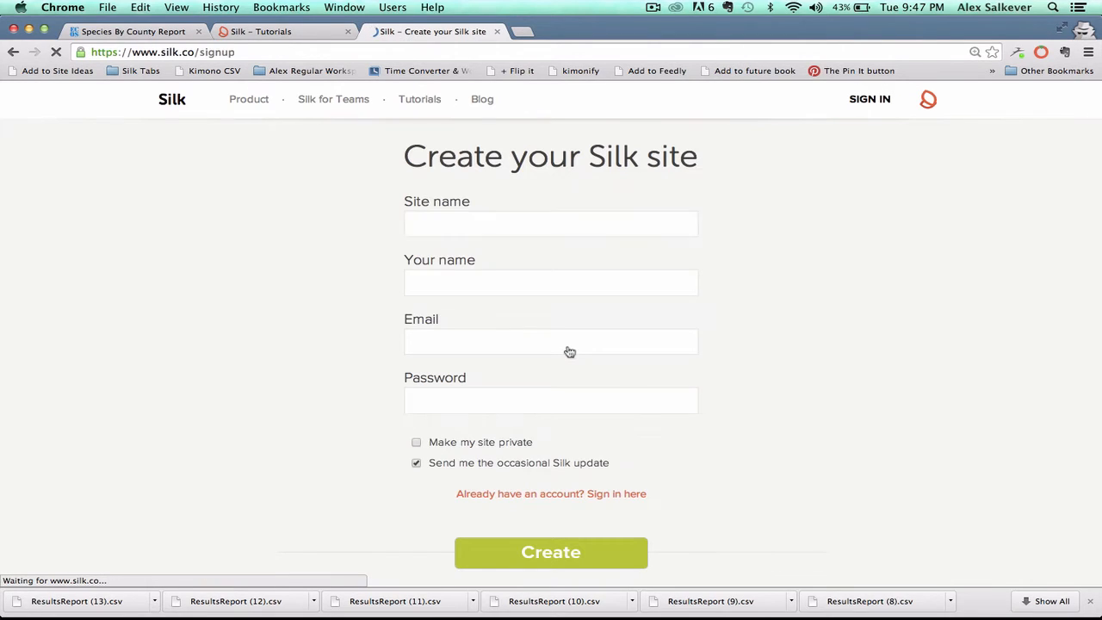
pyautogui.click(551, 223)
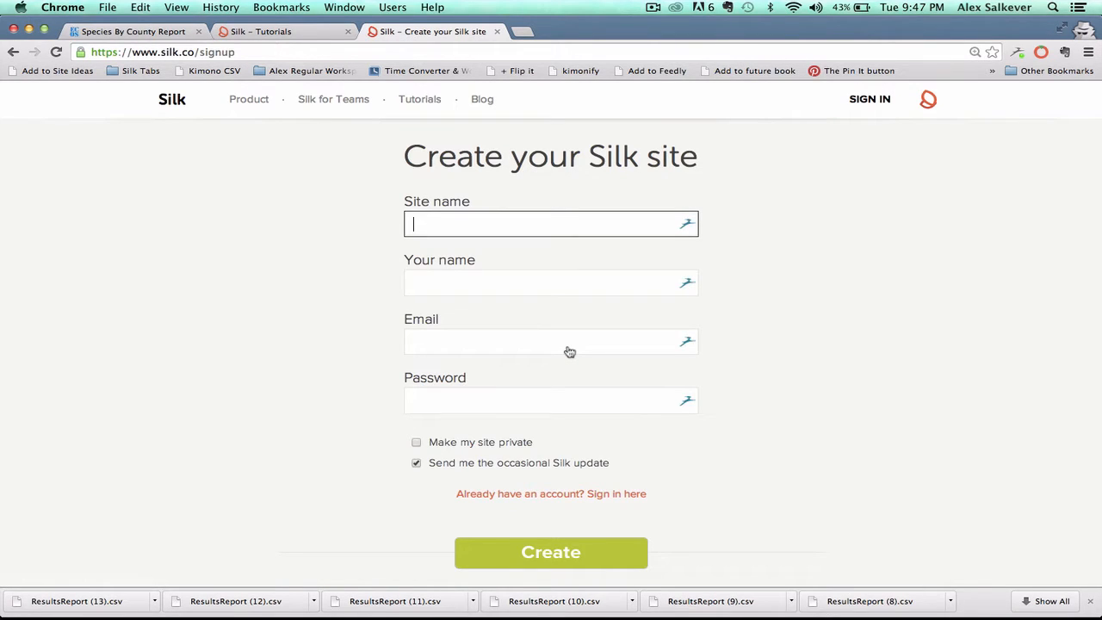
pyautogui.moveTo(551, 307)
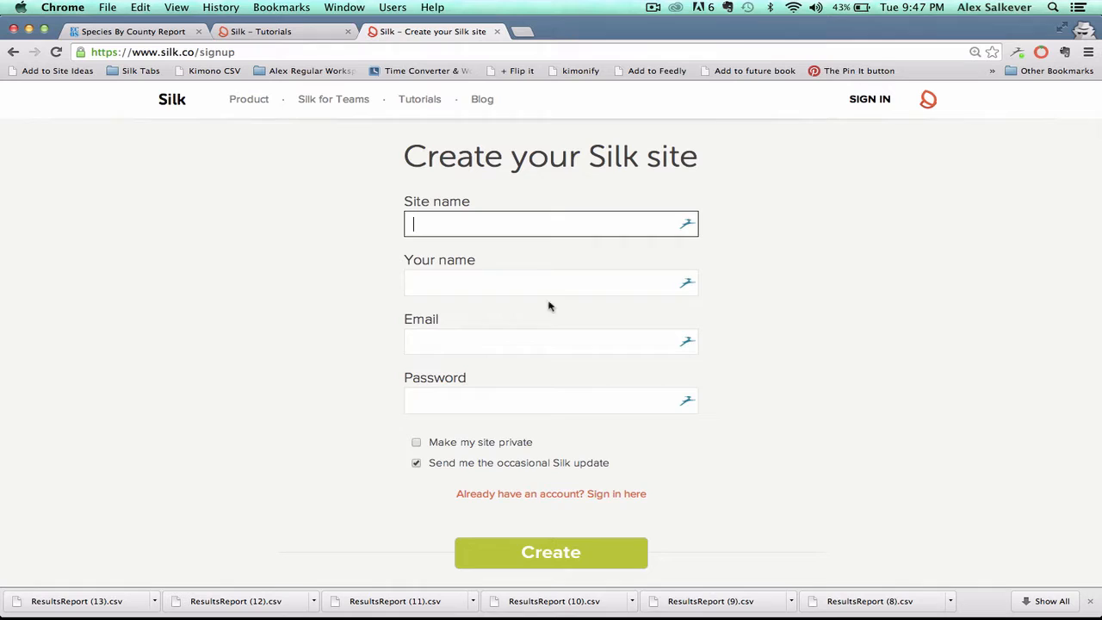
pyautogui.moveTo(564, 351)
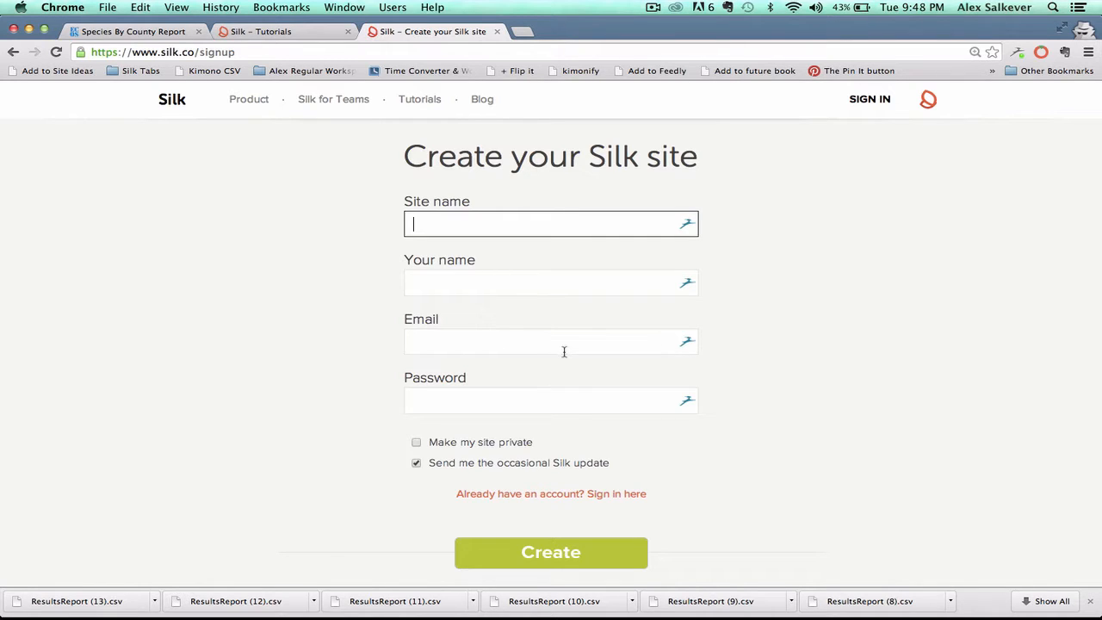
pyautogui.moveTo(609, 439)
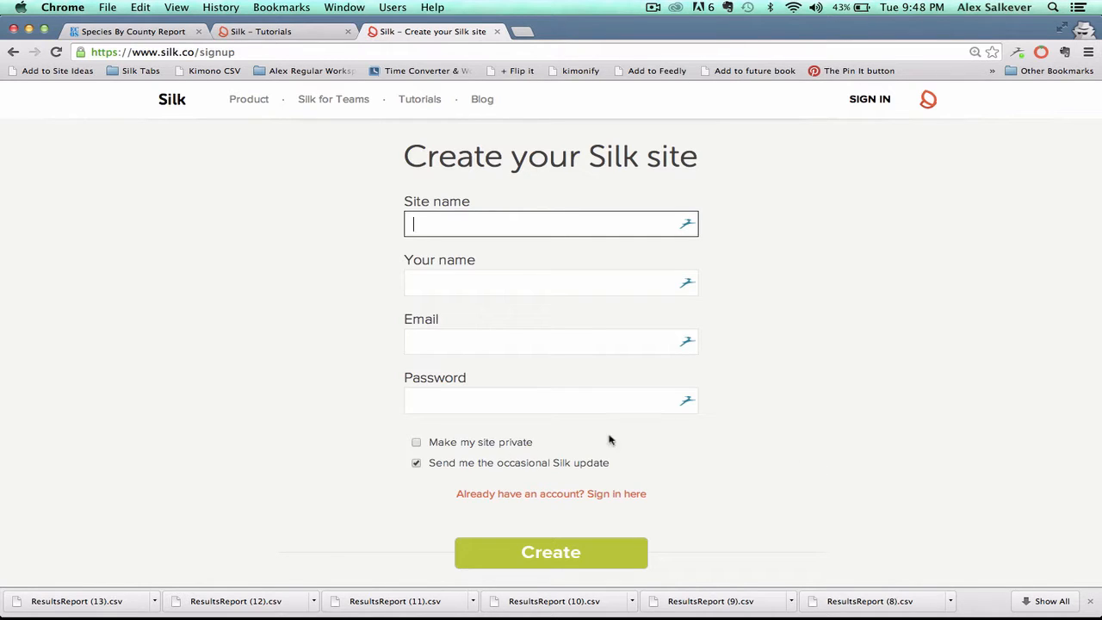
# Step: Sign in with the existing account to reach the dashboard of the Marin Species Demo site
pyautogui.click(868, 99)
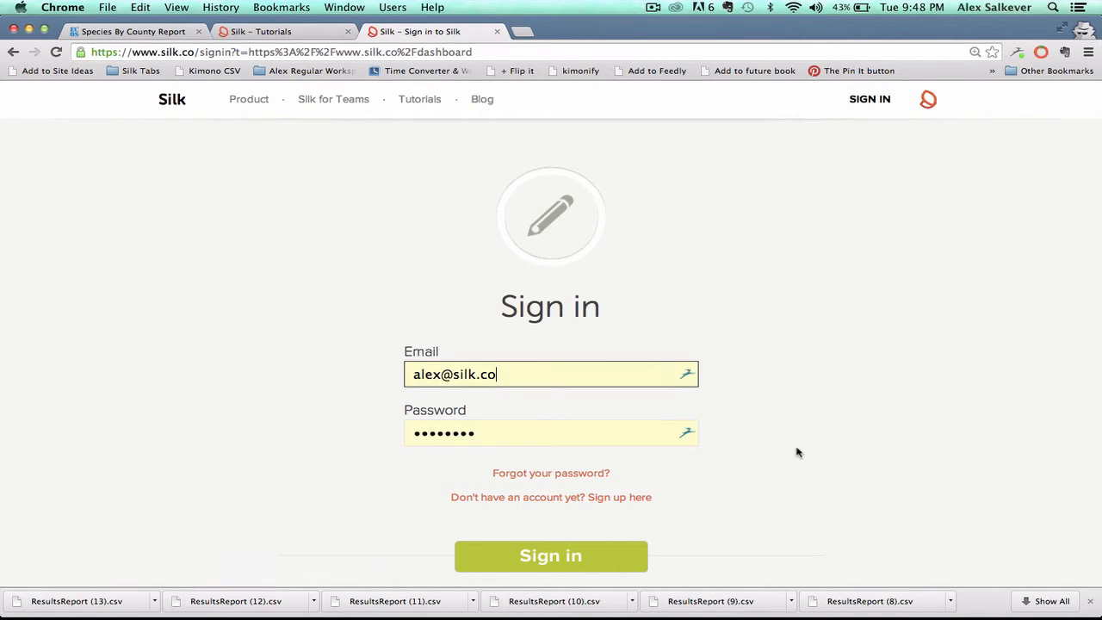
pyautogui.scroll(-3)
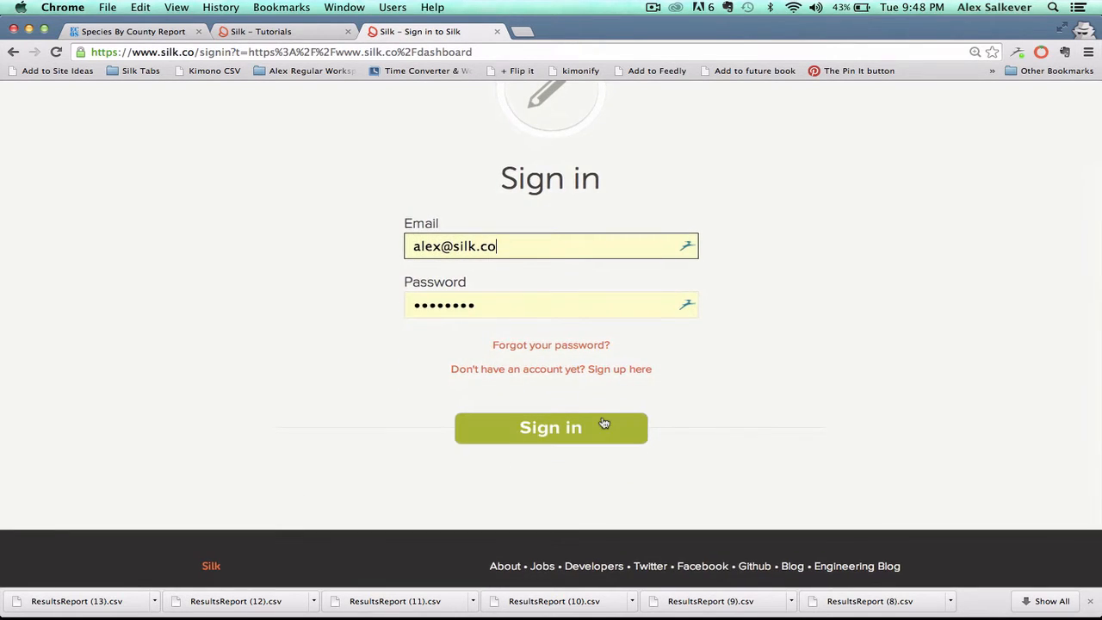
pyautogui.click(551, 427)
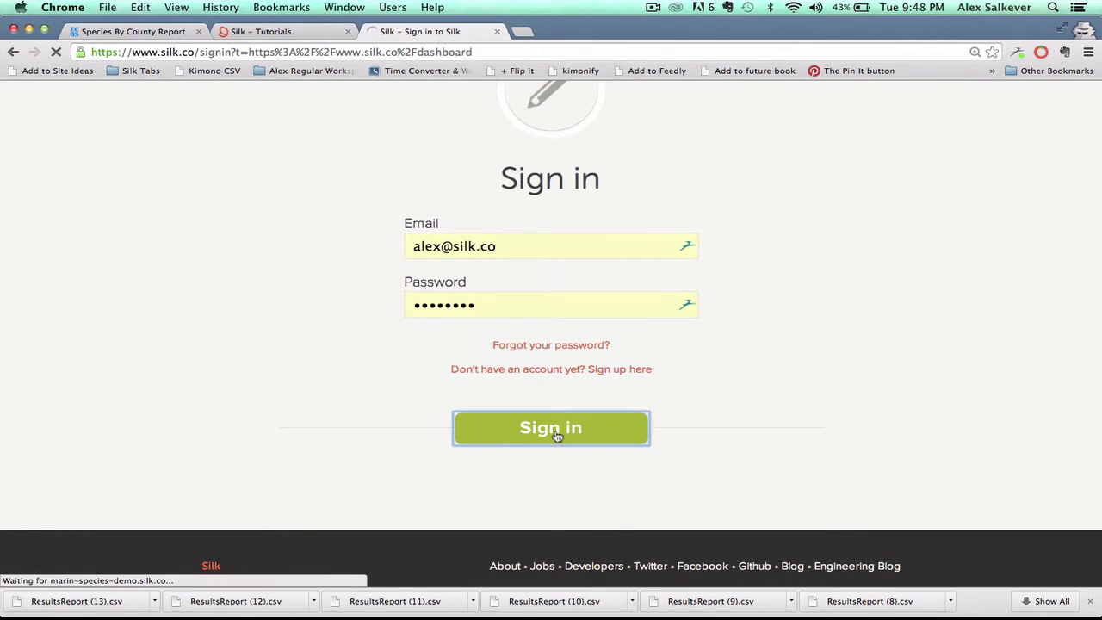
pyautogui.click(551, 427)
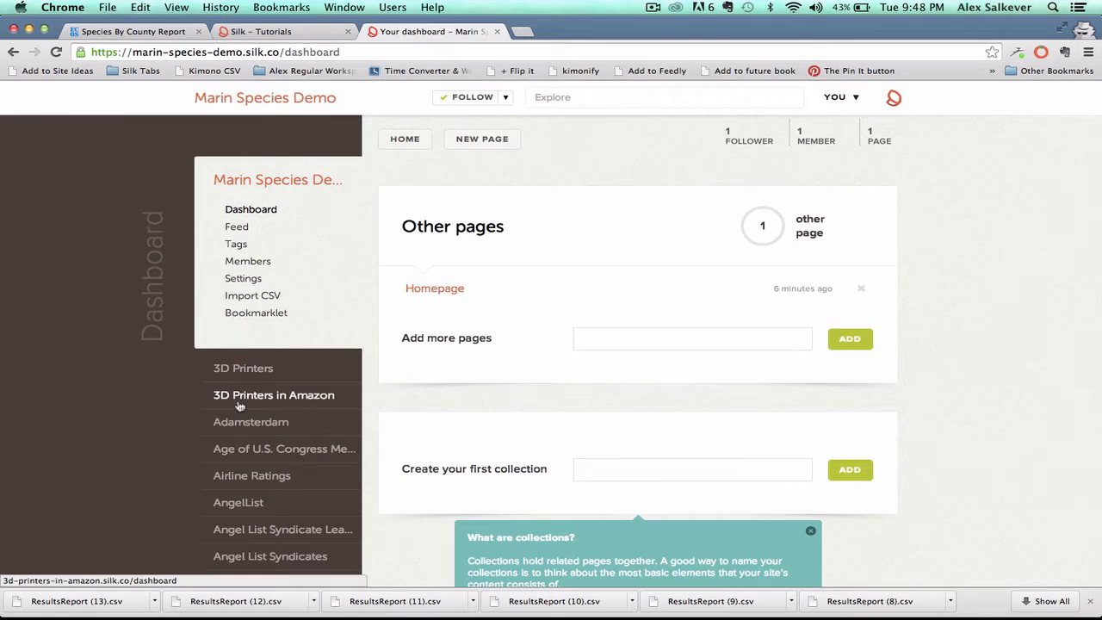
pyautogui.scroll(-3)
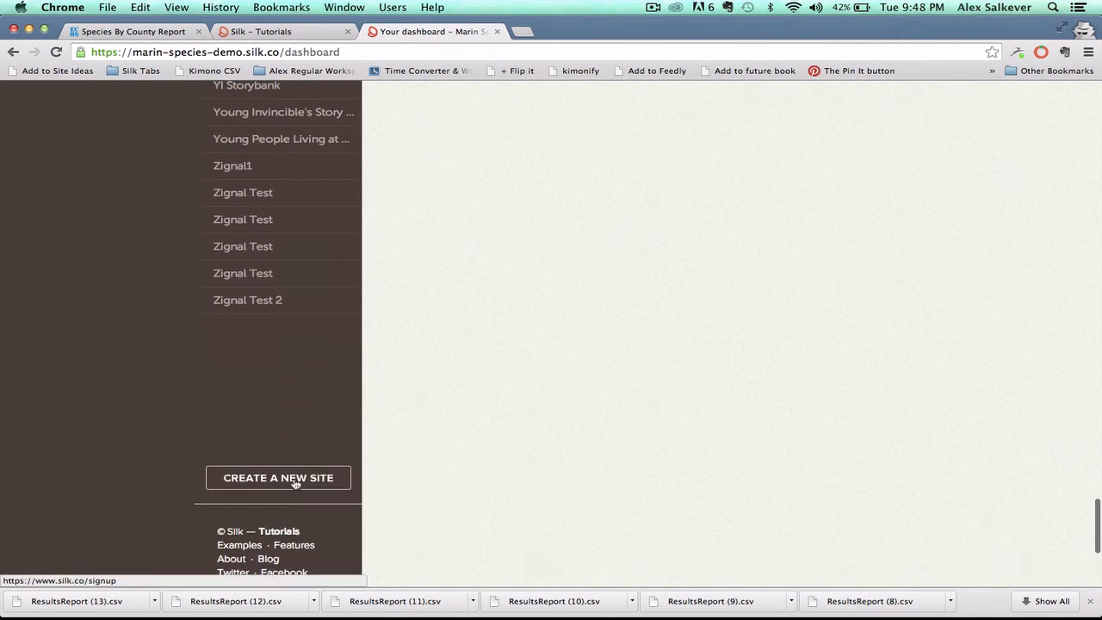
# Step: Create a new site named 'Marin Species List for Edtech'
pyautogui.click(279, 477)
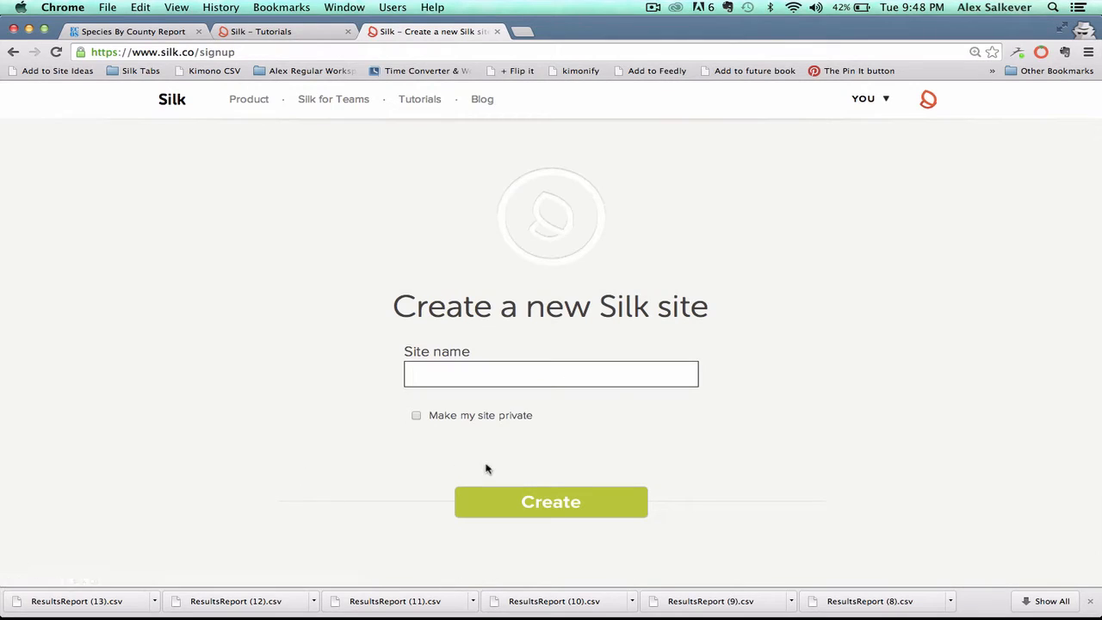
pyautogui.moveTo(791, 404)
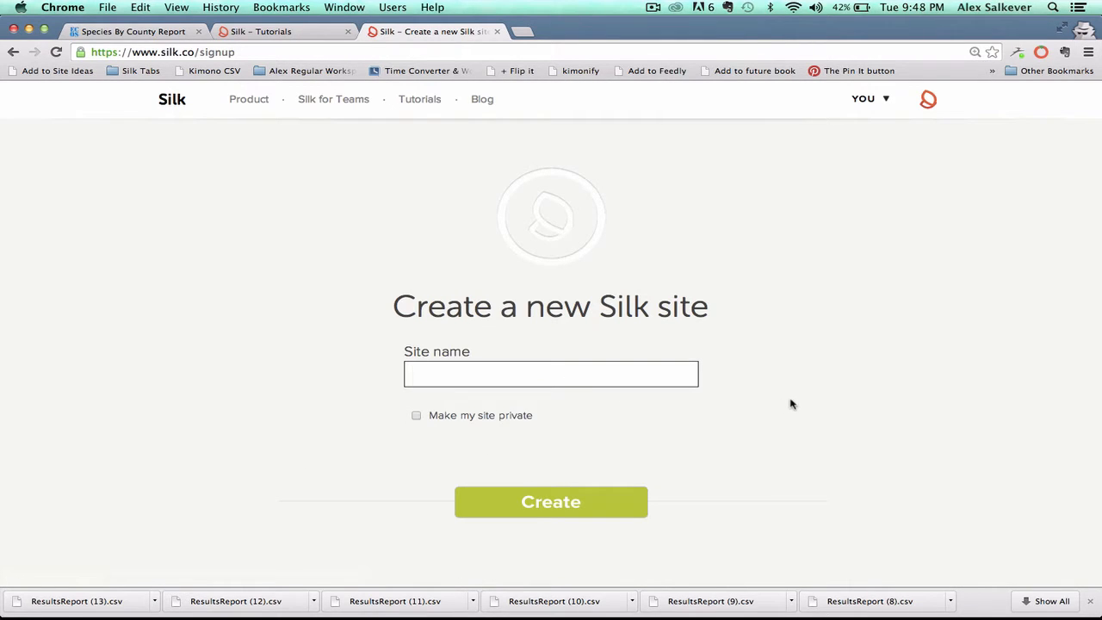
pyautogui.write('Marin Demo for Teache')
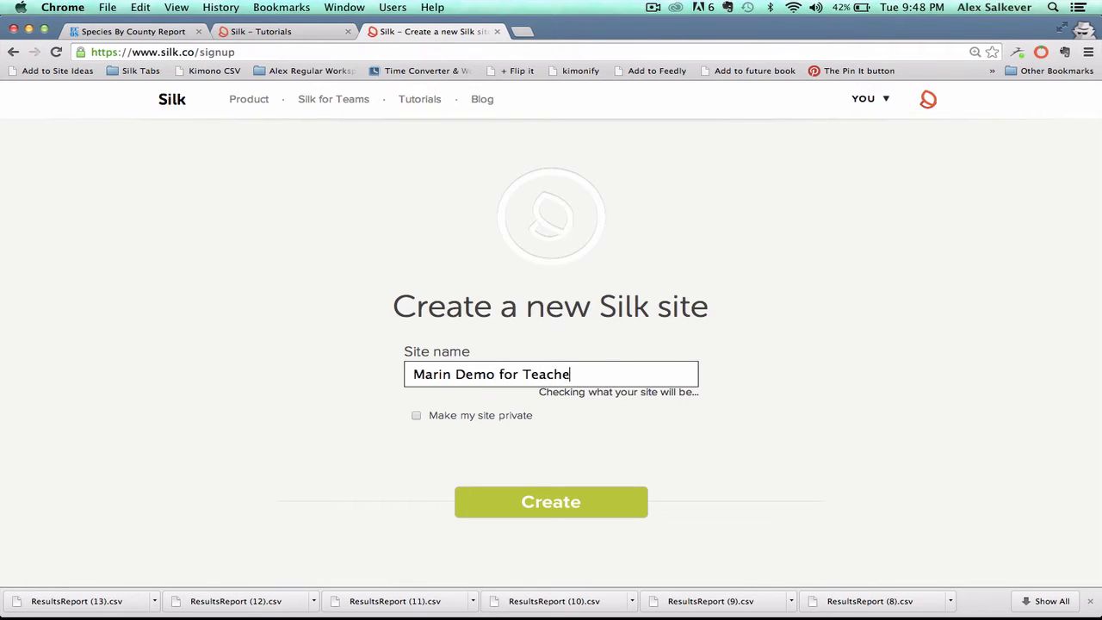
pyautogui.press('Backspace')
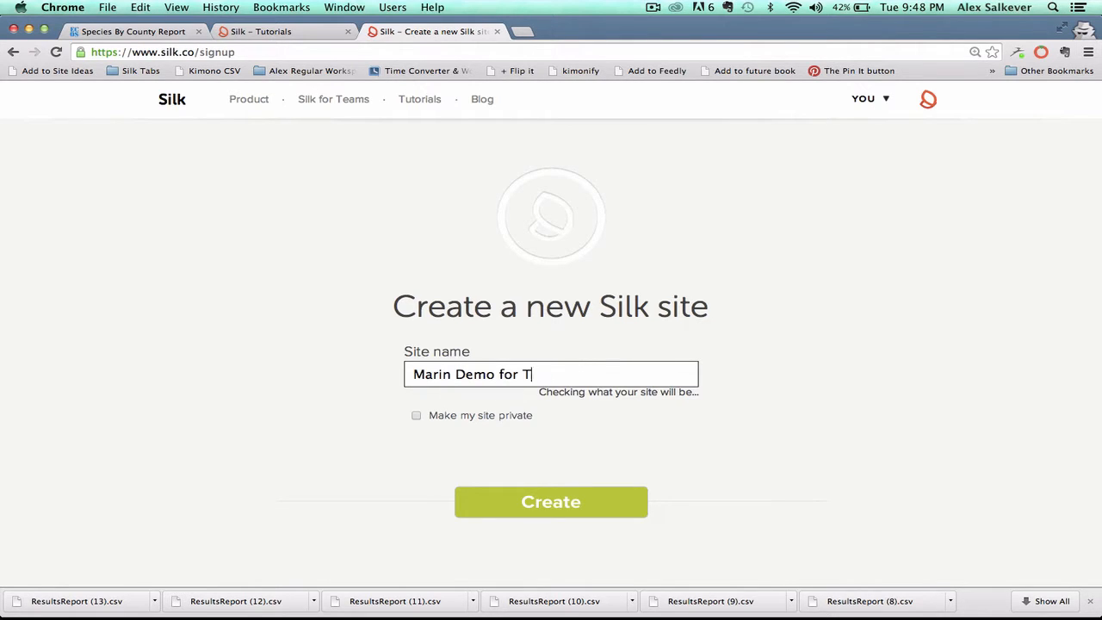
pyautogui.write('Edt')
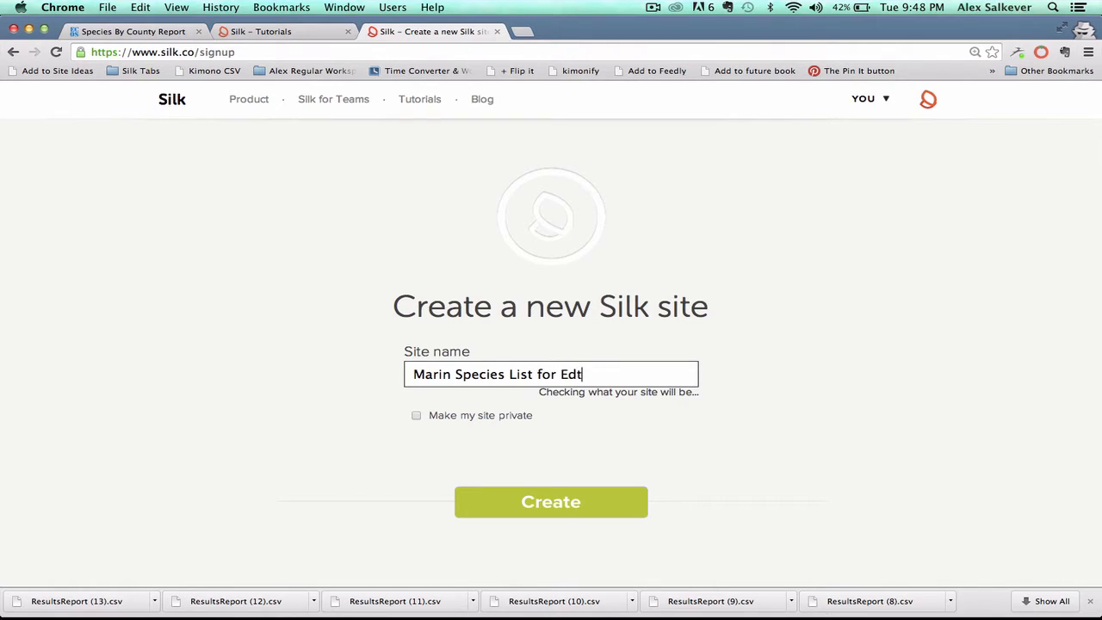
pyautogui.write('ech')
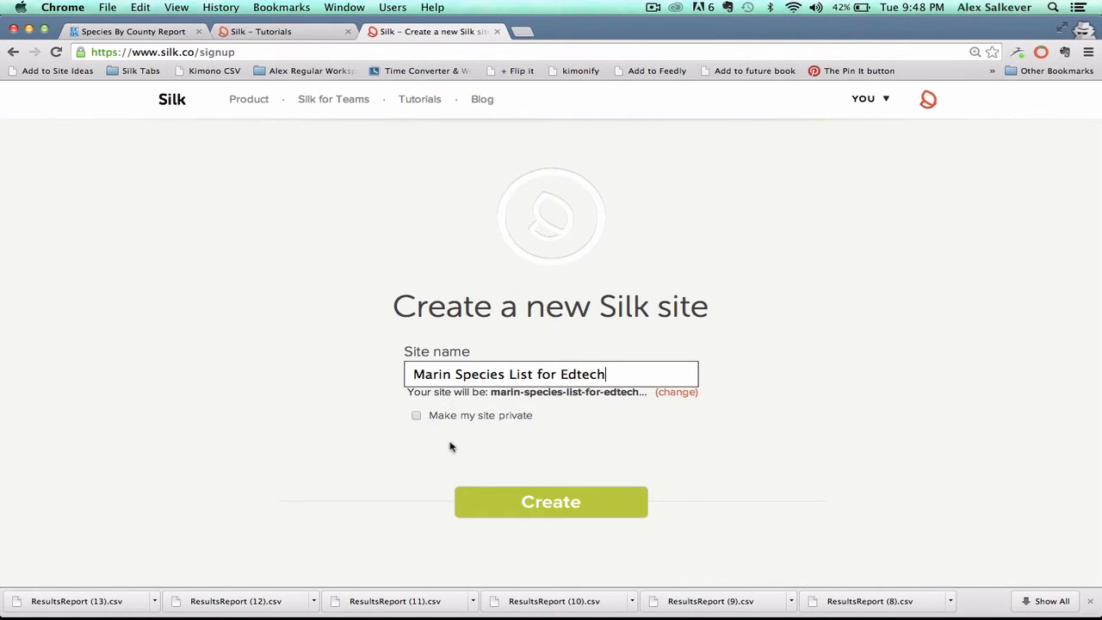
pyautogui.click(551, 502)
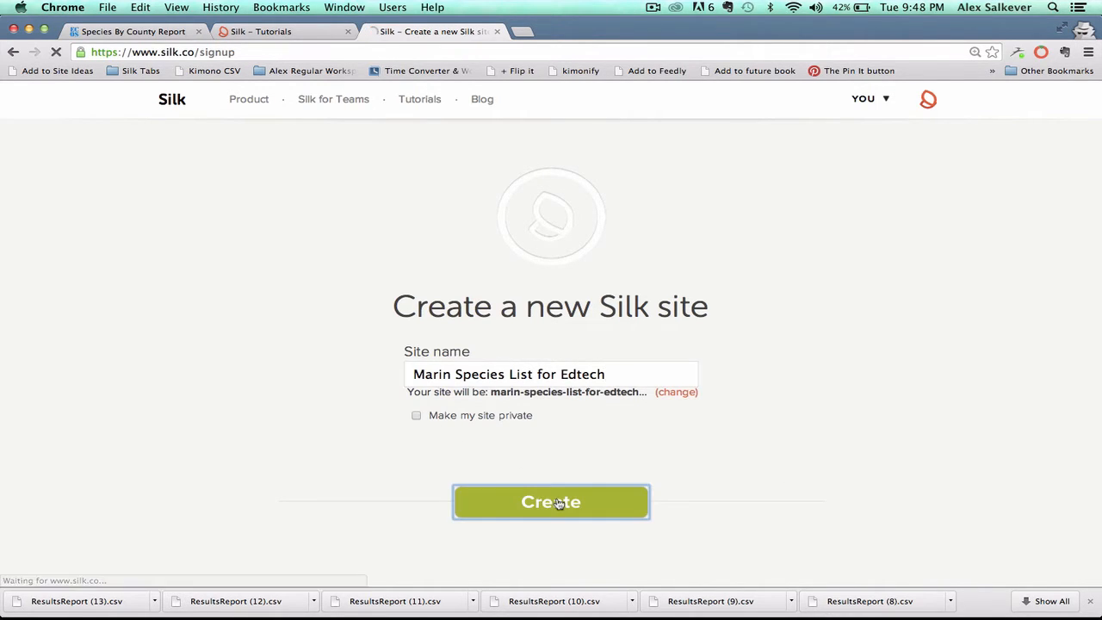
pyautogui.click(551, 502)
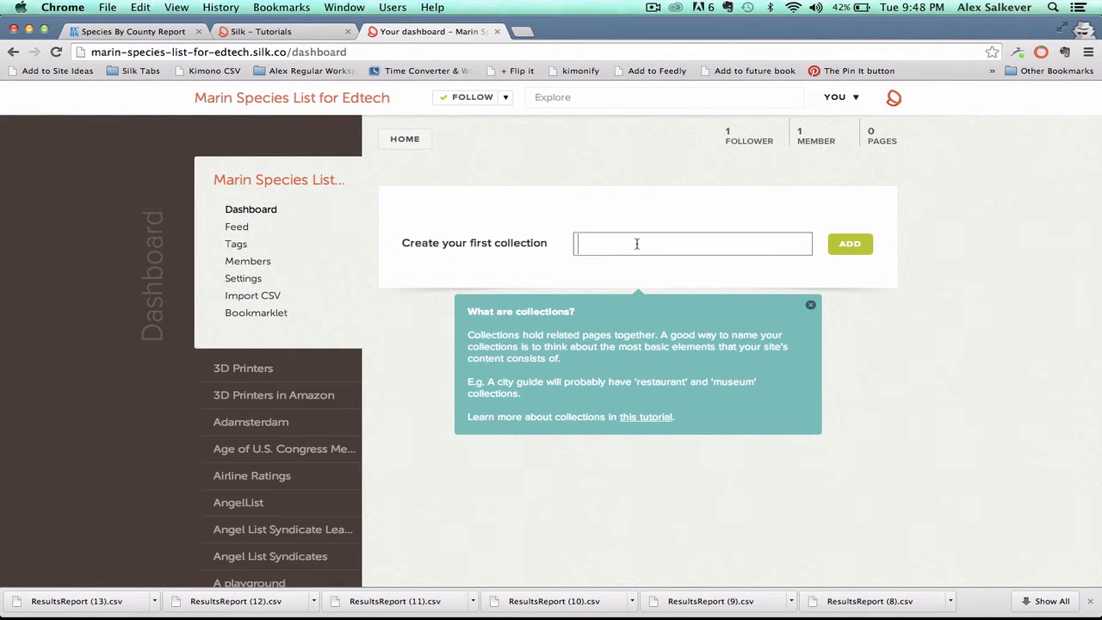
# Step: Add the site's first collection, named 'Marin Endangered List'
pyautogui.write('Marin En')
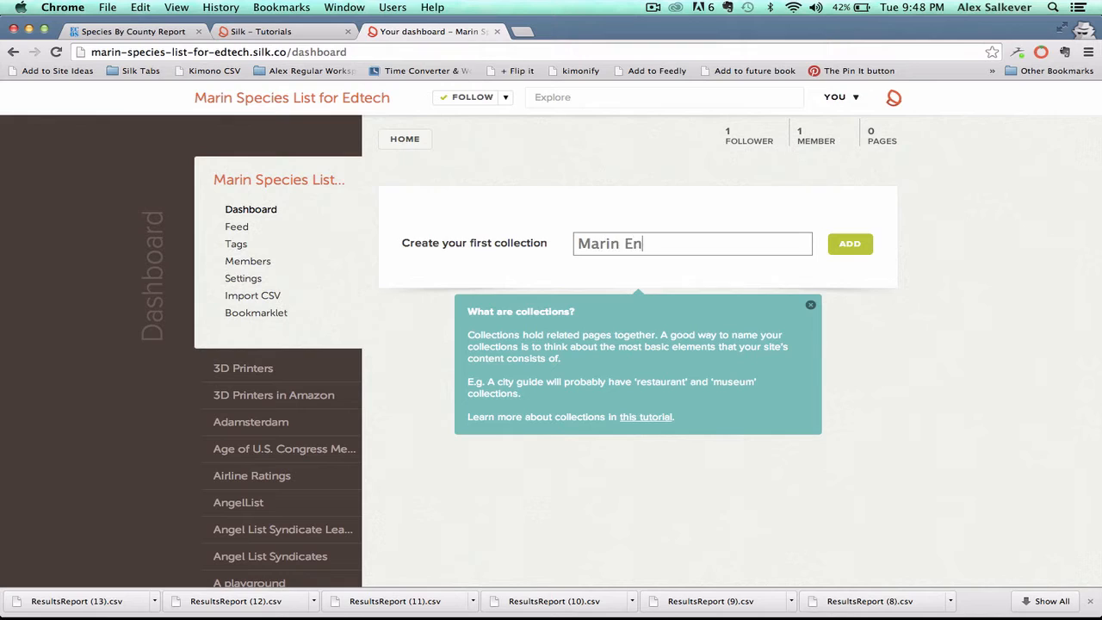
pyautogui.write('dangered')
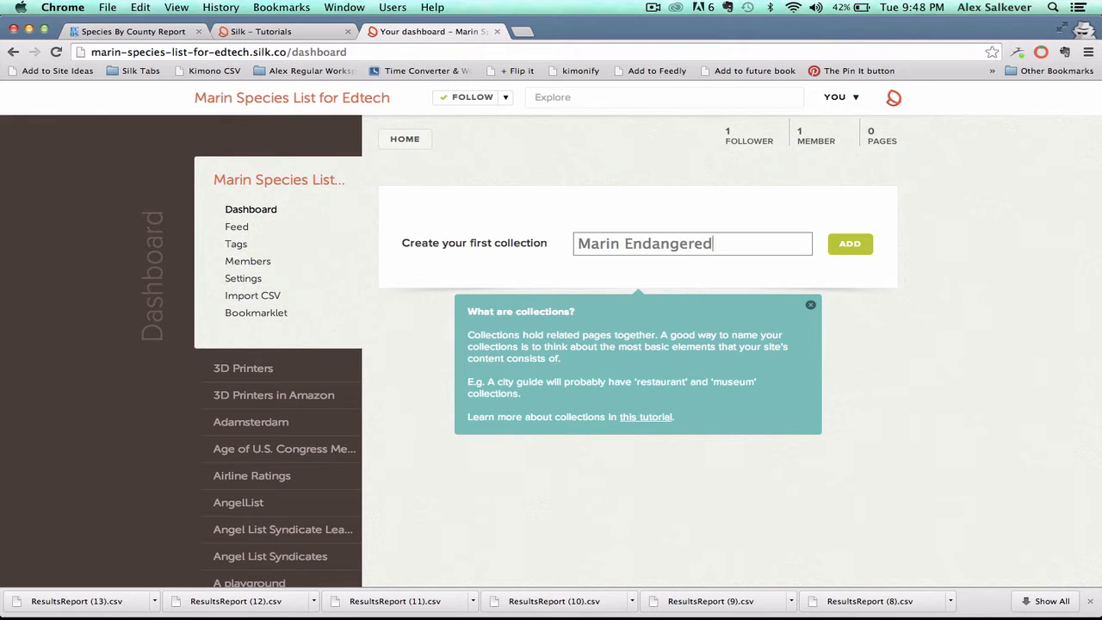
pyautogui.write('List')
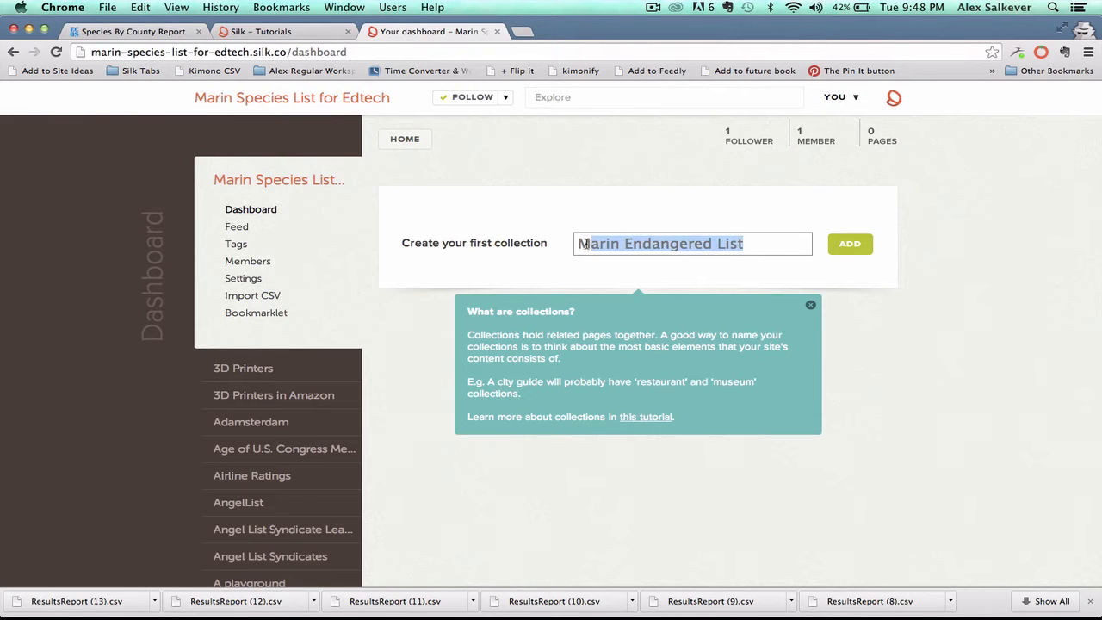
pyautogui.click(851, 244)
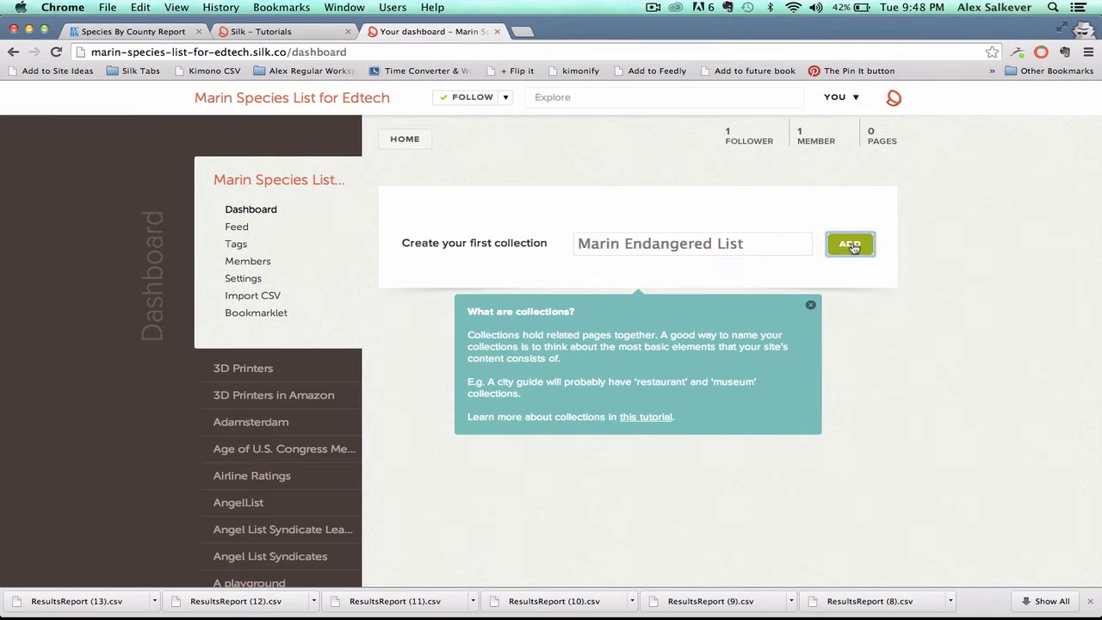
pyautogui.click(850, 244)
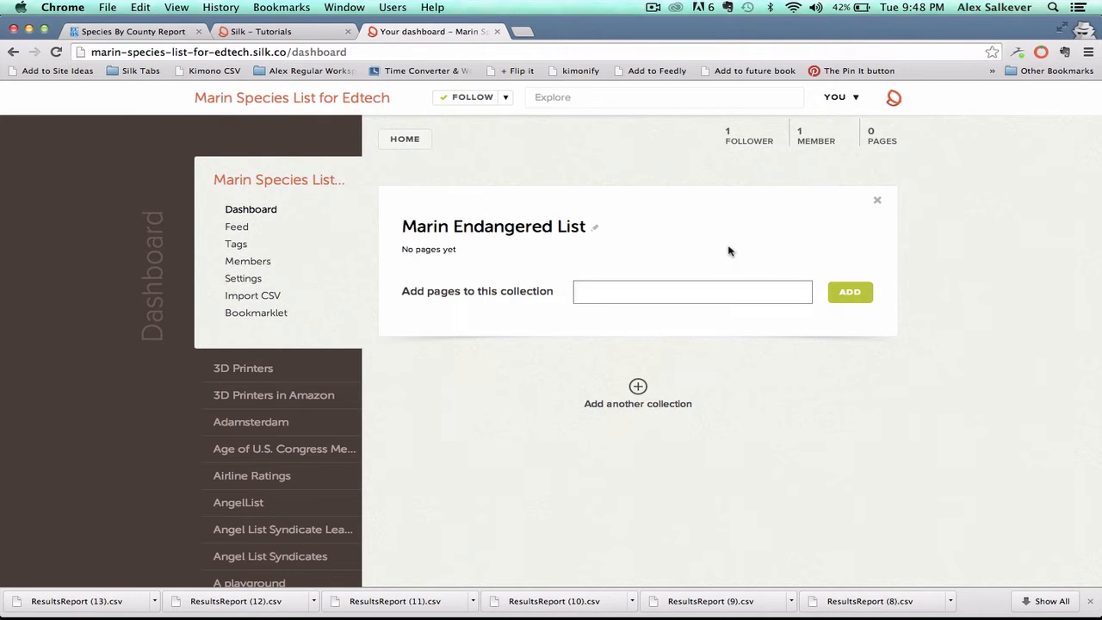
pyautogui.moveTo(496, 334)
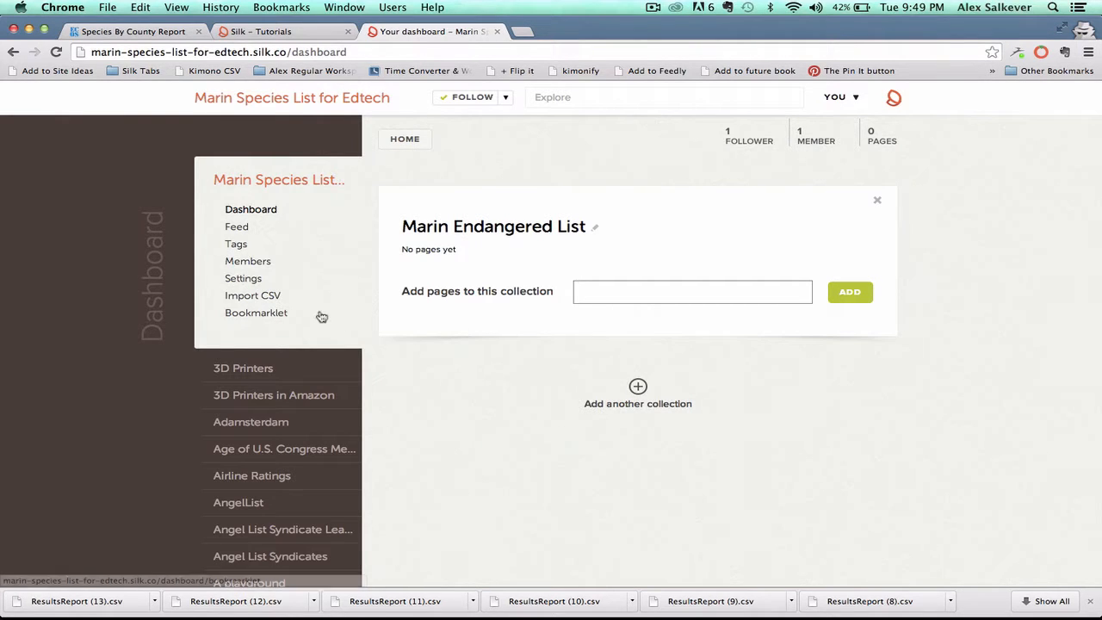
pyautogui.moveTo(251, 300)
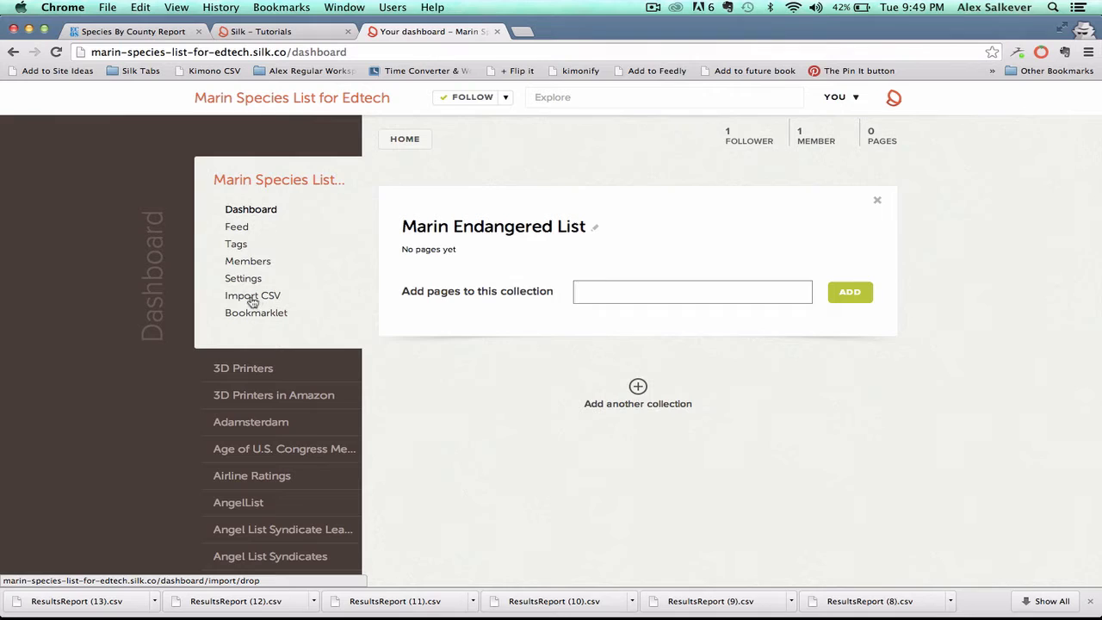
# Step: Load 'Marin List for Silk.csv' into Silk's Import CSV page
pyautogui.click(251, 296)
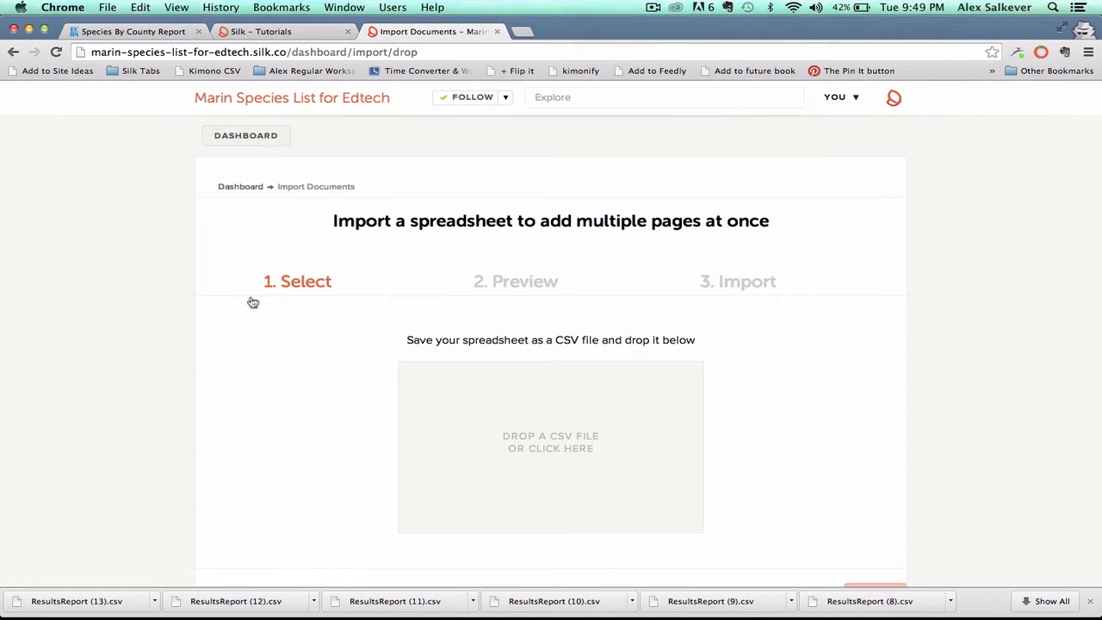
pyautogui.scroll(-3)
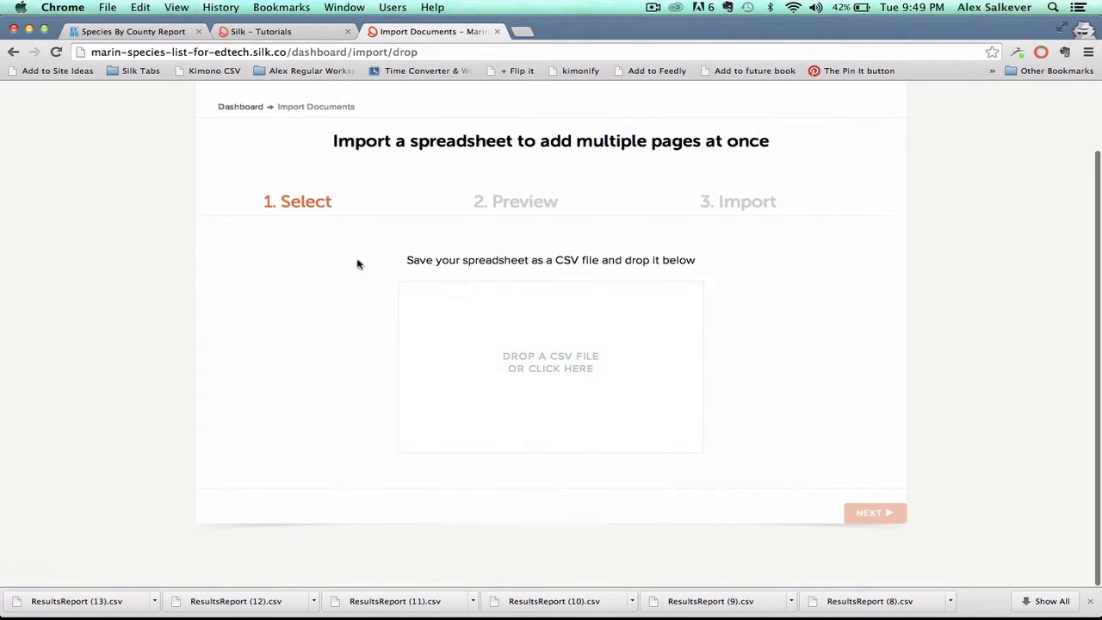
pyautogui.click(551, 365)
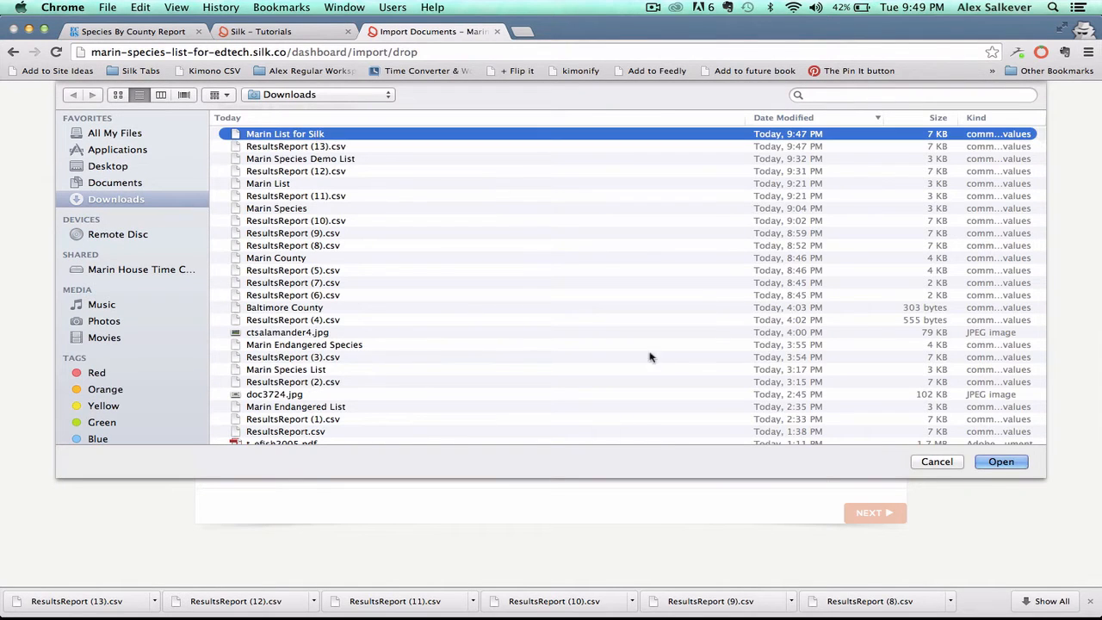
pyautogui.click(1000, 461)
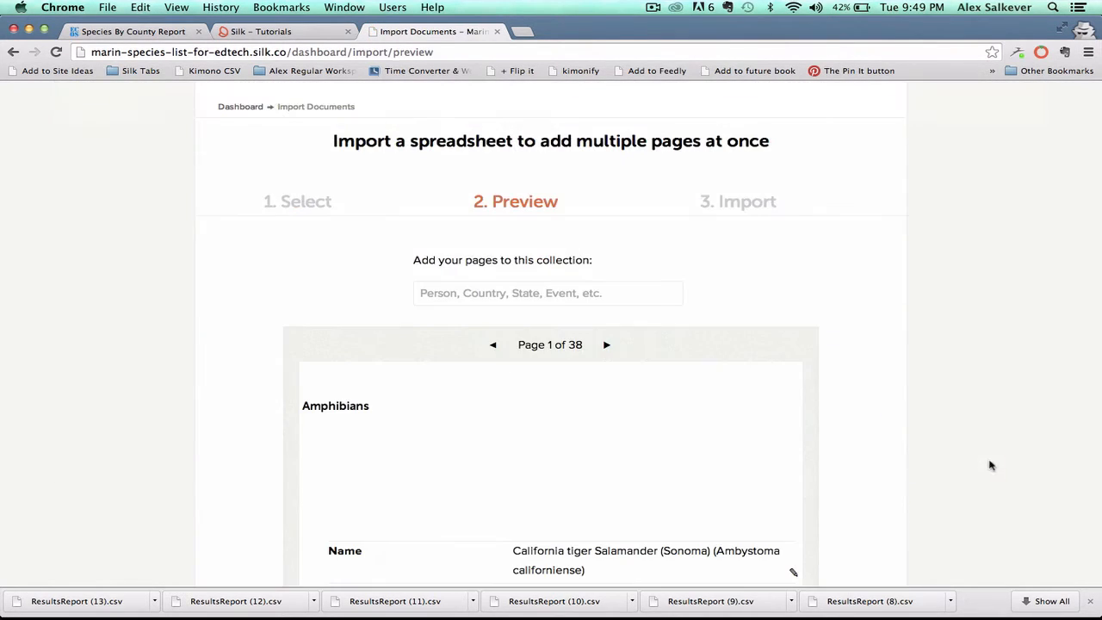
# Step: Assign the 38 preview pages to the 'Marin Endangered List' collection
pyautogui.scroll(-3)
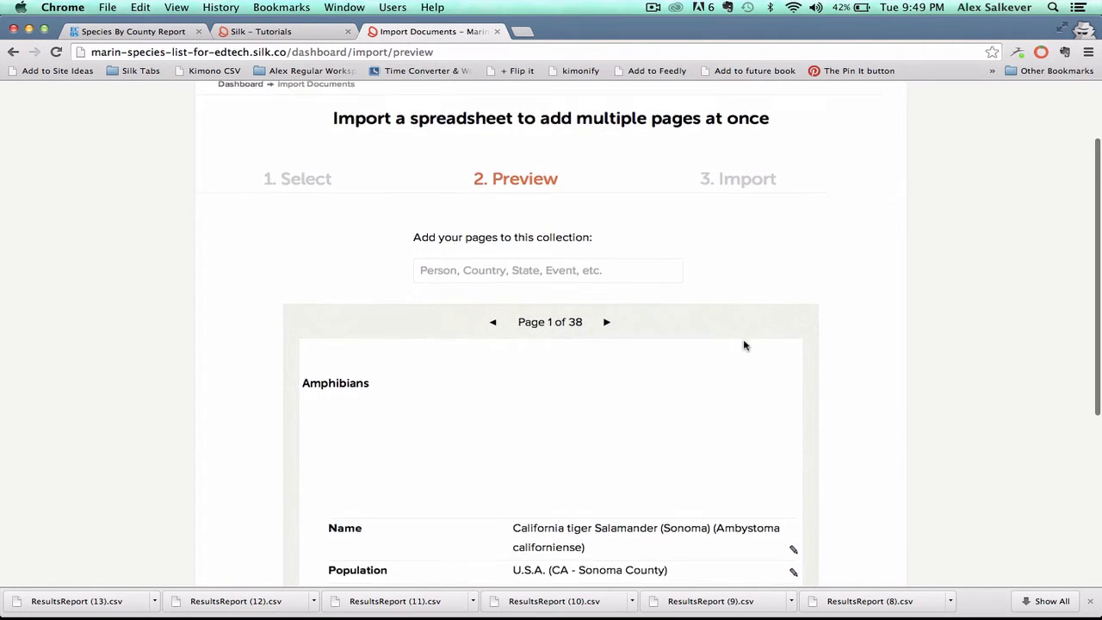
pyautogui.scroll(-3)
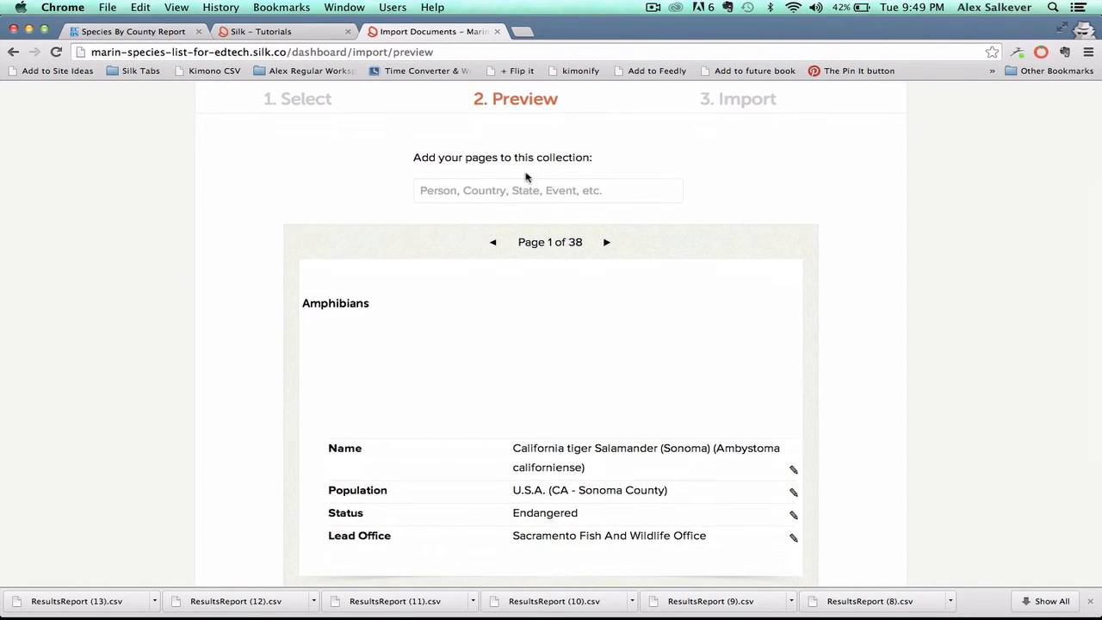
pyautogui.write('Marin Endangered List')
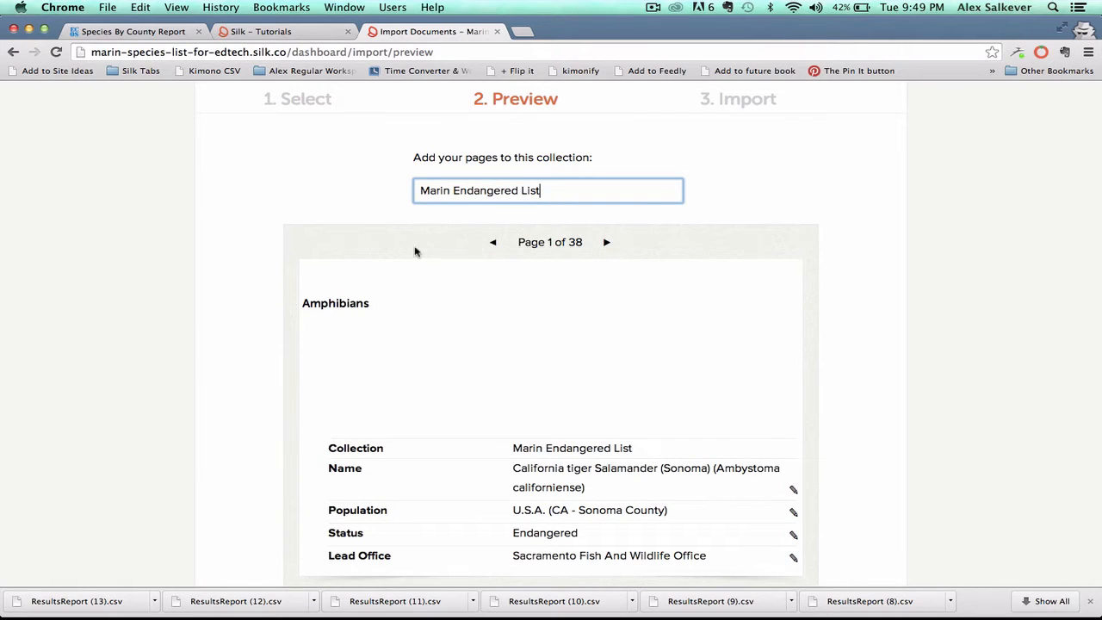
pyautogui.moveTo(325, 211)
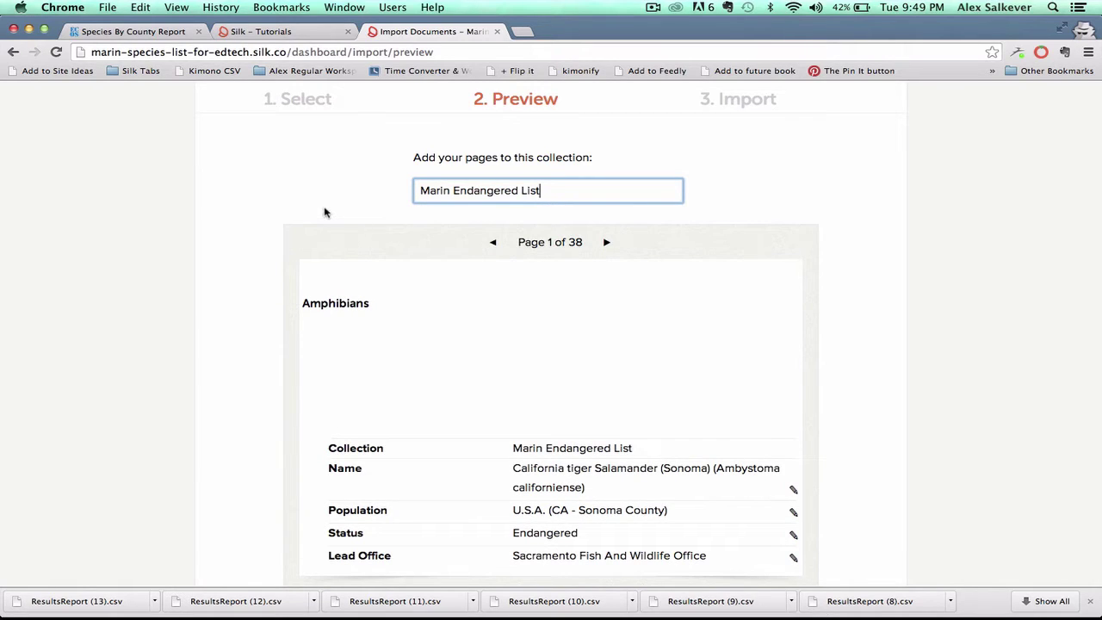
pyautogui.moveTo(260, 365)
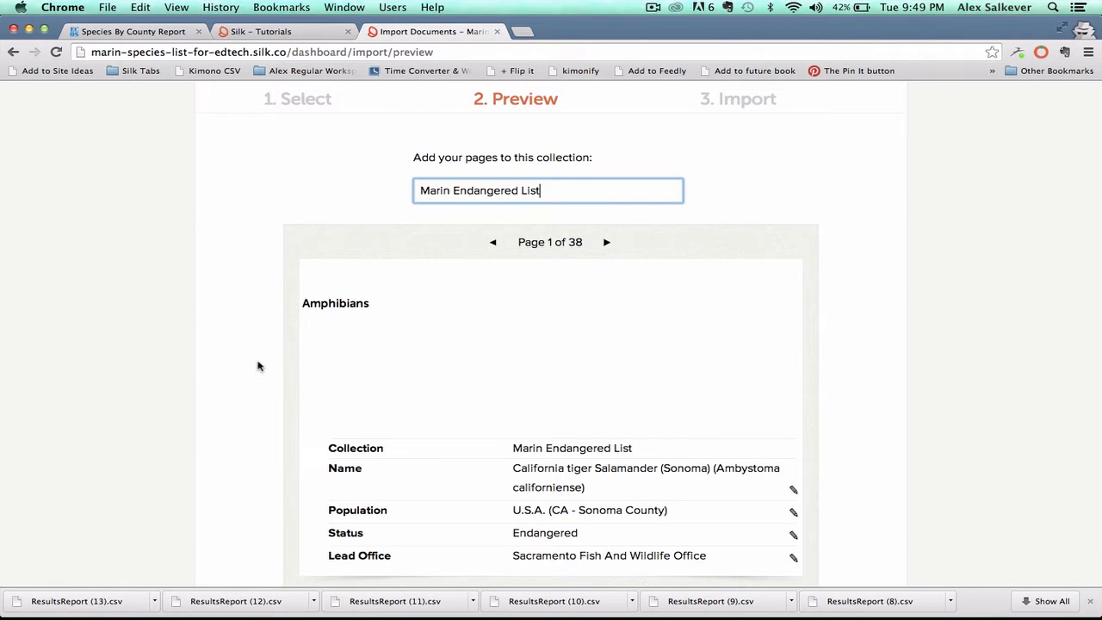
pyautogui.scroll(-3)
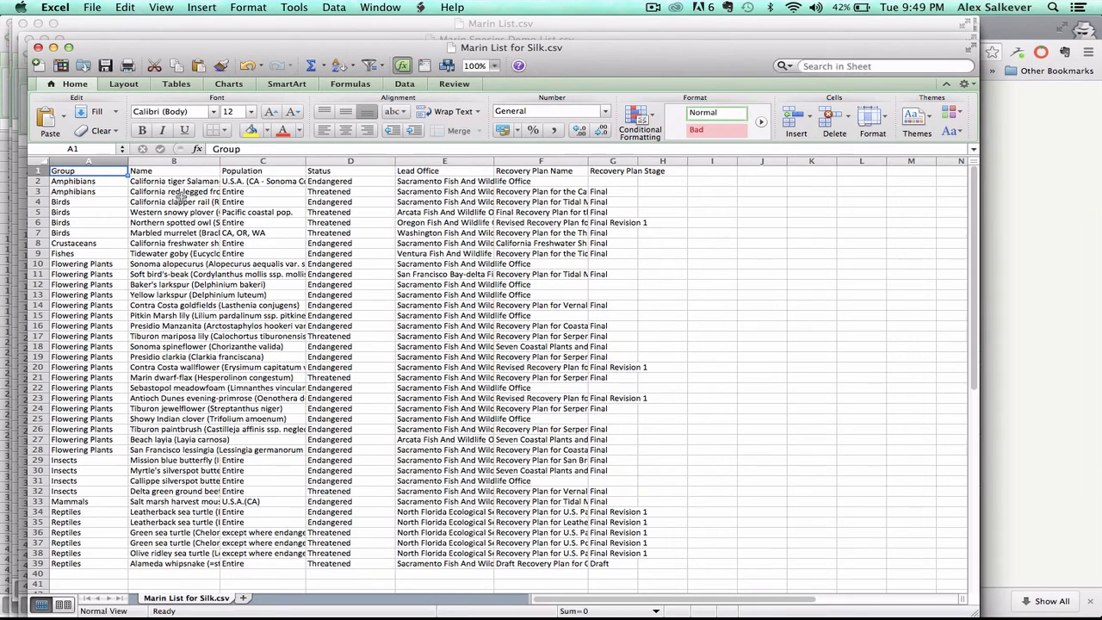
pyautogui.click(77, 183)
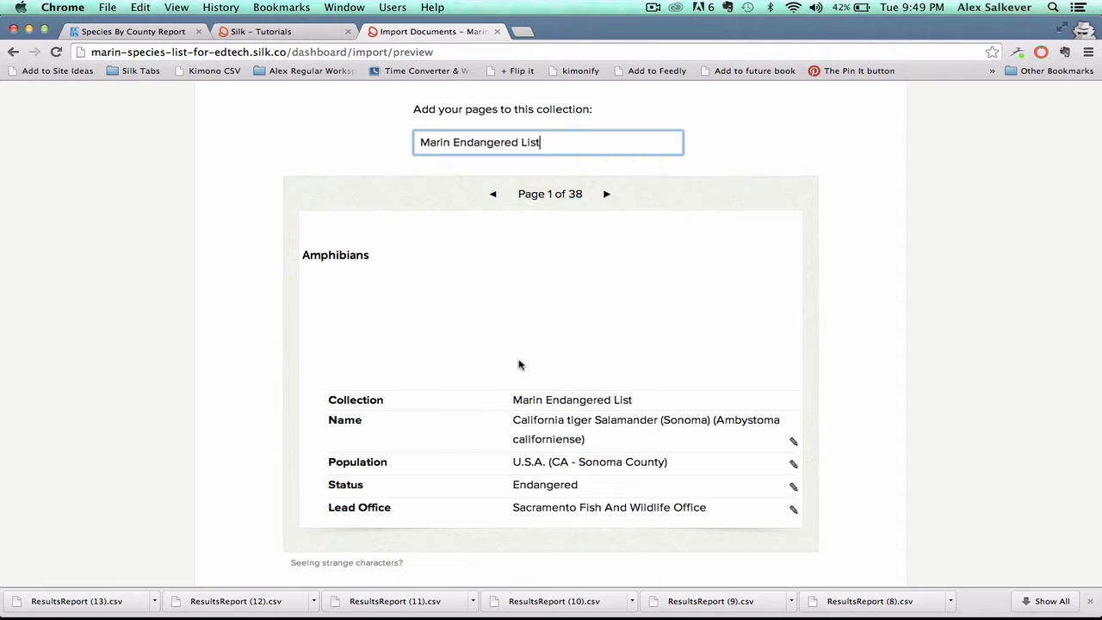
pyautogui.moveTo(593, 325)
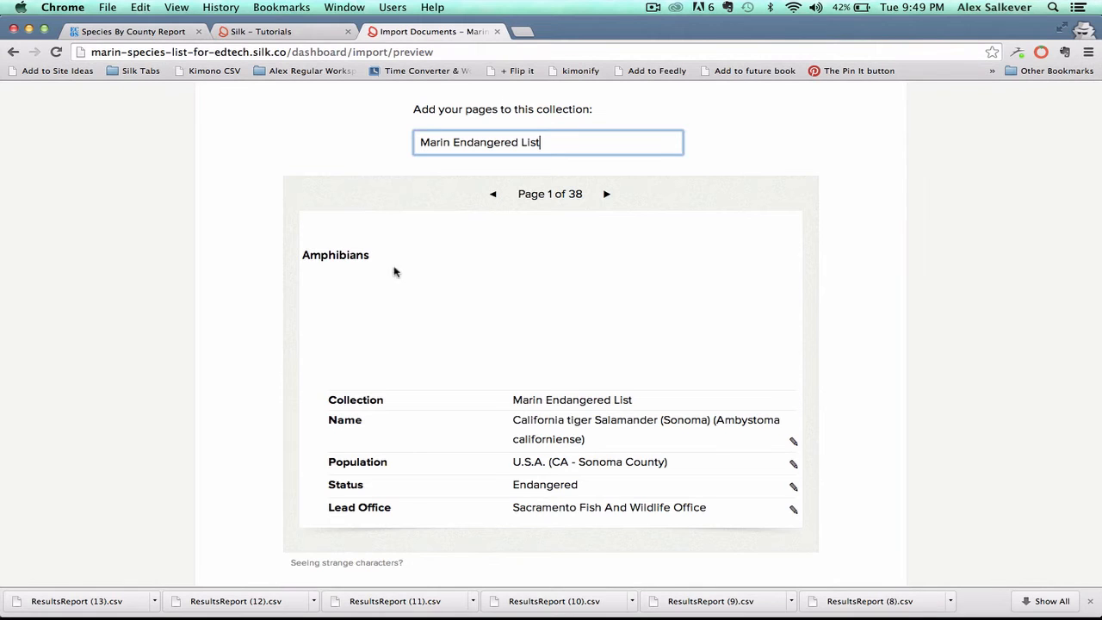
pyautogui.scroll(-3)
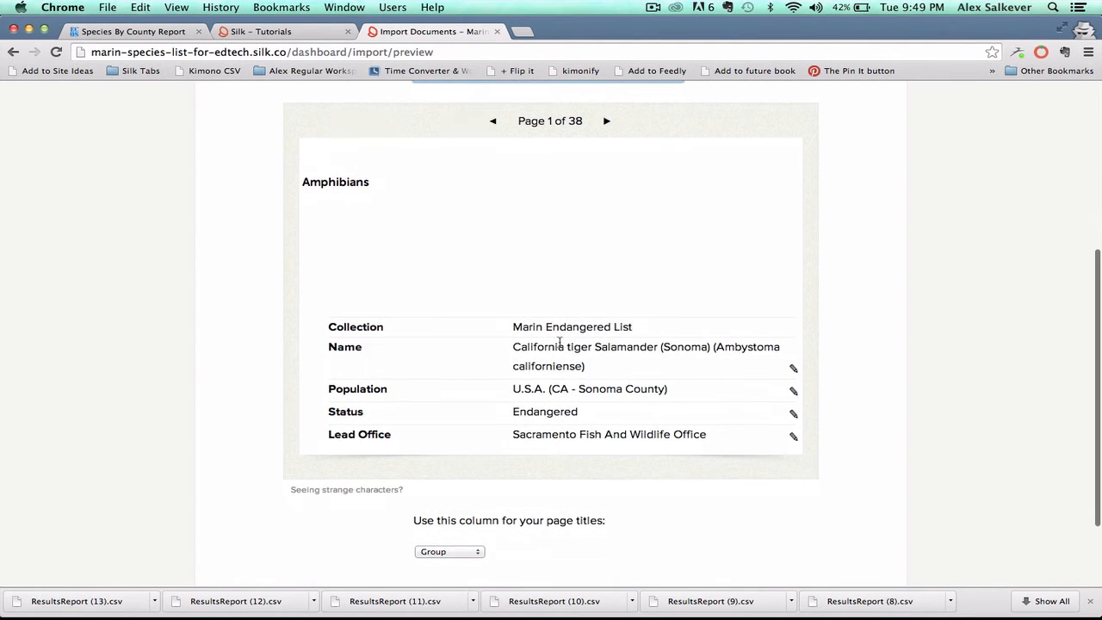
pyautogui.scroll(-3)
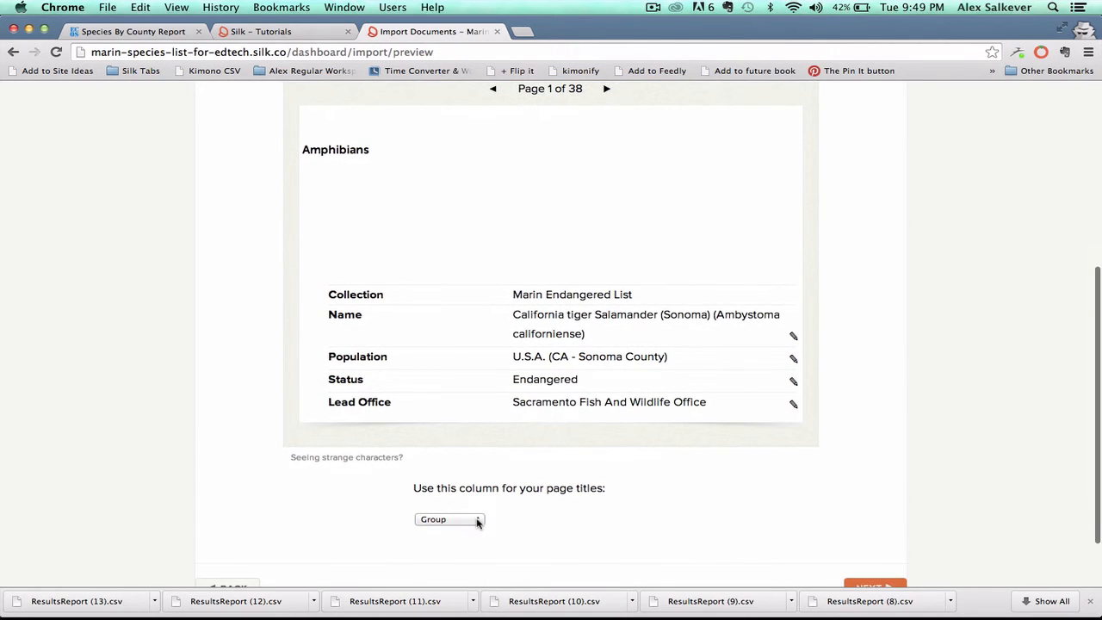
# Step: Take the page titles from the Name column in the import preview
pyautogui.click(450, 520)
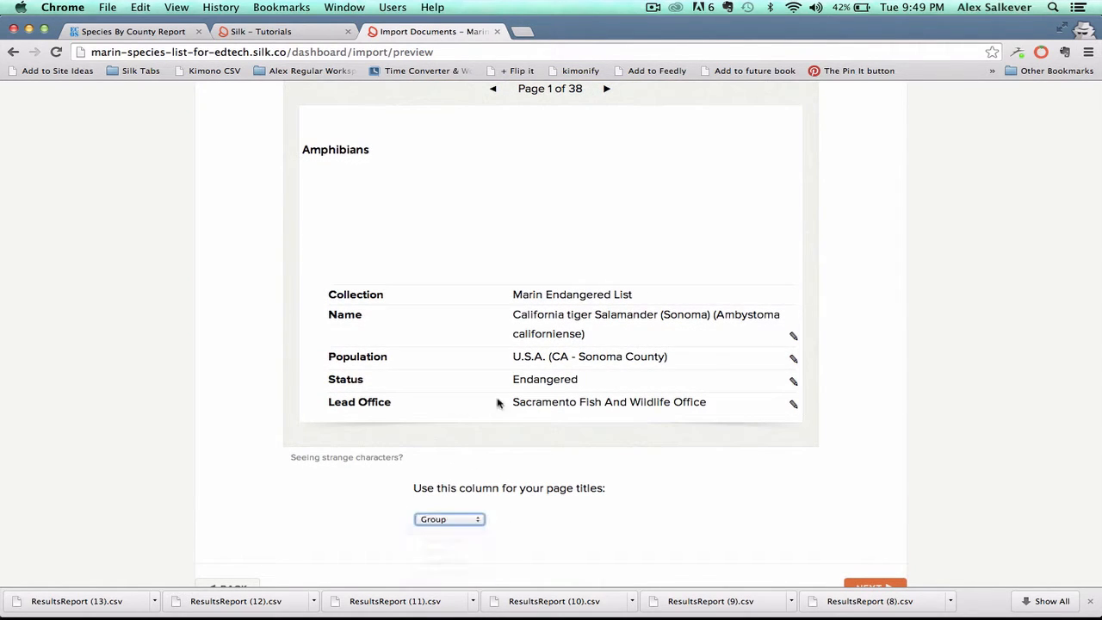
pyautogui.click(447, 518)
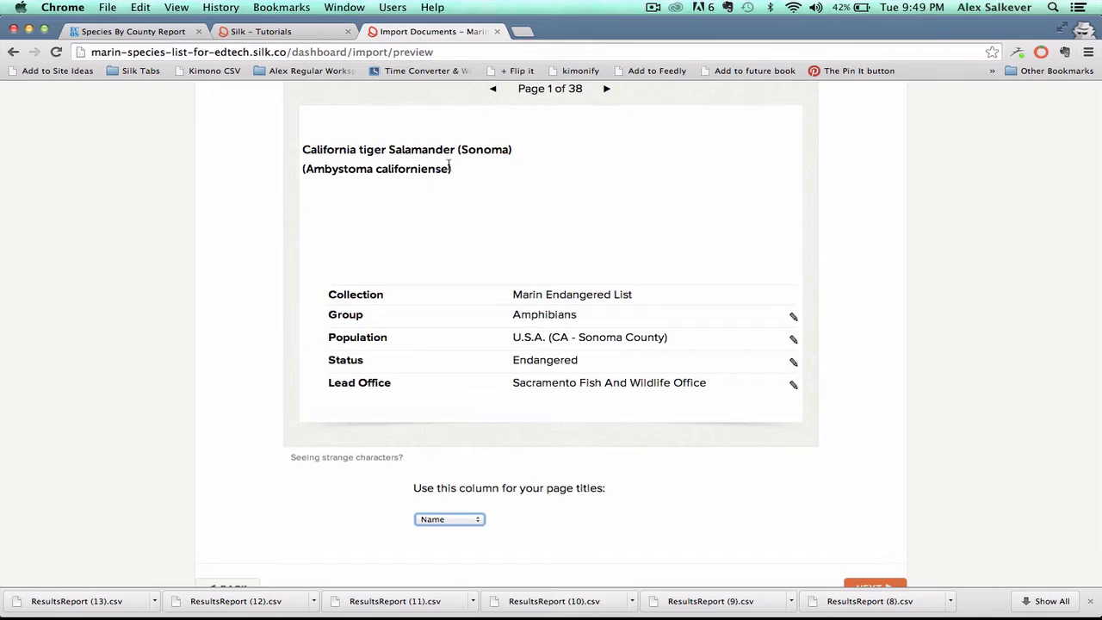
pyautogui.scroll(3)
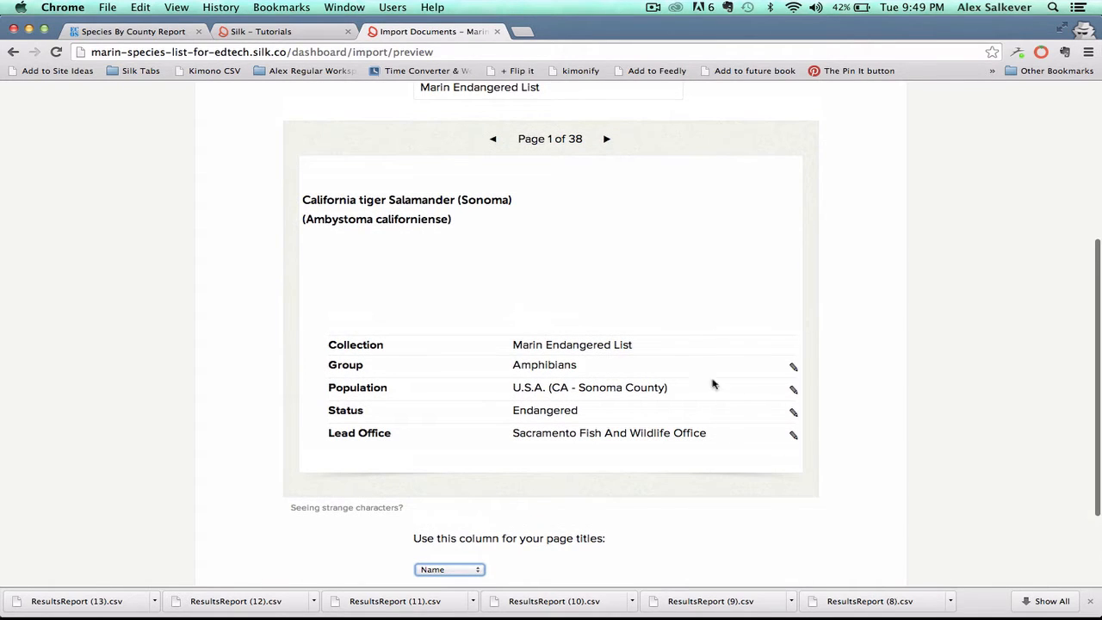
pyautogui.moveTo(702, 463)
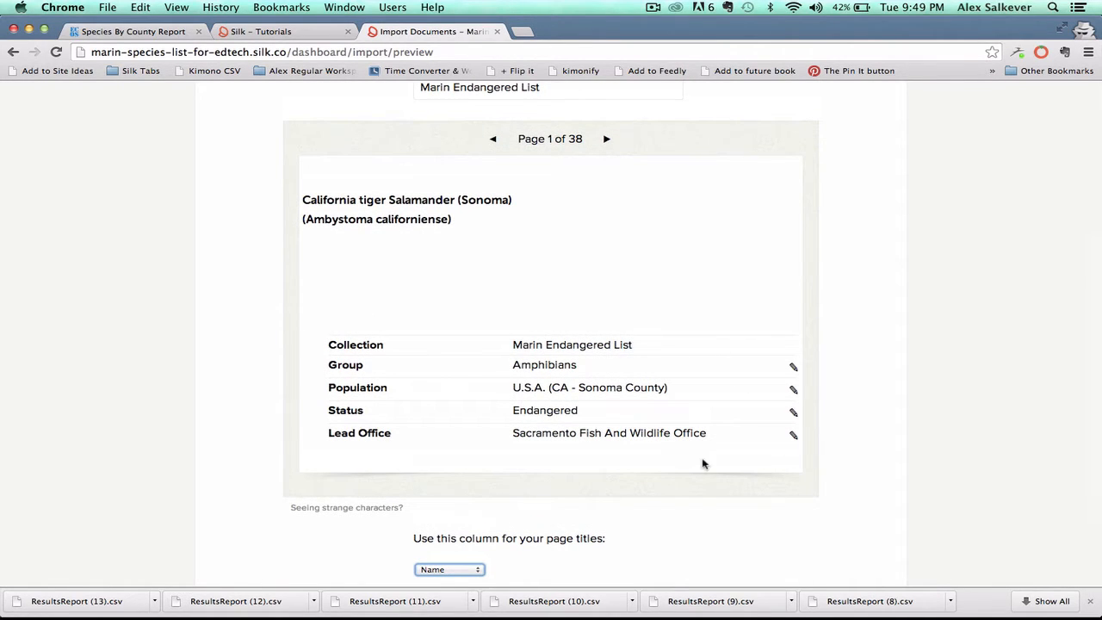
pyautogui.moveTo(804, 444)
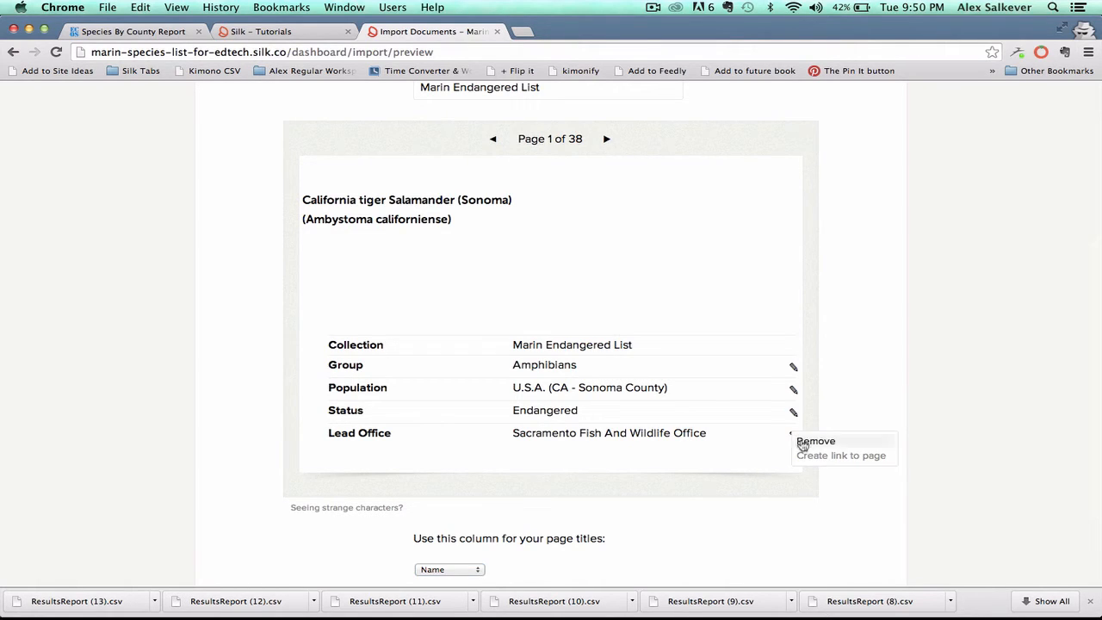
# Step: Remove the Lead Office field, check the Status field's link options, and continue to the Import step
pyautogui.click(816, 441)
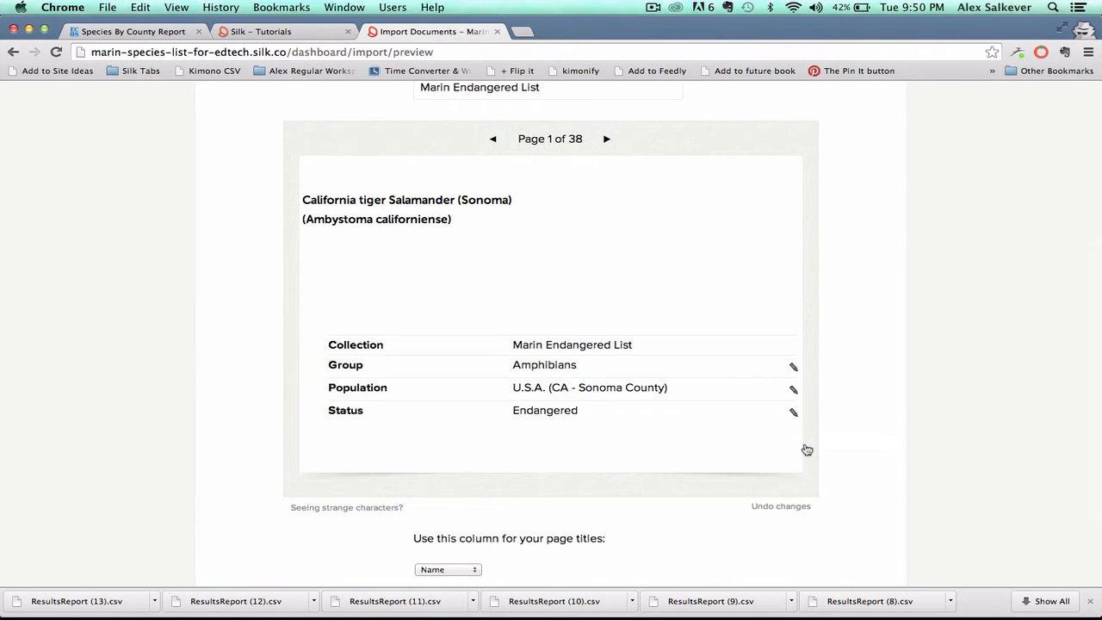
pyautogui.moveTo(857, 436)
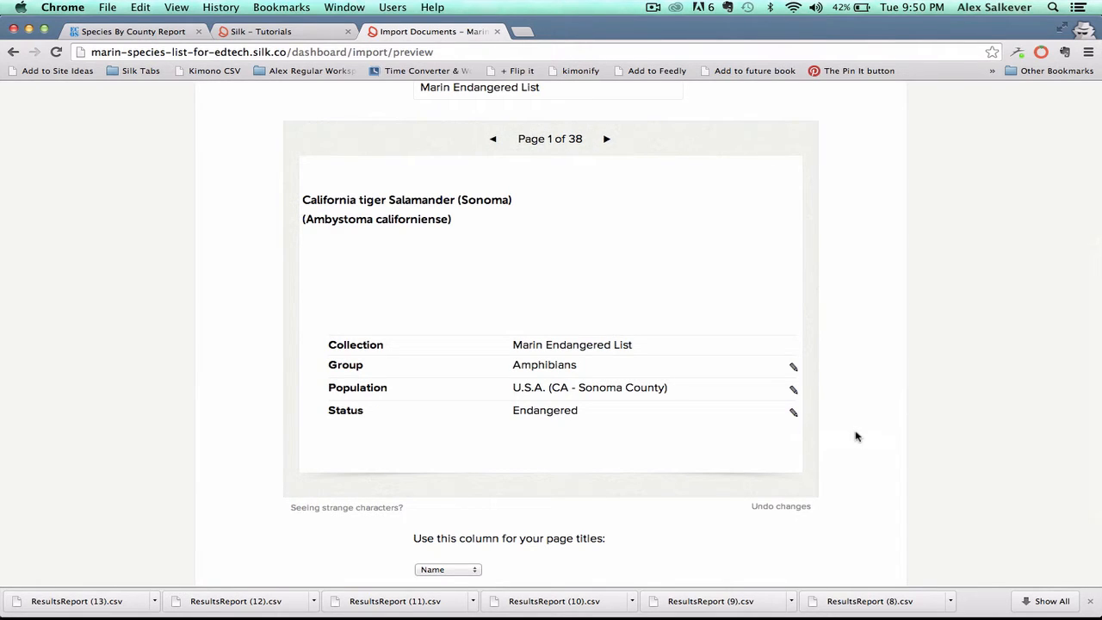
pyautogui.moveTo(794, 415)
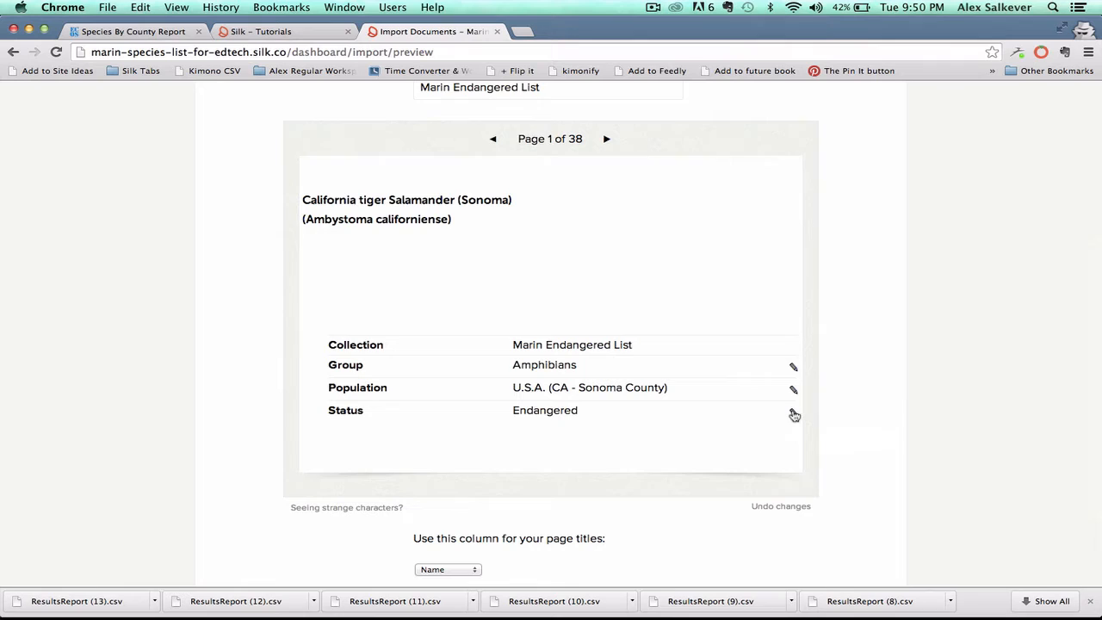
pyautogui.click(793, 413)
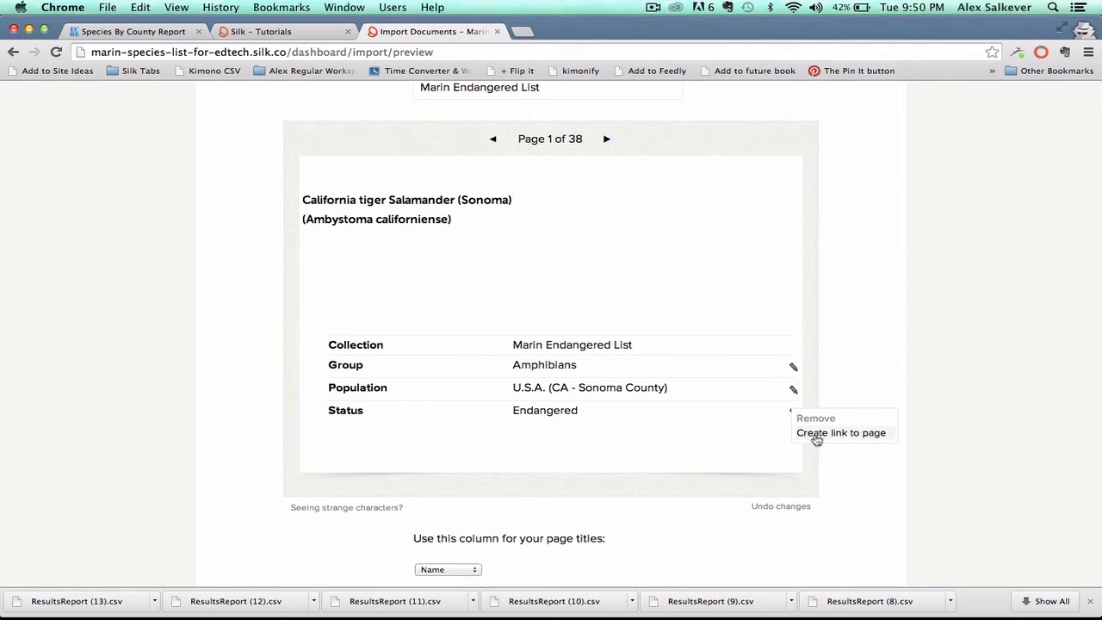
pyautogui.moveTo(847, 389)
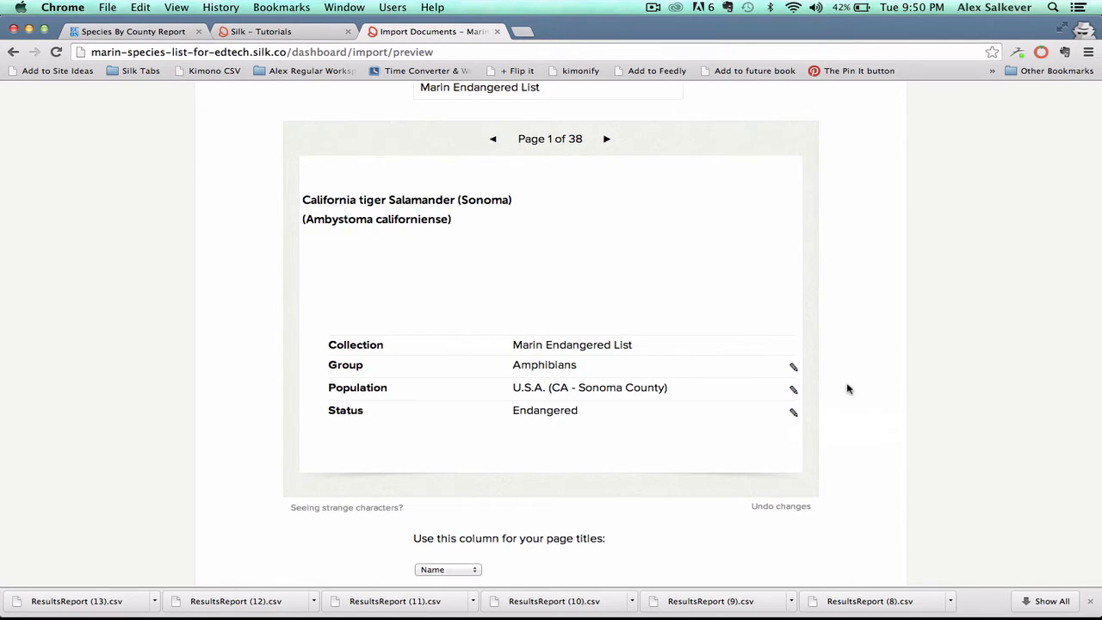
pyautogui.moveTo(827, 424)
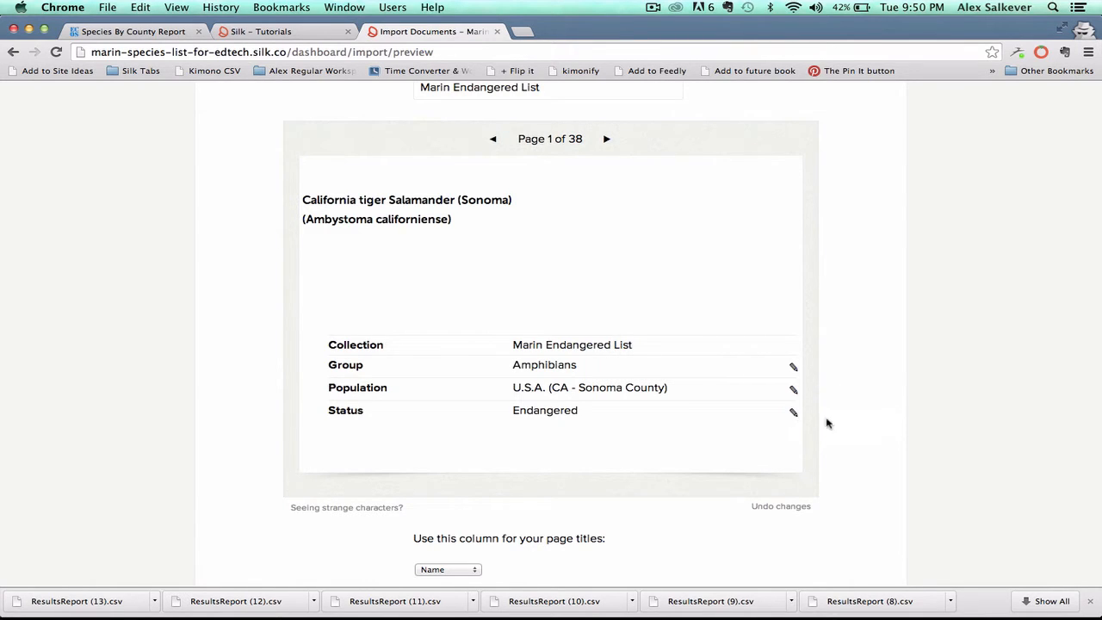
pyautogui.scroll(-3)
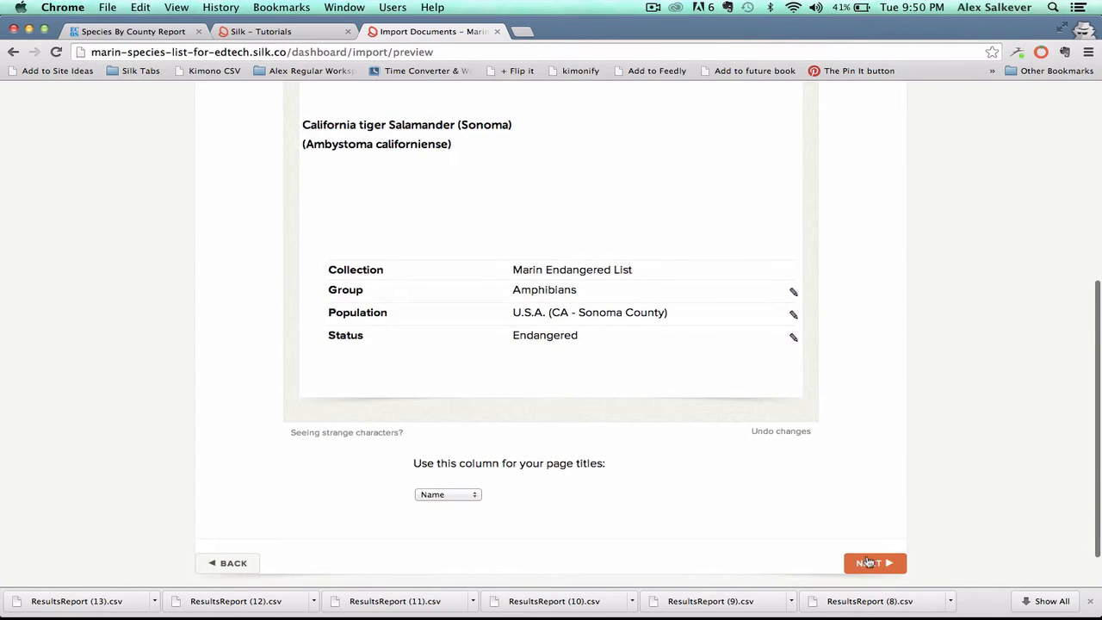
pyautogui.click(869, 561)
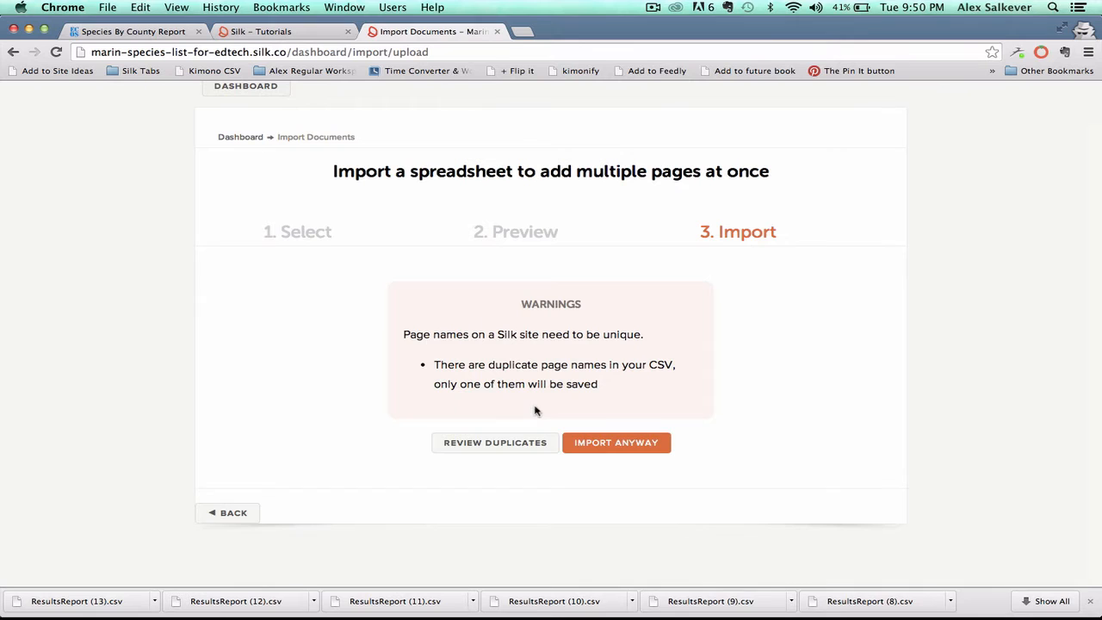
# Step: Expand Review Duplicates to list Leatherback and Green sea turtle as duplicated page names
pyautogui.click(494, 442)
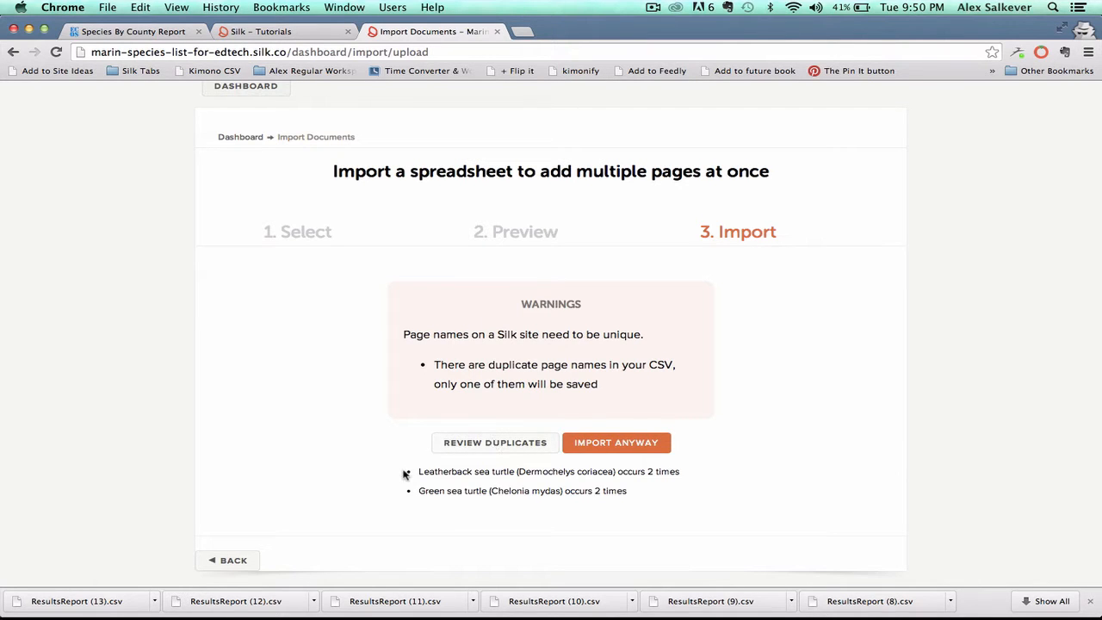
pyautogui.moveTo(458, 501)
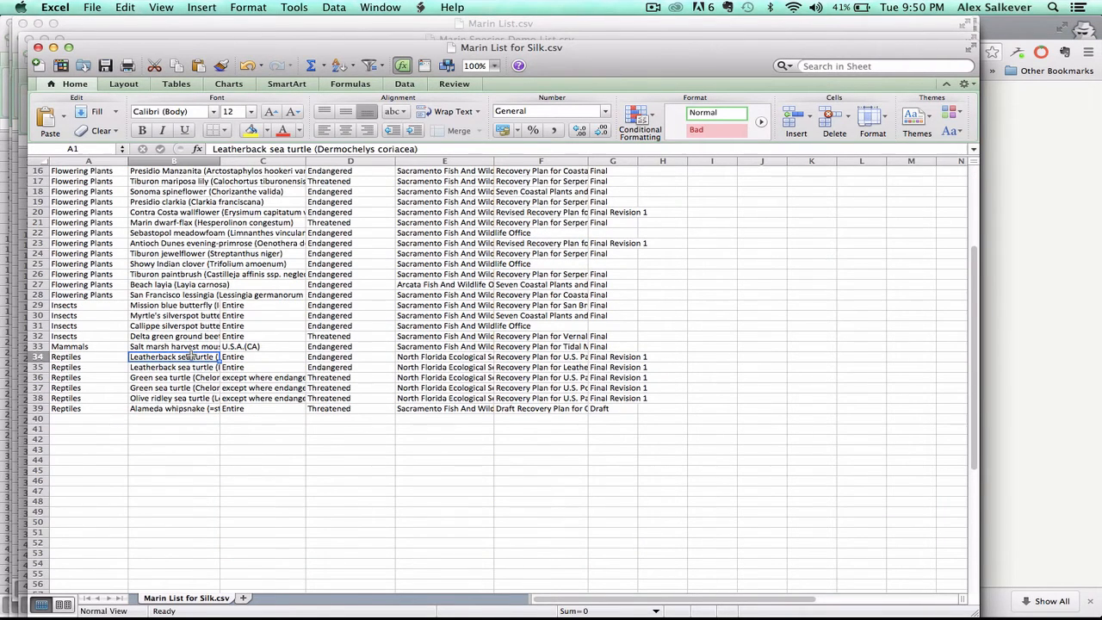
# Step: Check the duplicate Leatherback sea turtle rows and first Amphibians row in Excel, then import the pages anyway
pyautogui.click(172, 366)
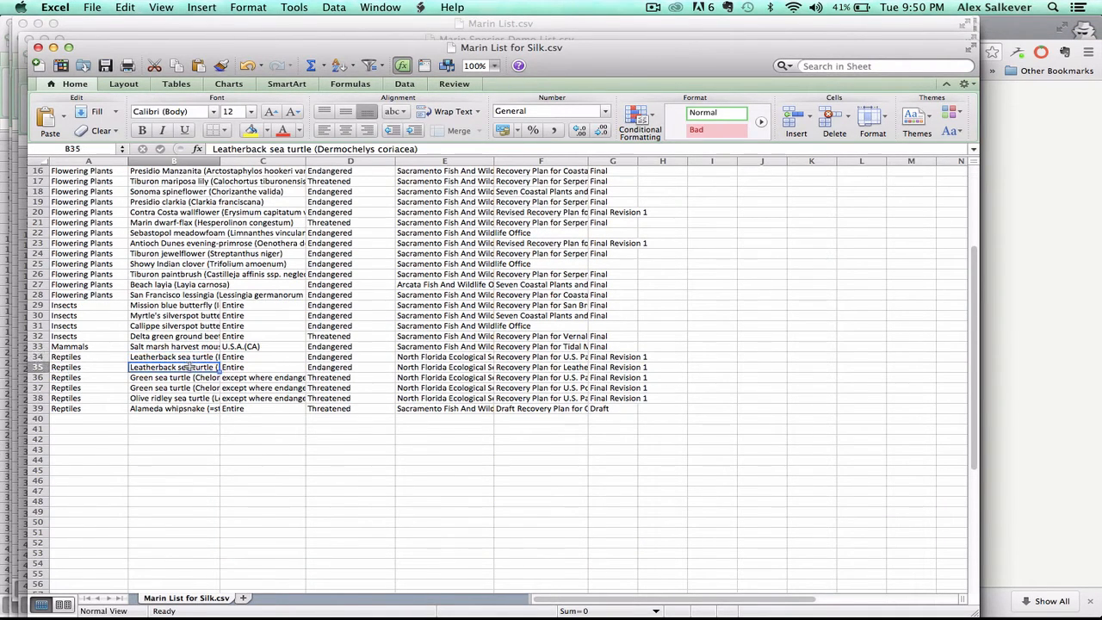
pyautogui.click(172, 387)
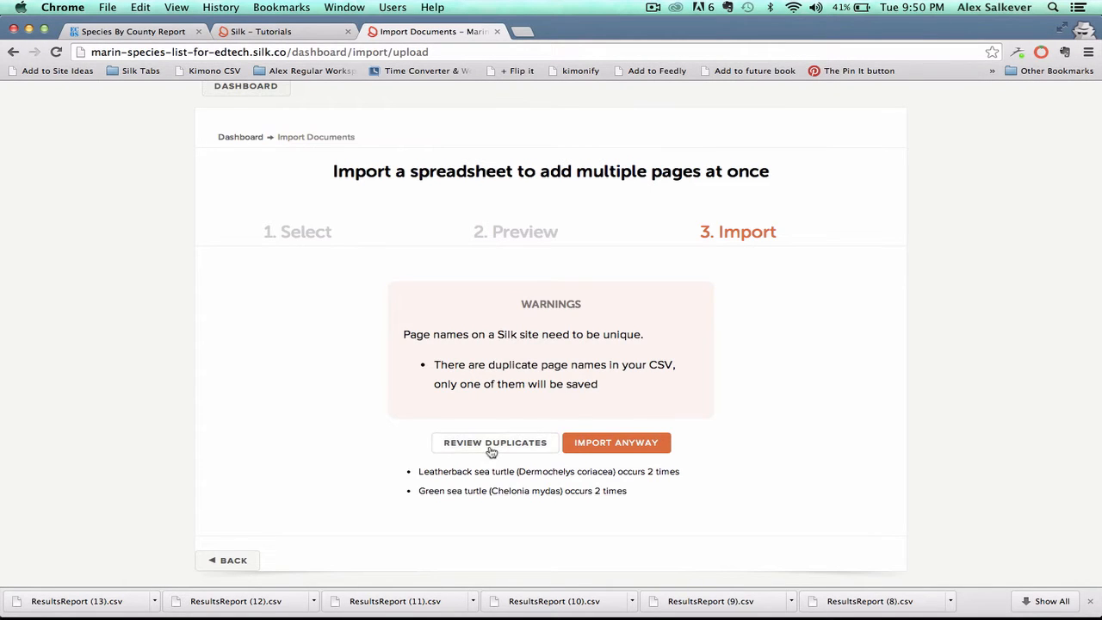
pyautogui.moveTo(618, 446)
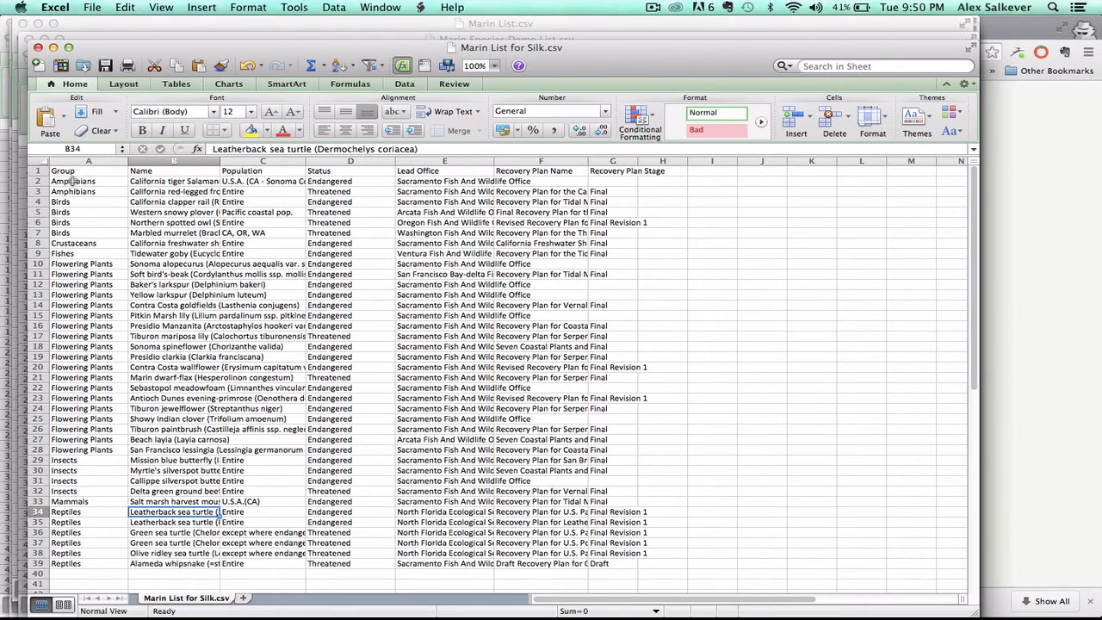
pyautogui.click(75, 182)
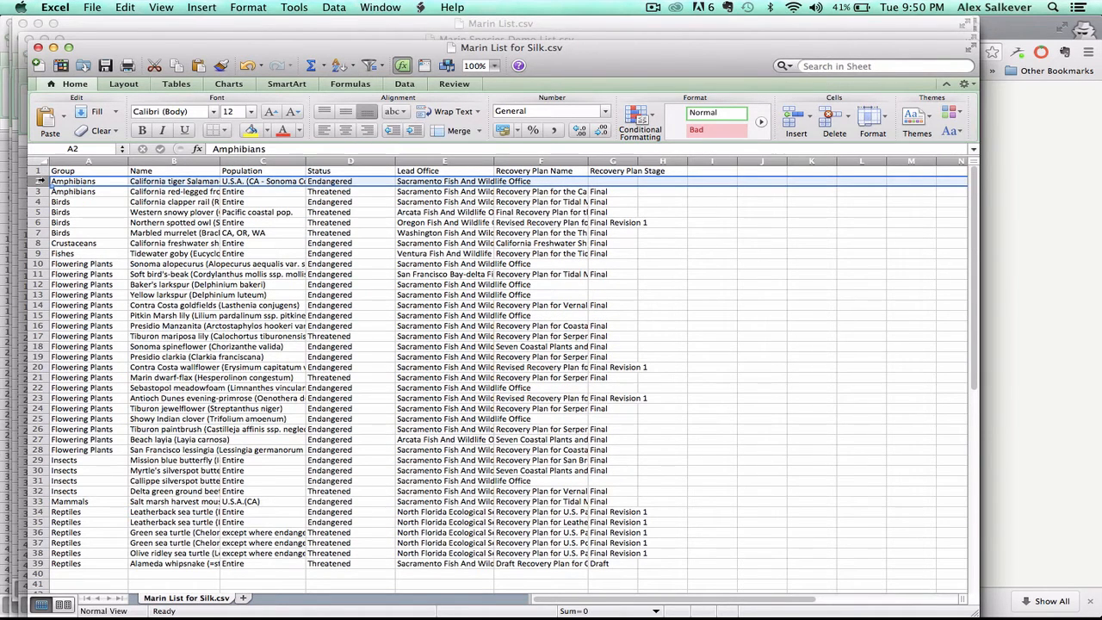
pyautogui.click(174, 181)
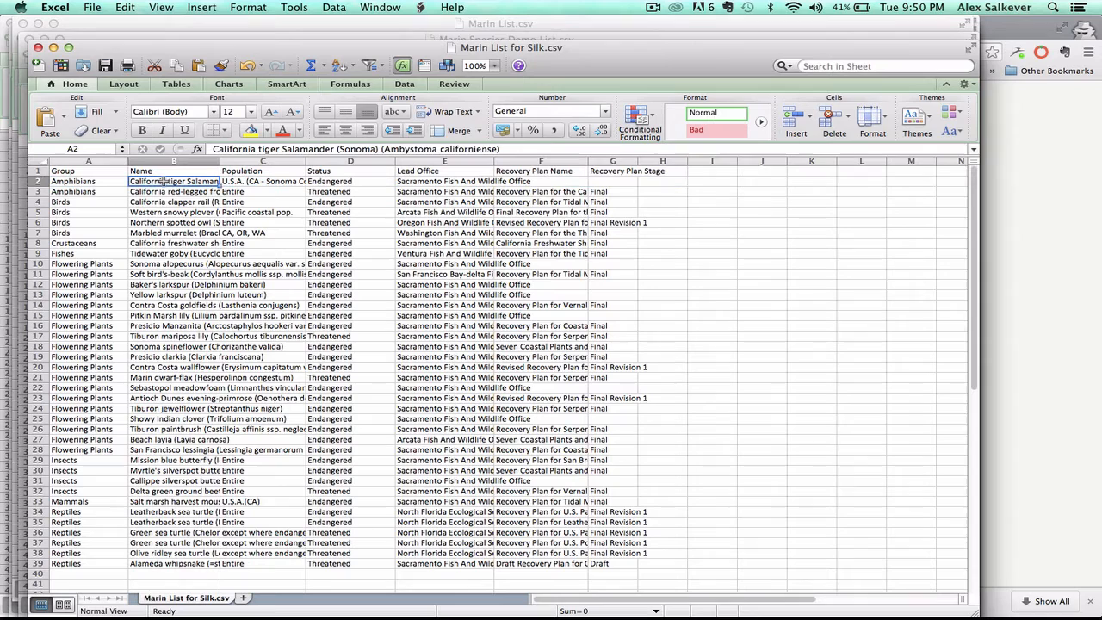
pyautogui.click(76, 182)
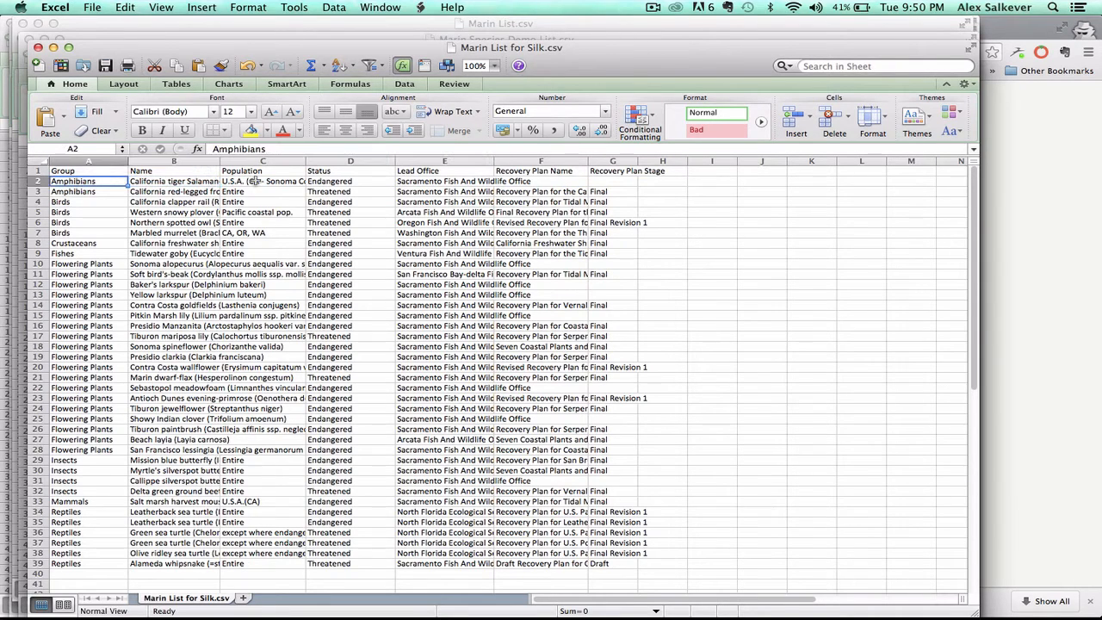
pyautogui.click(346, 181)
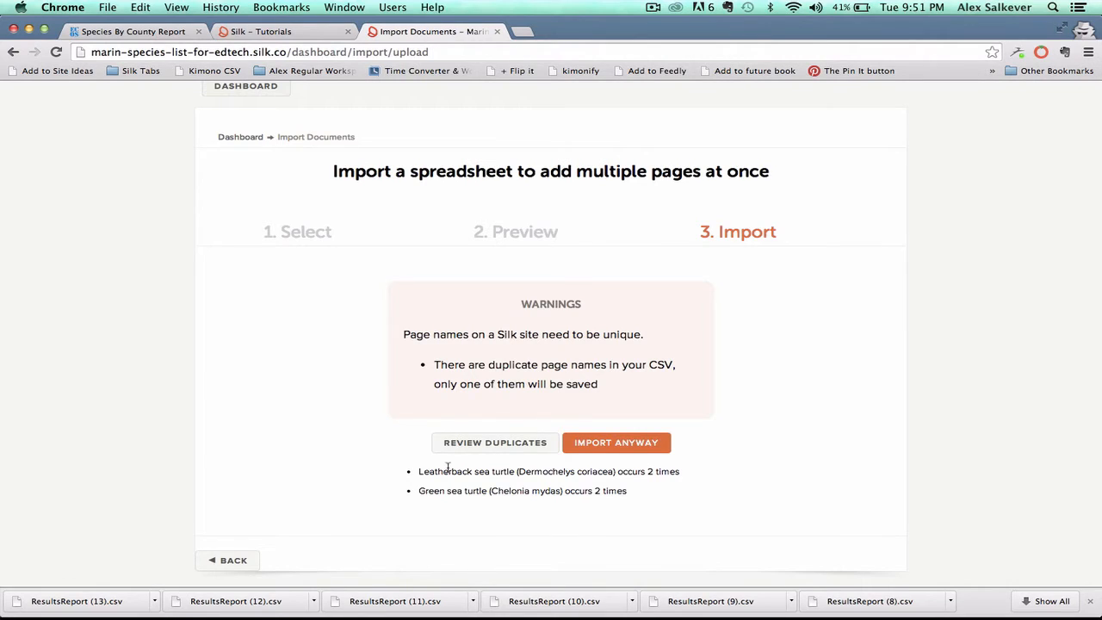
pyautogui.click(616, 442)
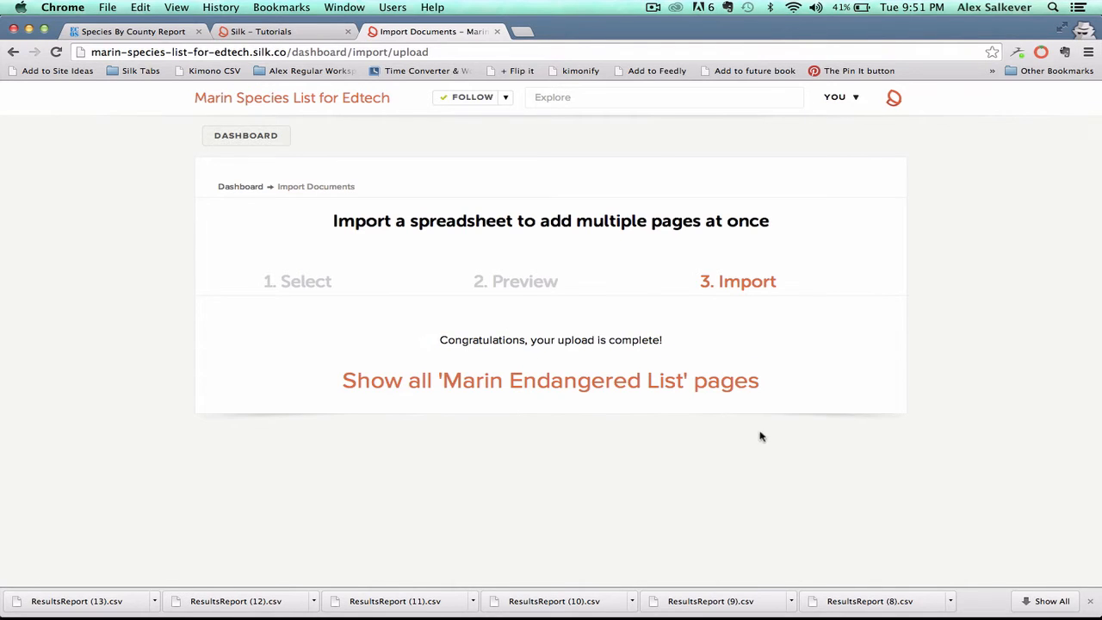
pyautogui.moveTo(780, 403)
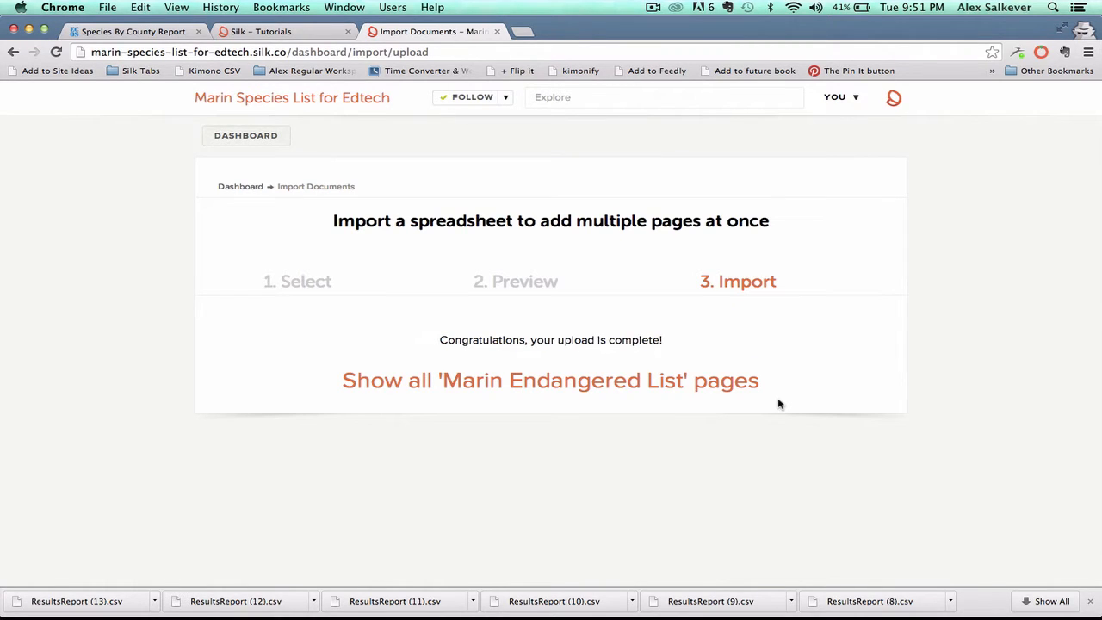
# Step: Show all imported Marin Endangered List pages as a table with Group, Status and Recovery Plan Name
pyautogui.click(551, 381)
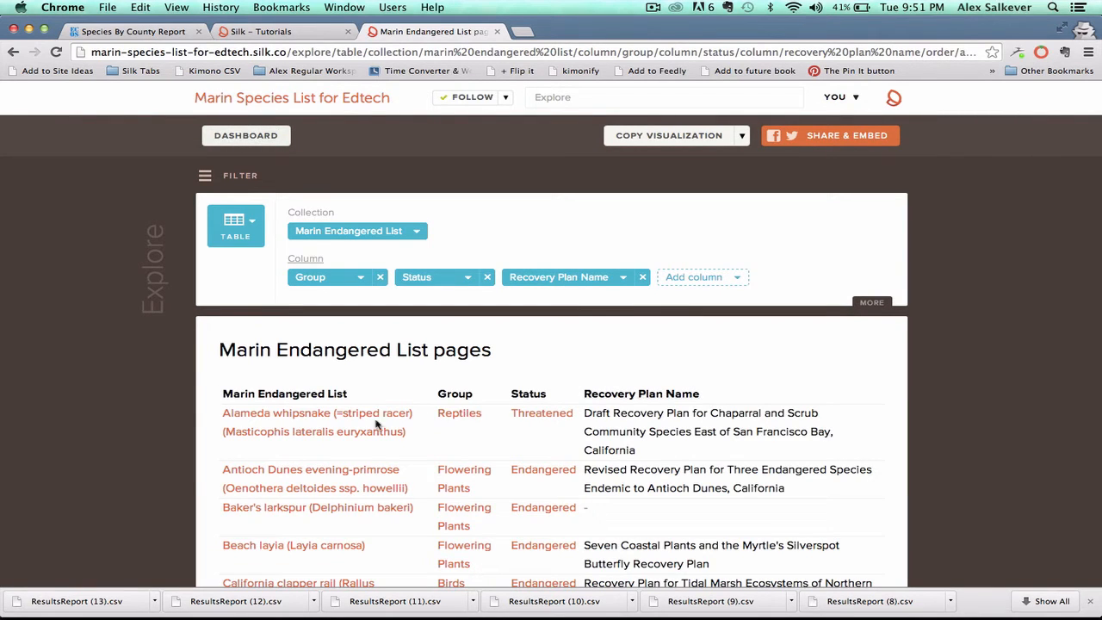
# Step: Visit the Alameda whipsnake page, list the Reptiles group, then return to the site homepage
pyautogui.click(318, 413)
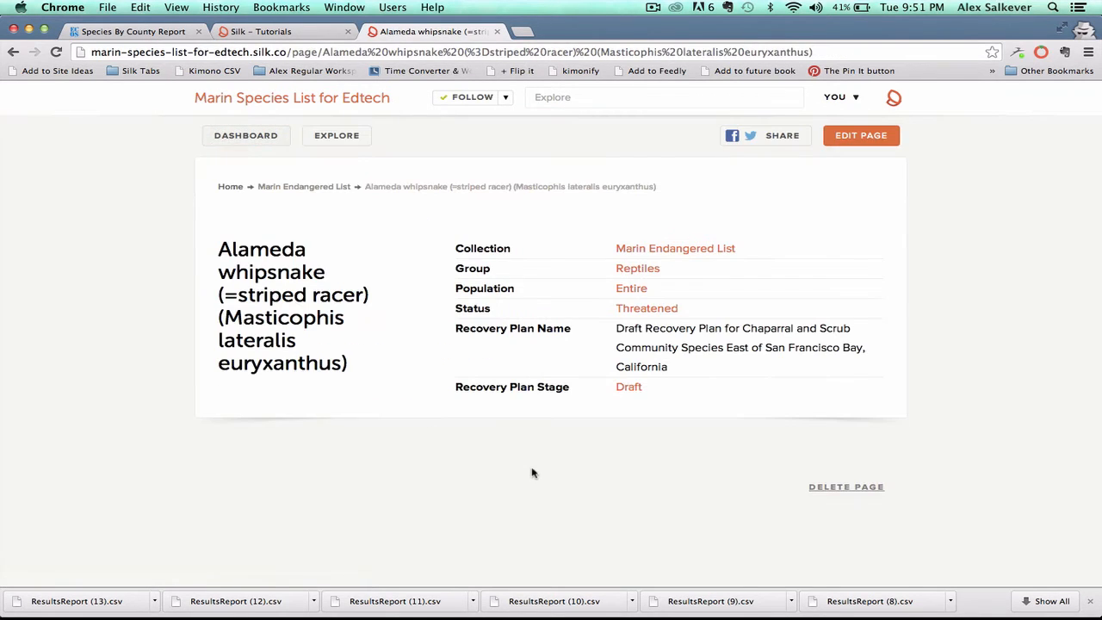
pyautogui.moveTo(852, 225)
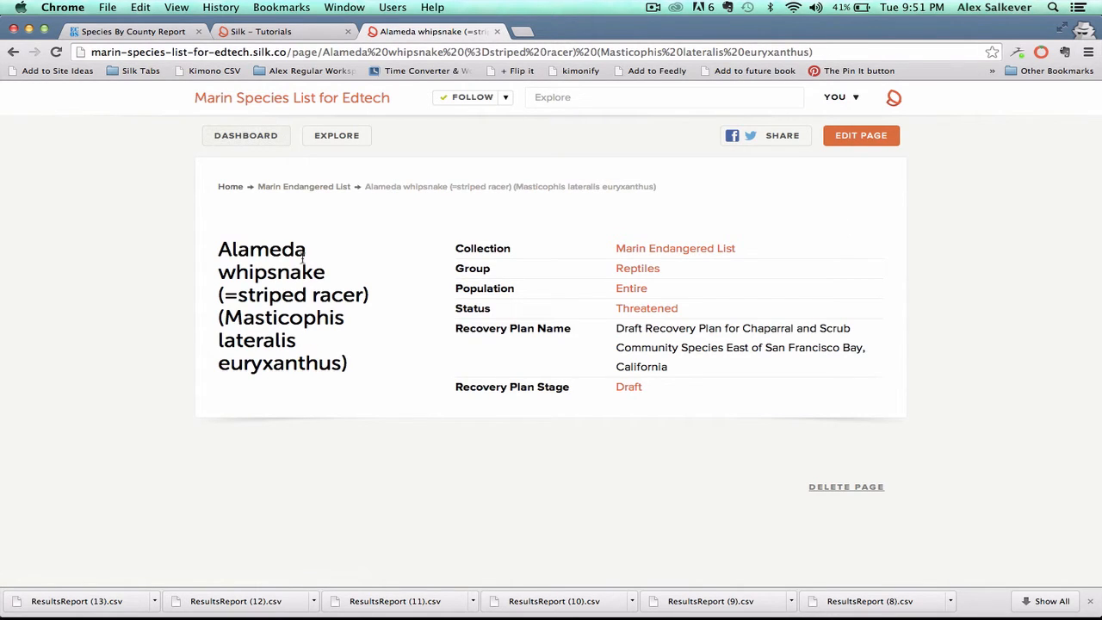
pyautogui.moveTo(527, 241)
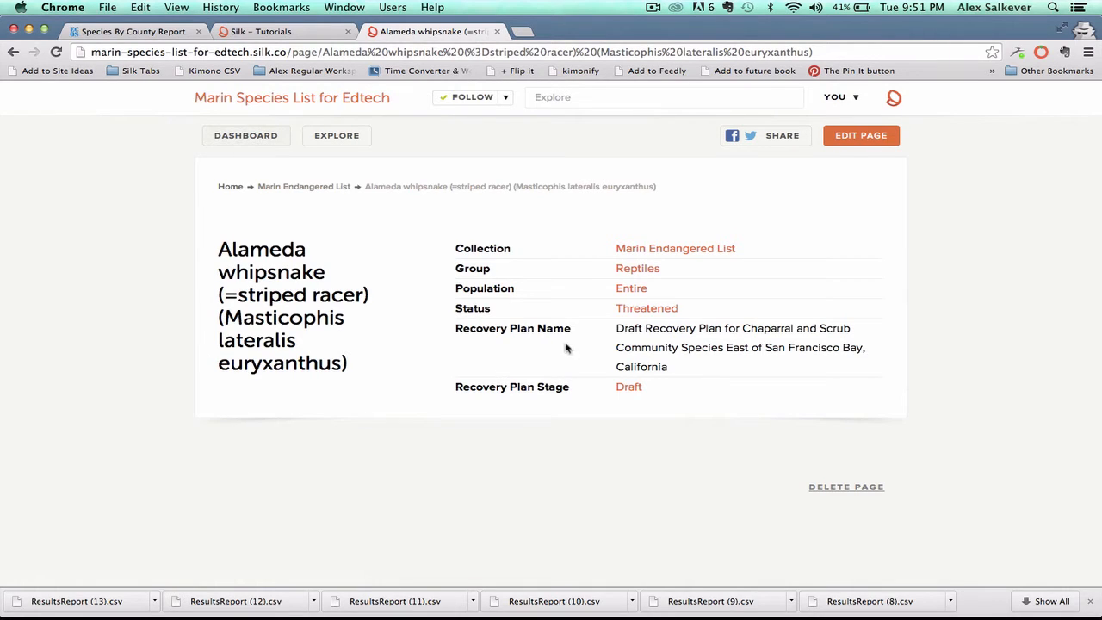
pyautogui.moveTo(665, 251)
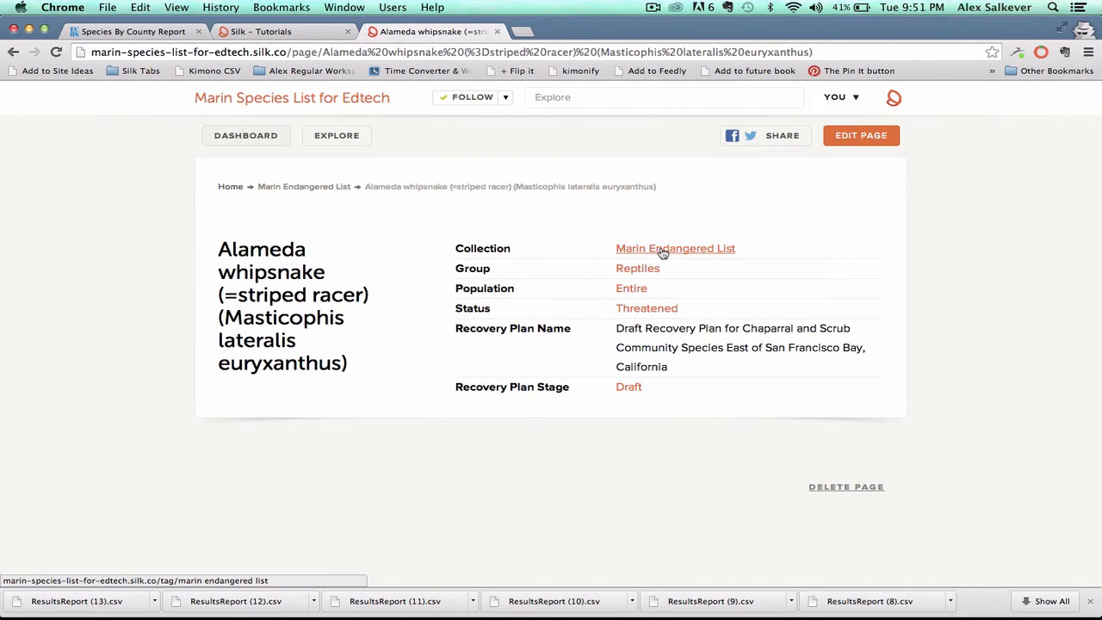
pyautogui.moveTo(640, 269)
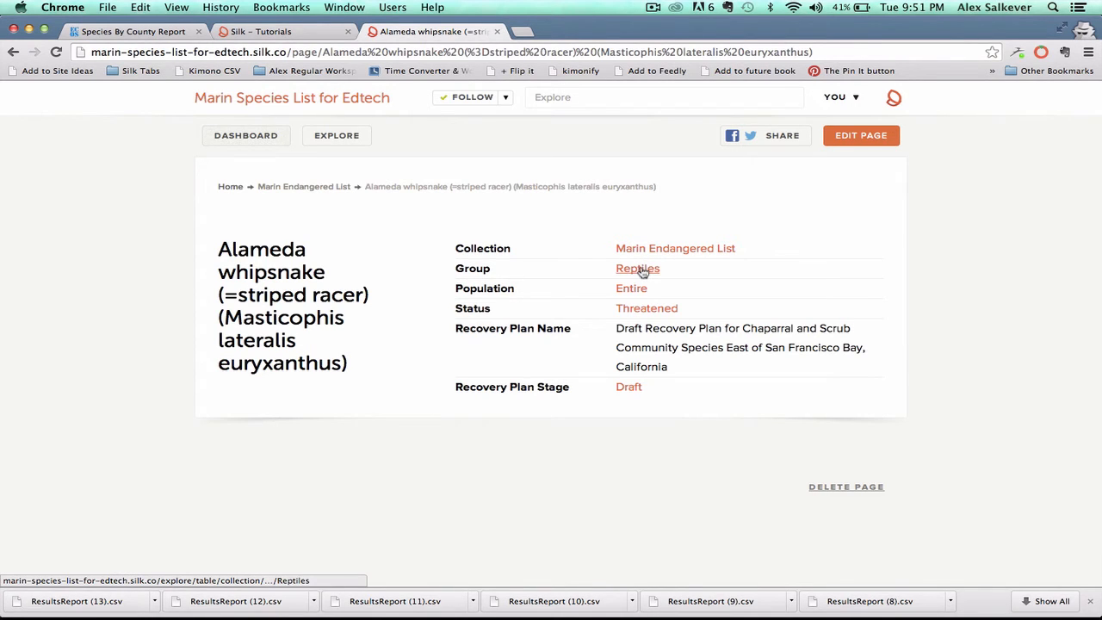
pyautogui.click(637, 269)
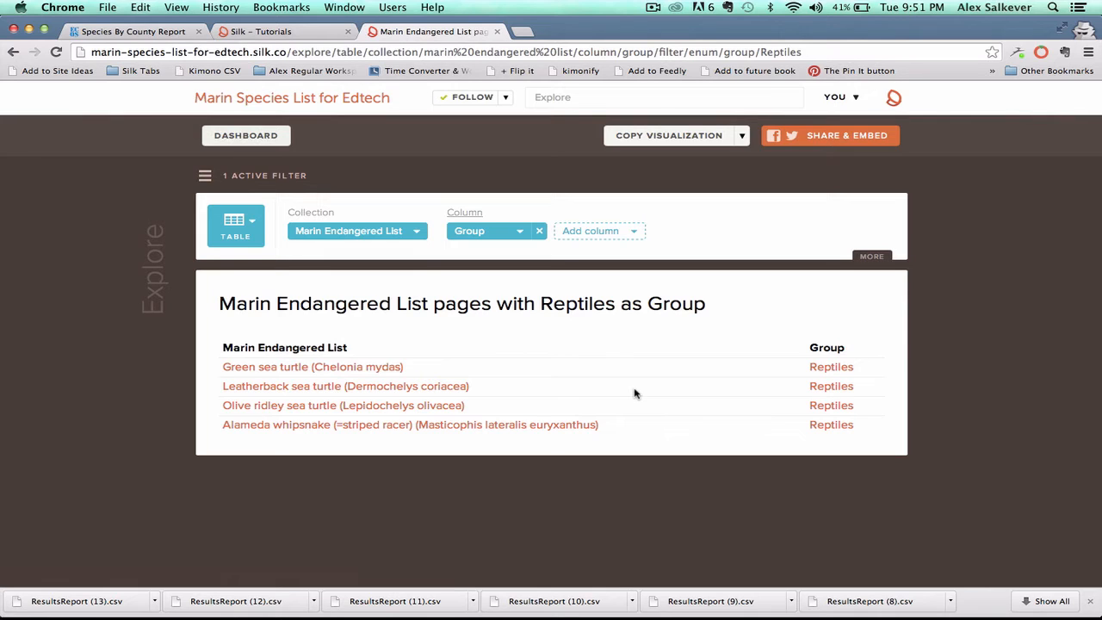
pyautogui.moveTo(792, 382)
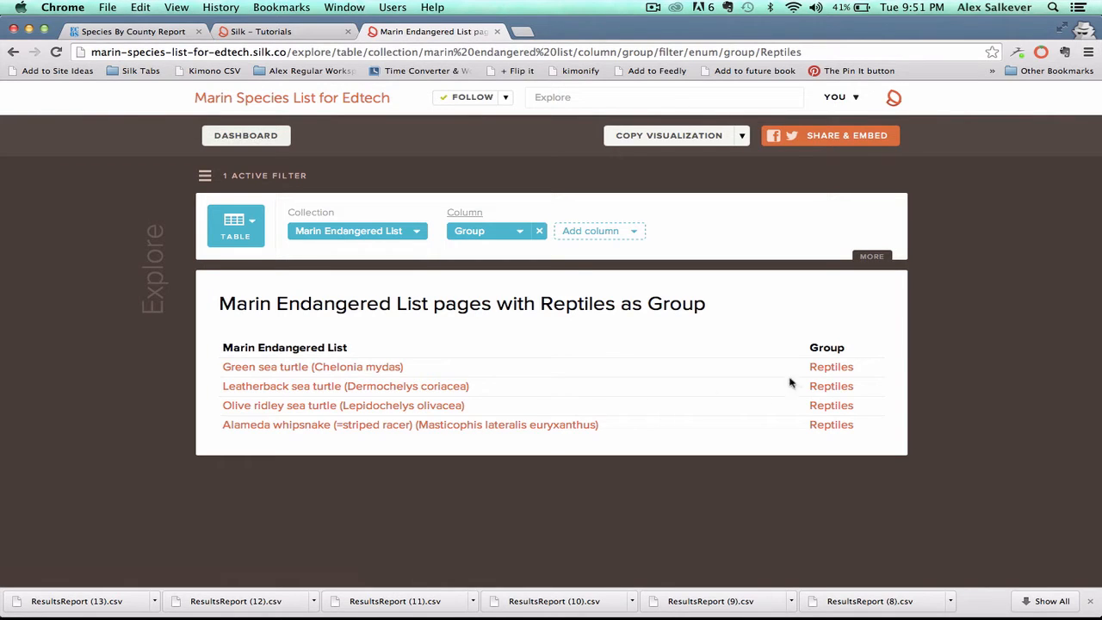
pyautogui.moveTo(483, 324)
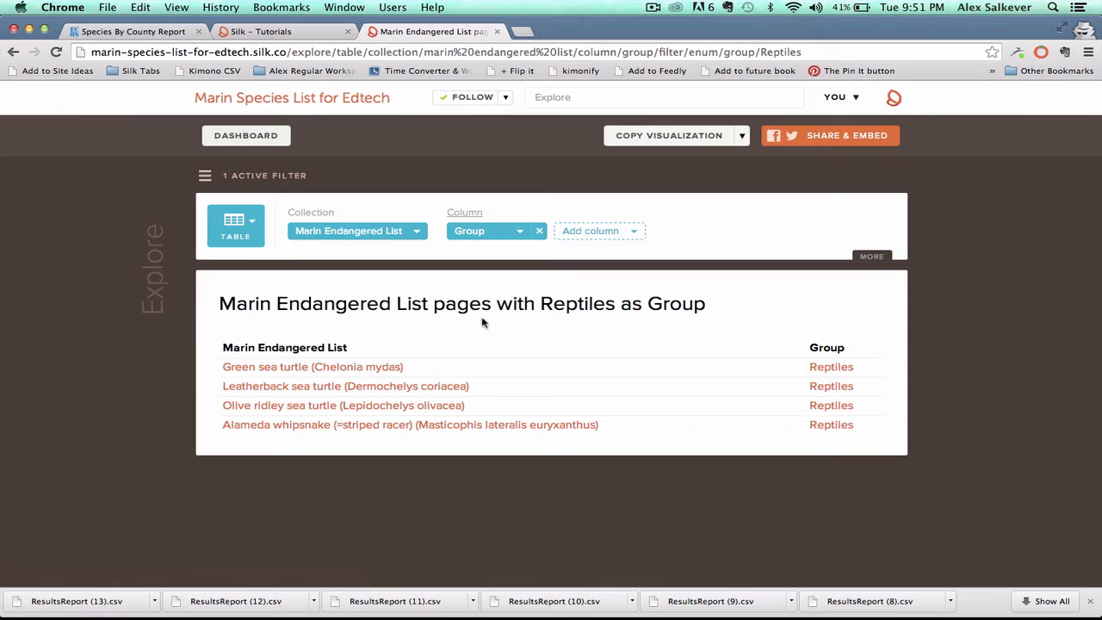
pyautogui.moveTo(159, 129)
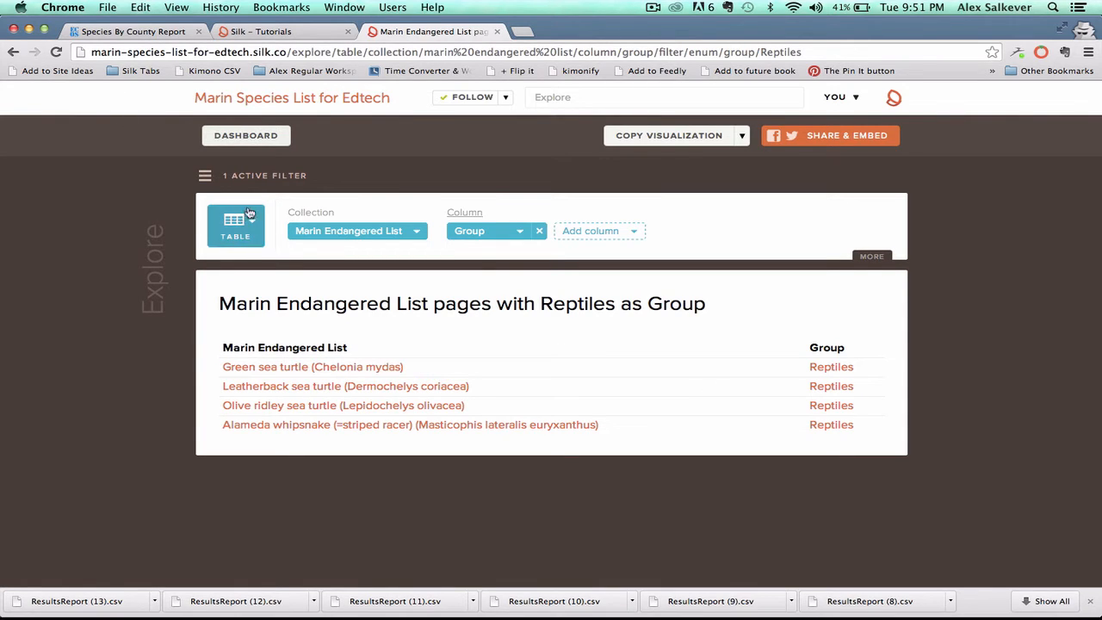
pyautogui.click(267, 103)
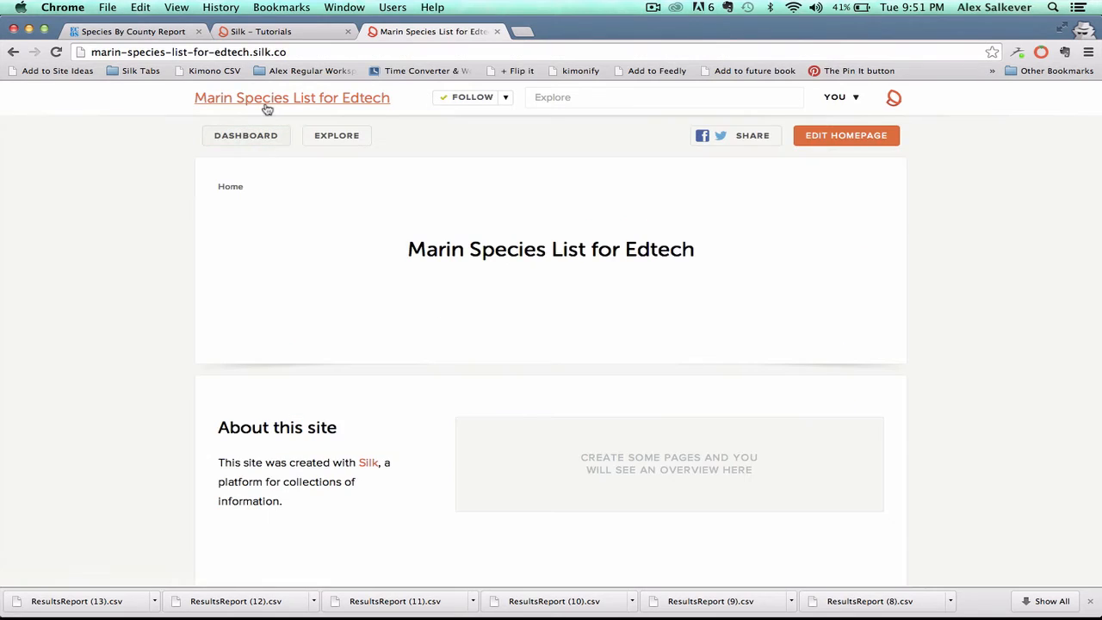
# Step: Edit the homepage and upload ctsalamander4.jpg from Downloads as the image under the title
pyautogui.click(846, 134)
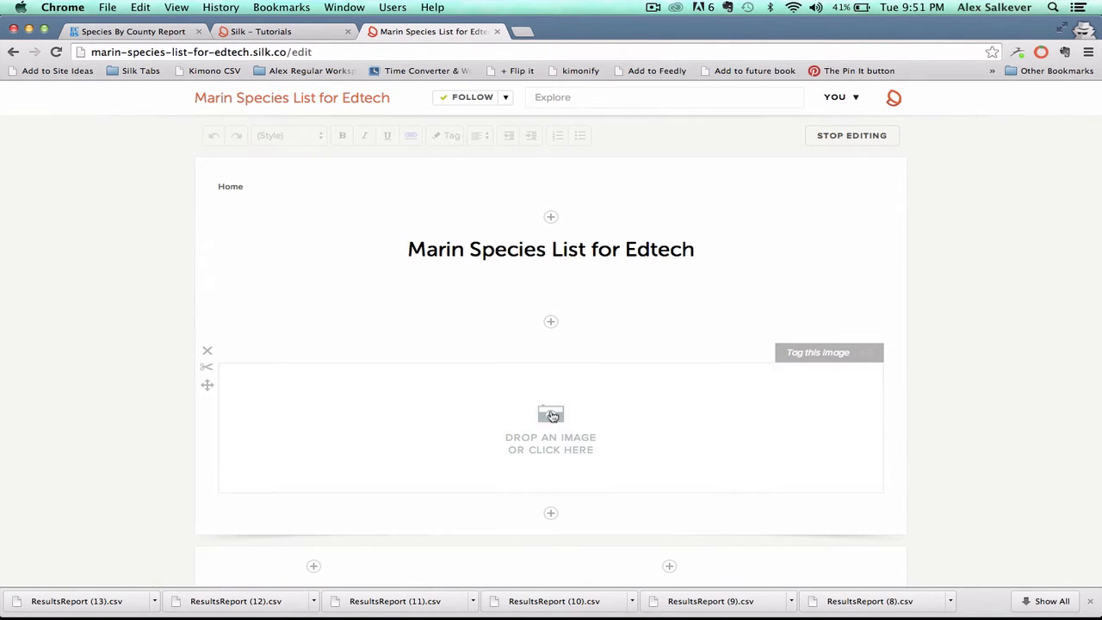
pyautogui.click(551, 413)
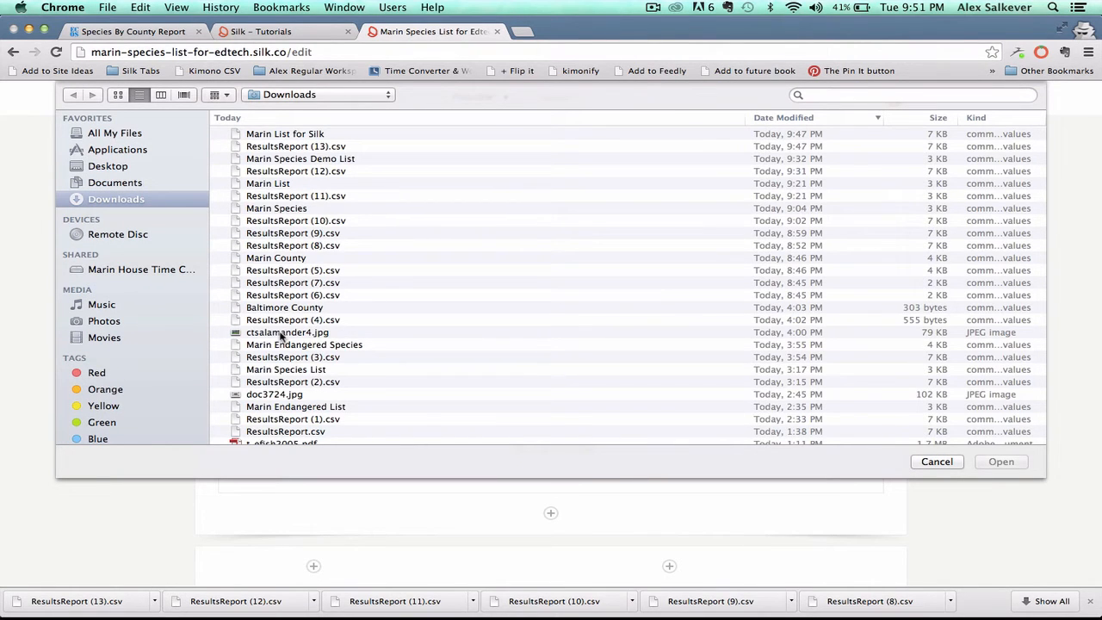
pyautogui.click(286, 330)
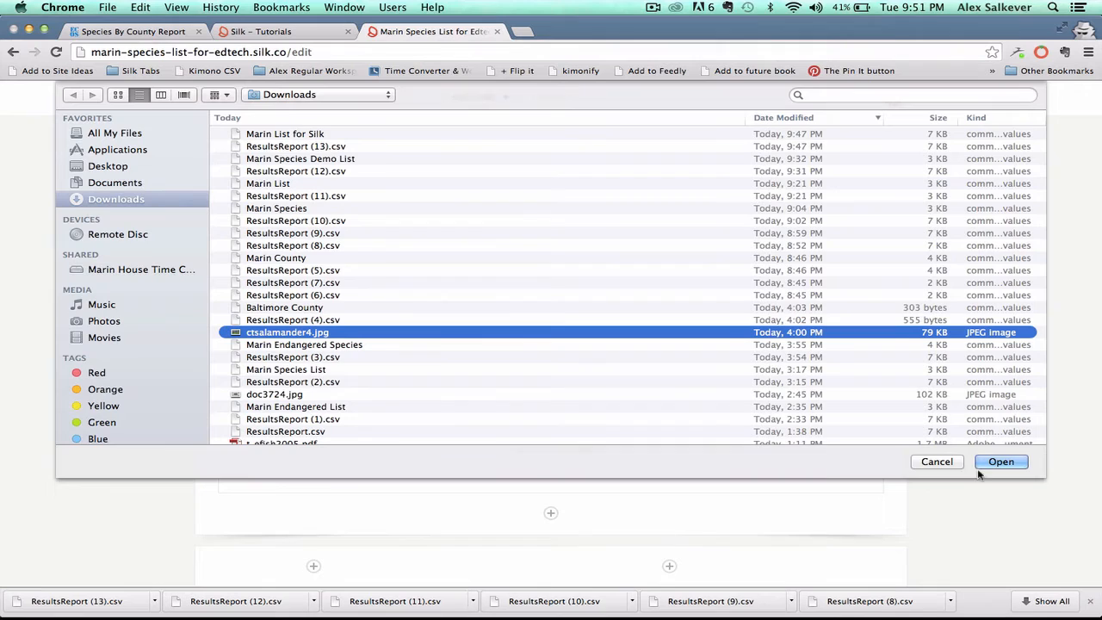
pyautogui.click(1002, 462)
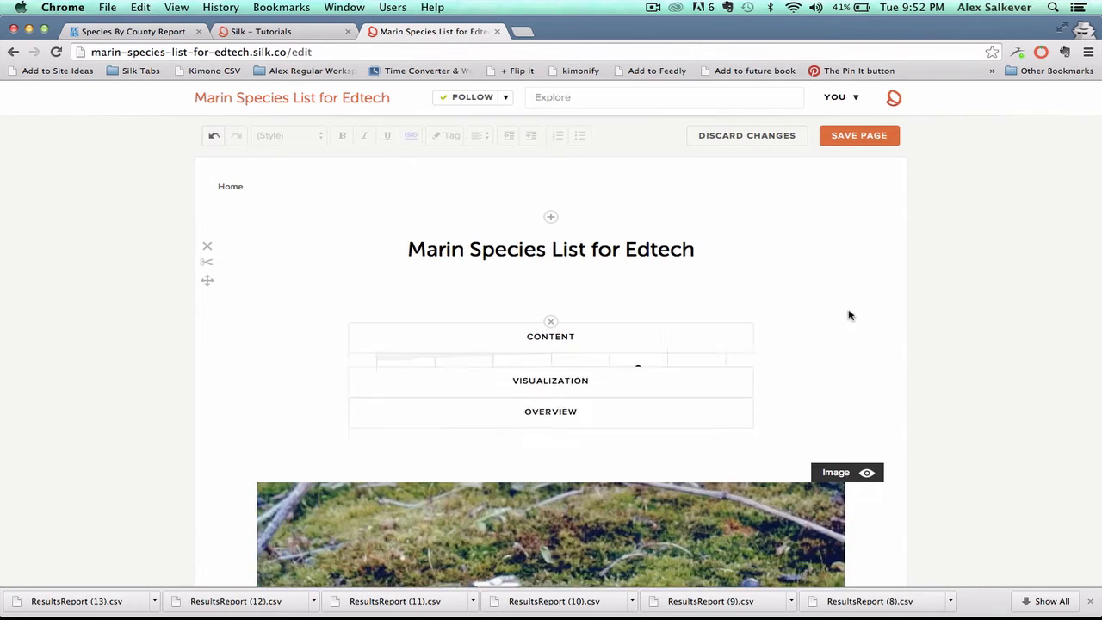
# Step: Begin a new visualization block below the salamander photo
pyautogui.scroll(-3)
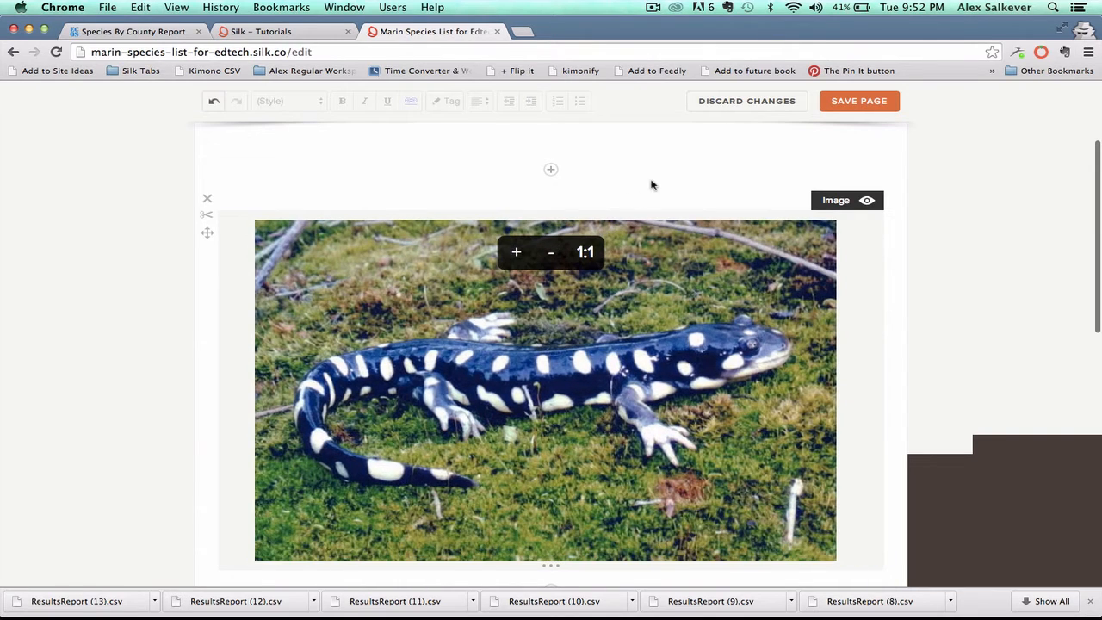
pyautogui.scroll(-3)
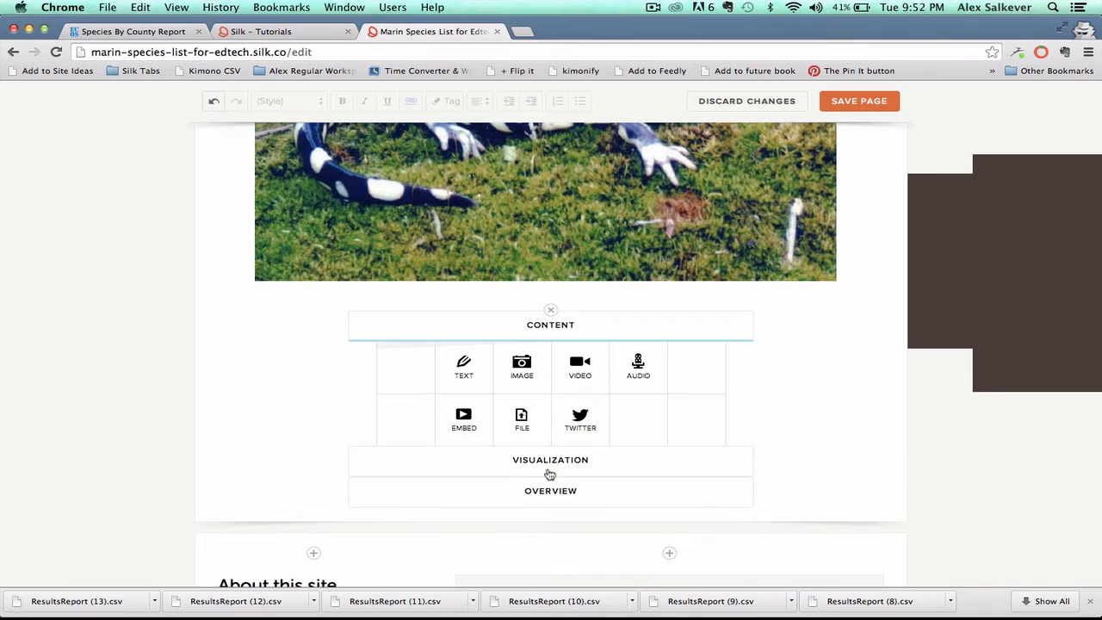
pyautogui.click(551, 459)
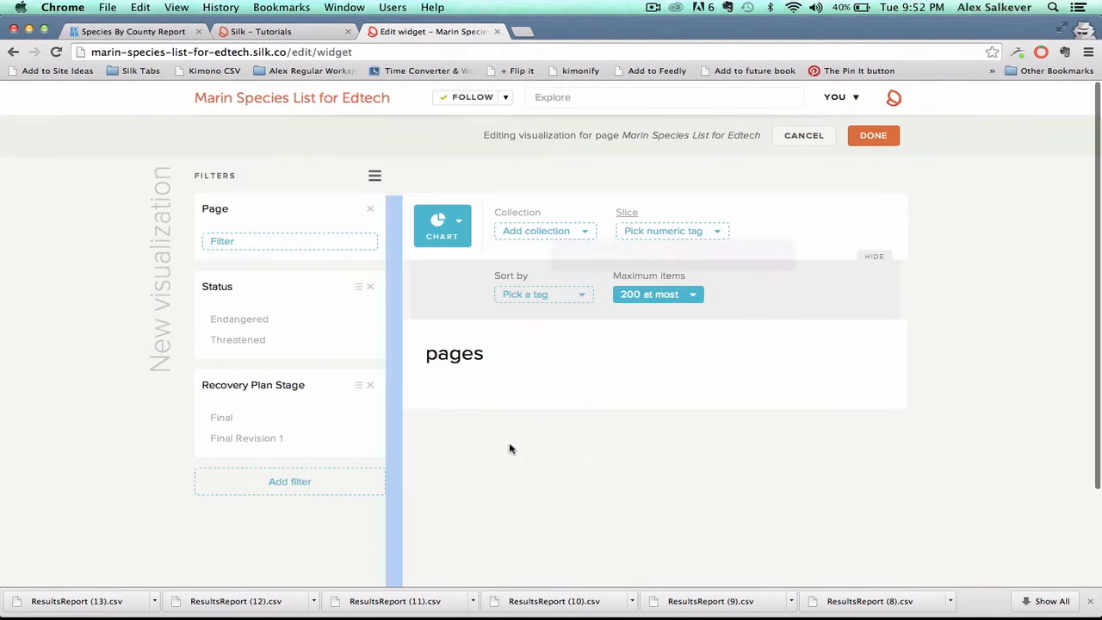
# Step: Place a pie chart of the Marin Endangered List collection distributed by Group on the homepage
pyautogui.click(544, 230)
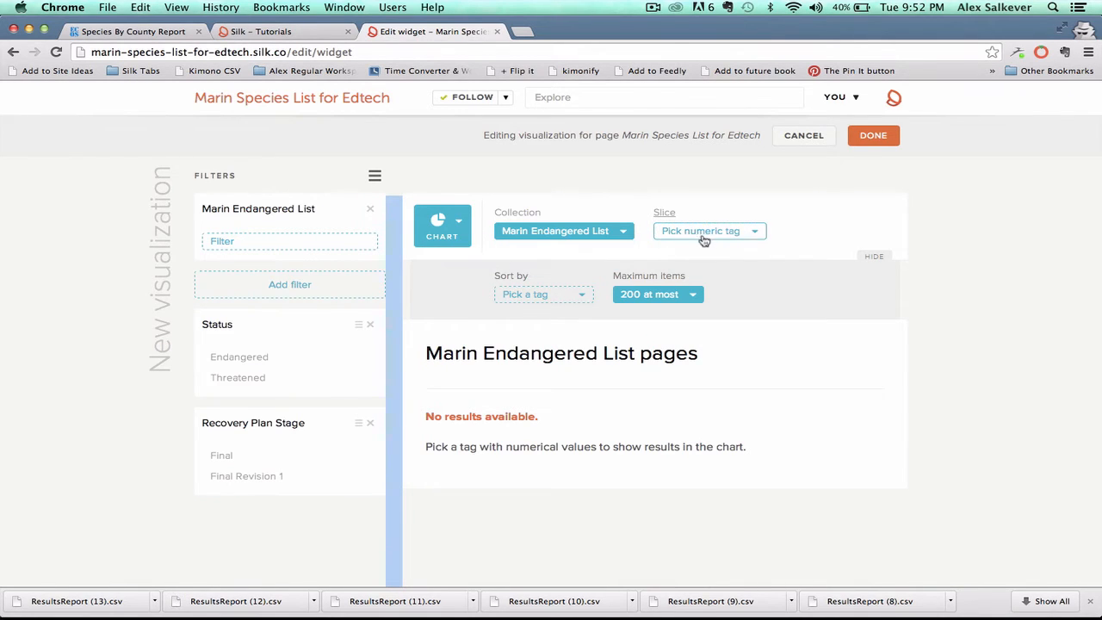
pyautogui.click(707, 231)
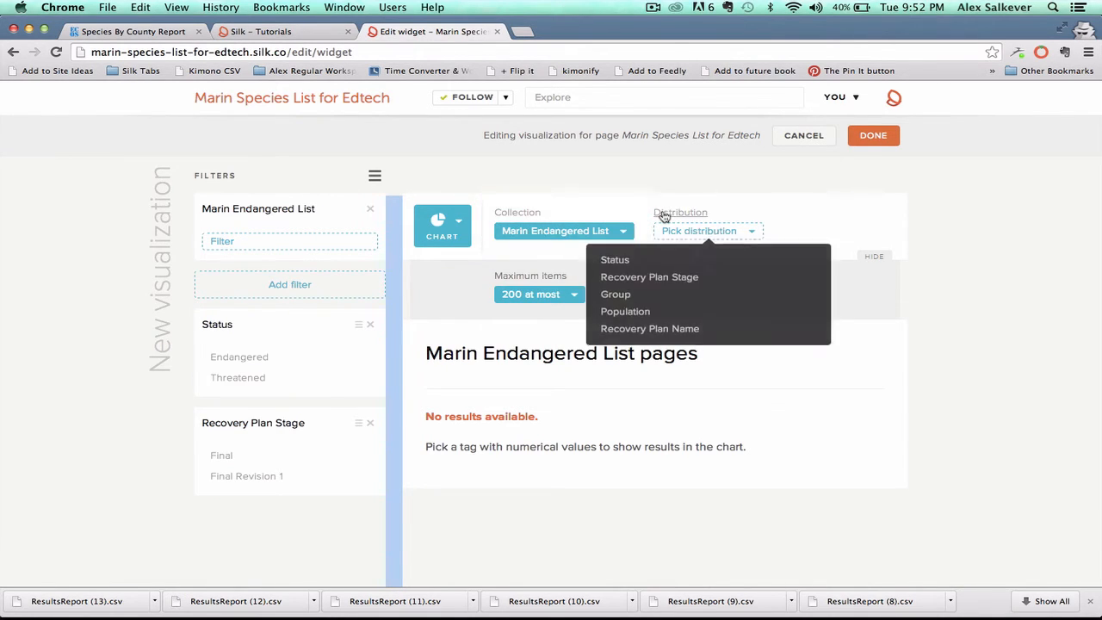
pyautogui.moveTo(637, 261)
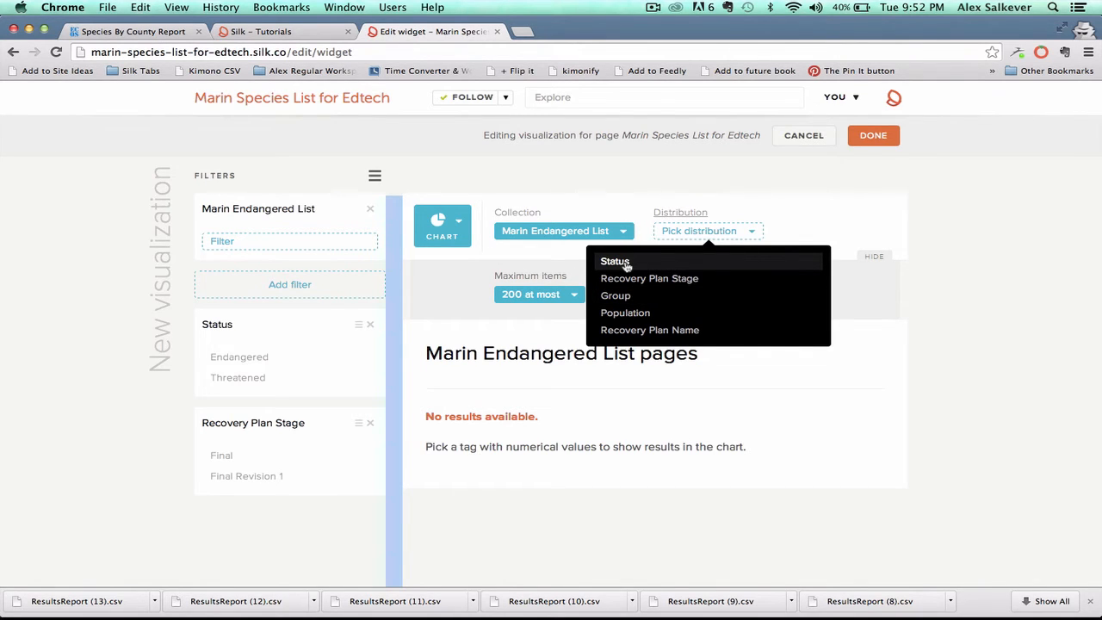
pyautogui.click(613, 261)
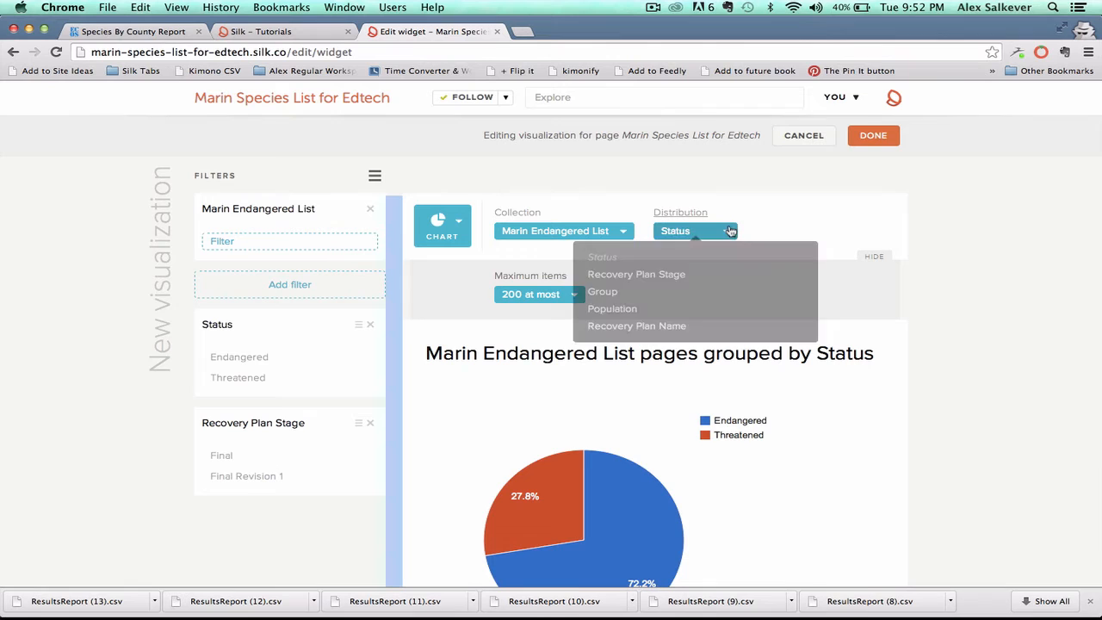
pyautogui.click(603, 291)
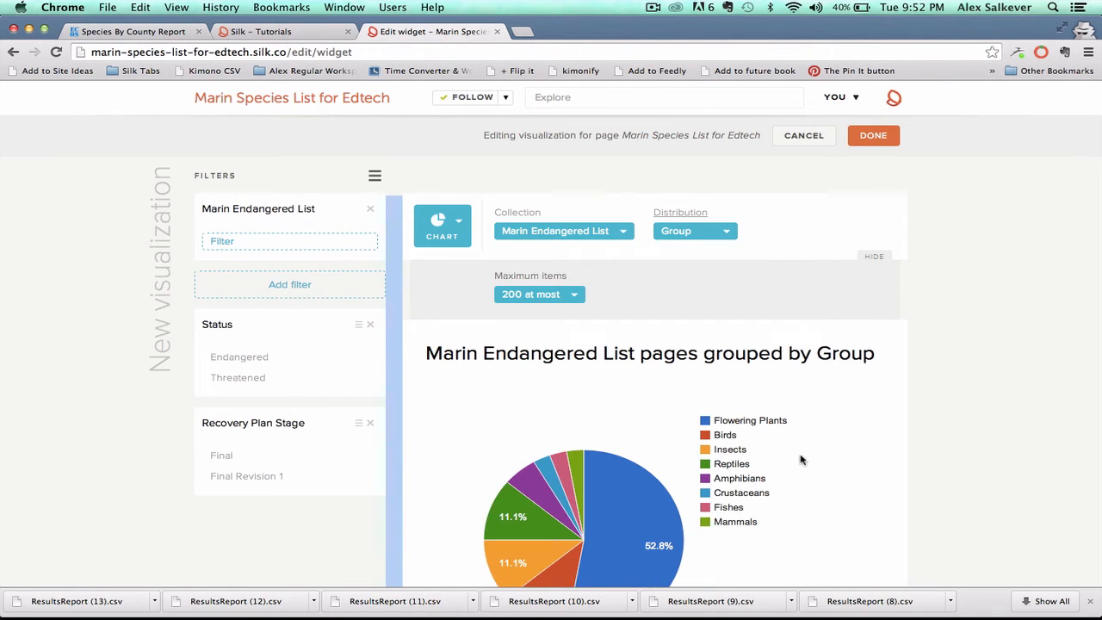
pyautogui.scroll(-3)
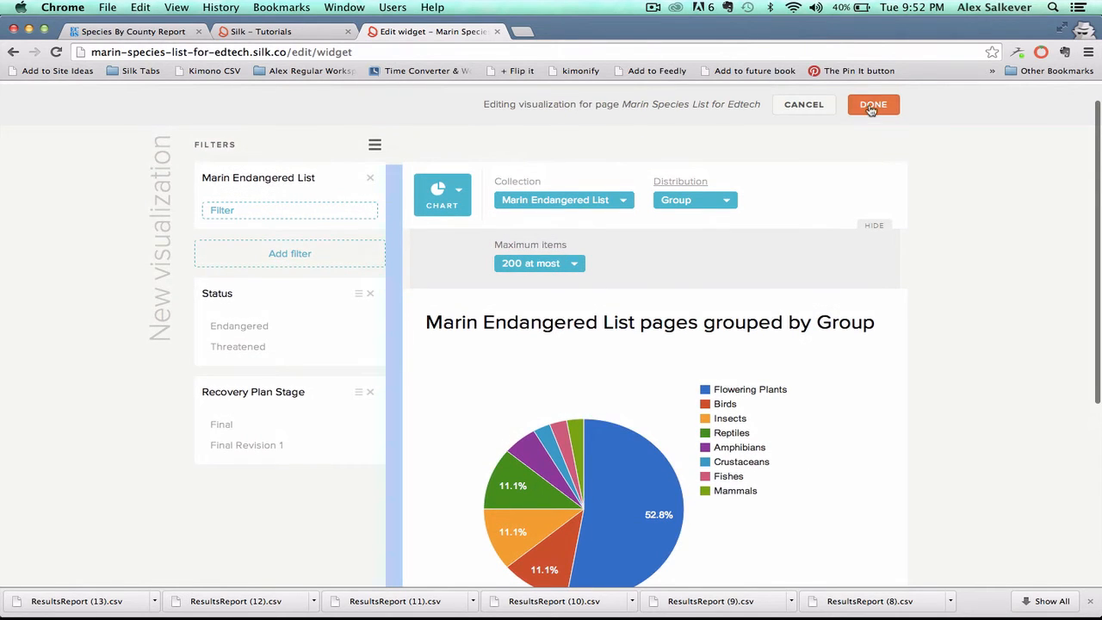
pyautogui.click(871, 105)
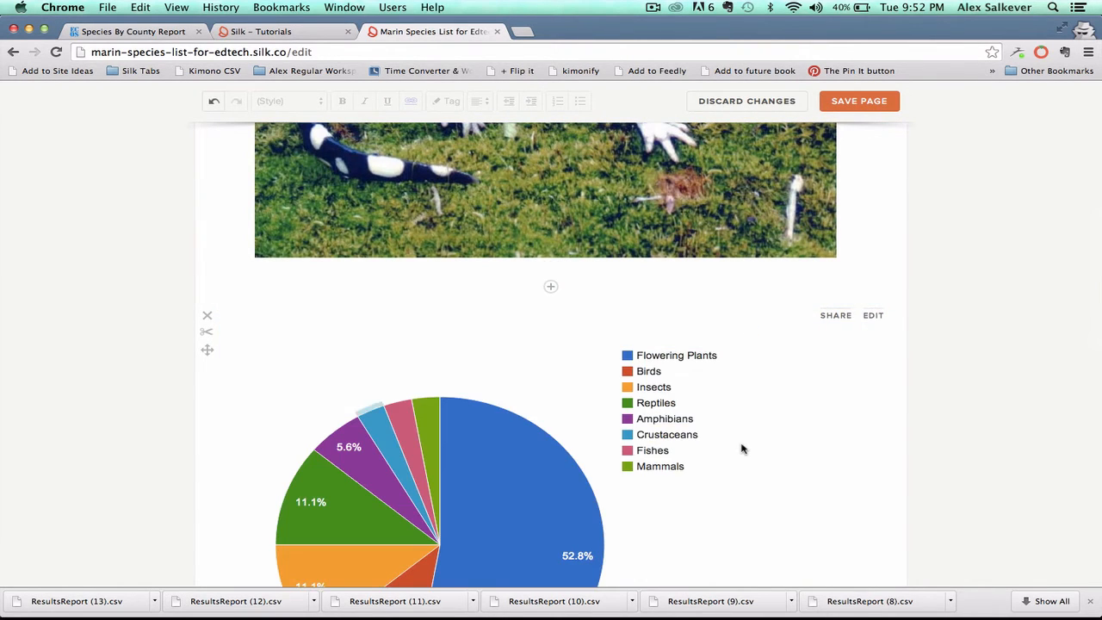
pyautogui.scroll(-3)
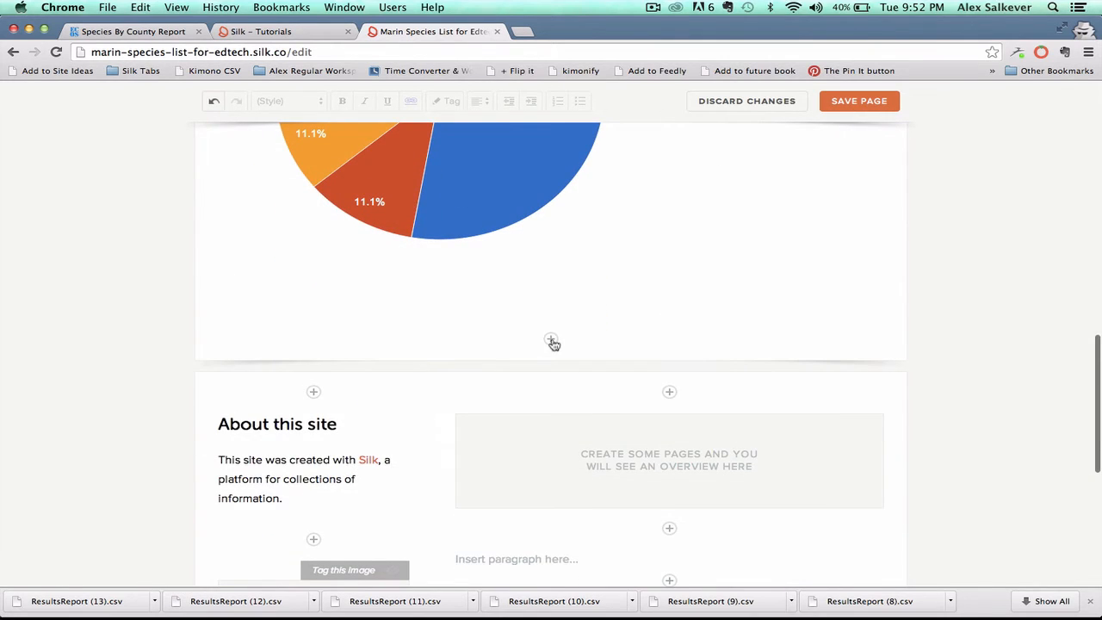
# Step: Add a grid of Marin Endangered List species with Status as description and Group as an extra item
pyautogui.click(551, 341)
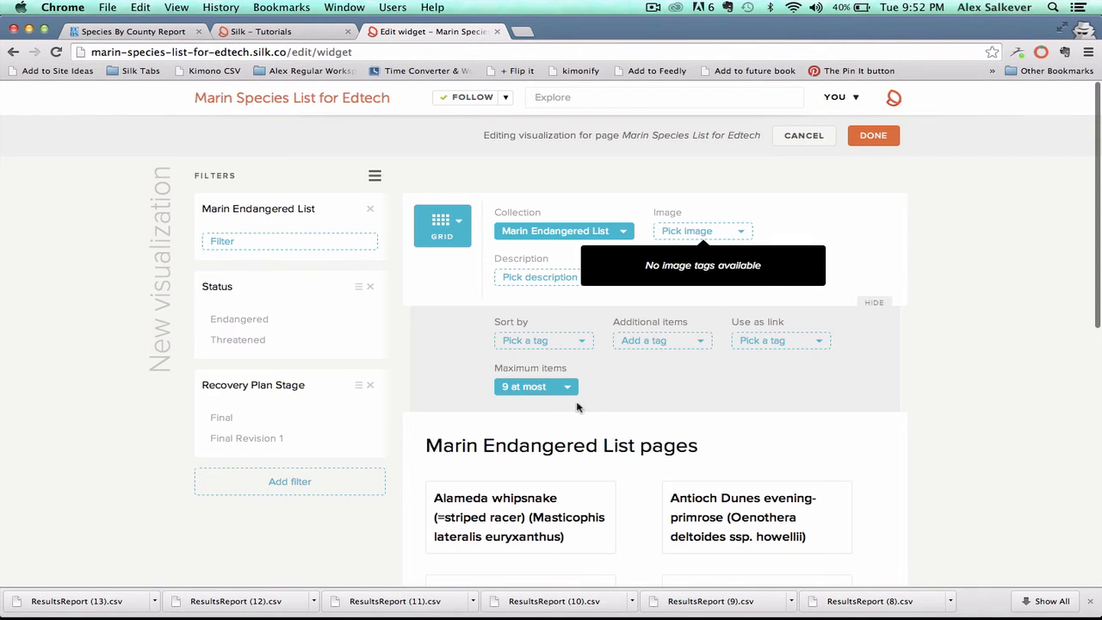
pyautogui.moveTo(702, 260)
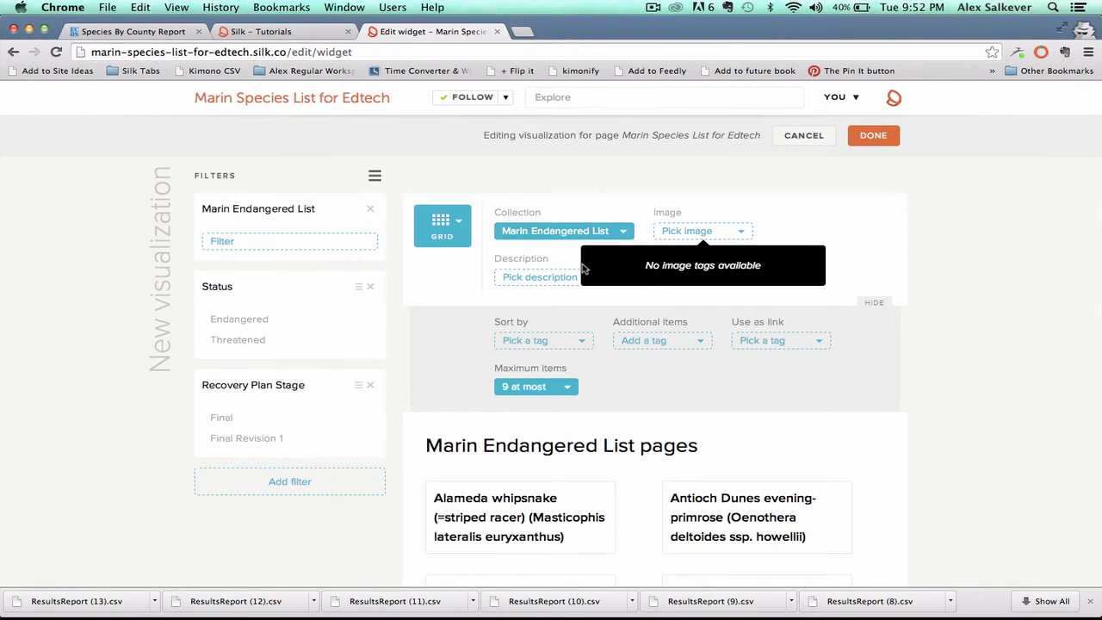
pyautogui.click(548, 275)
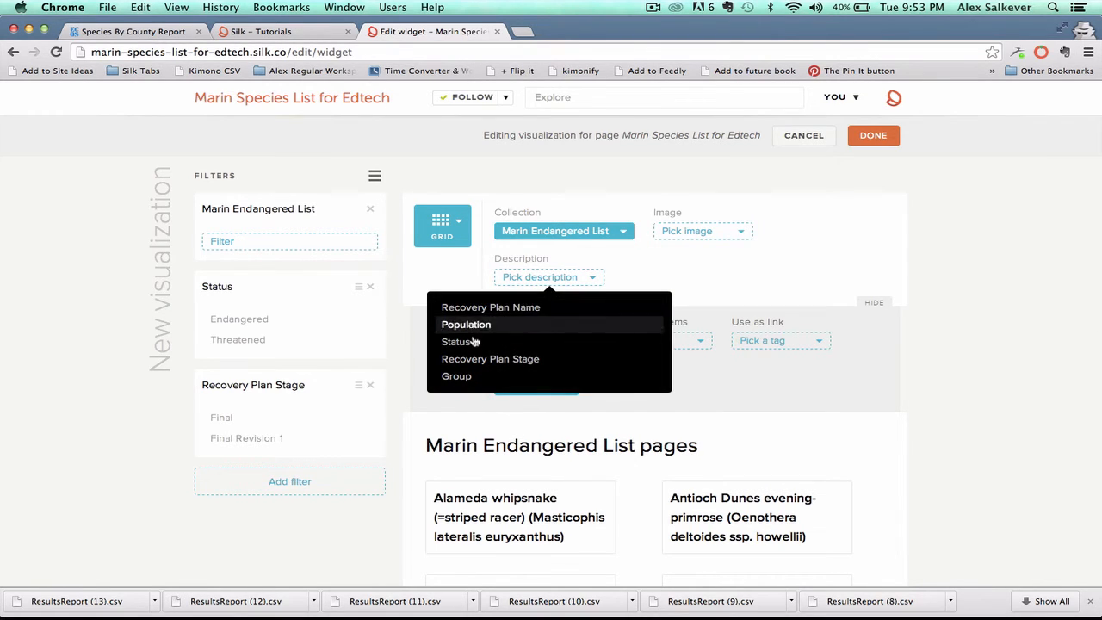
pyautogui.click(454, 341)
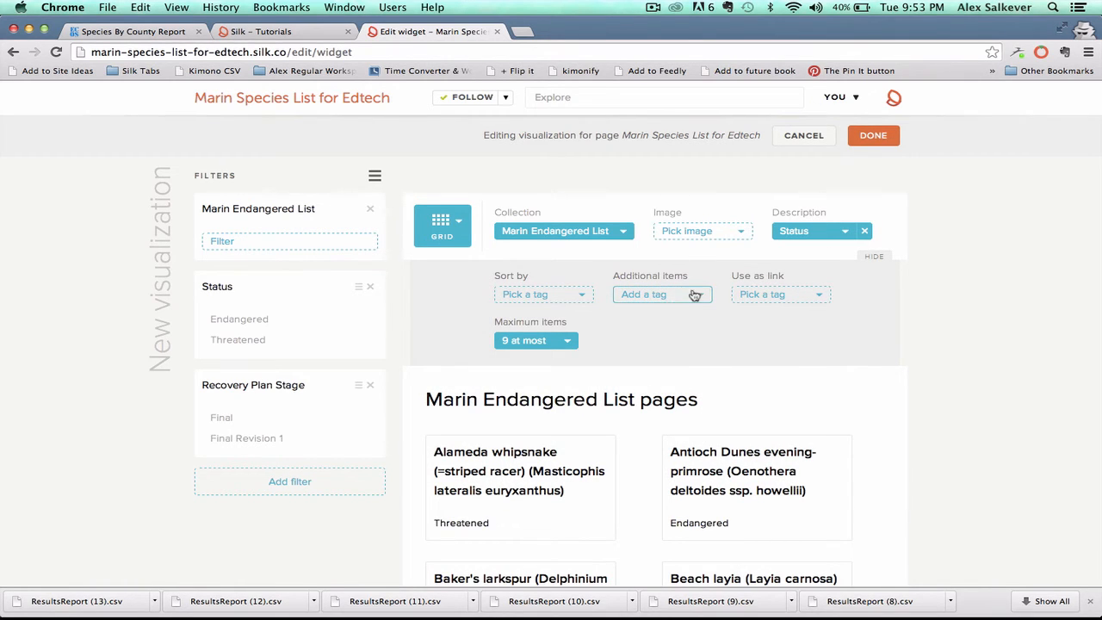
pyautogui.click(661, 292)
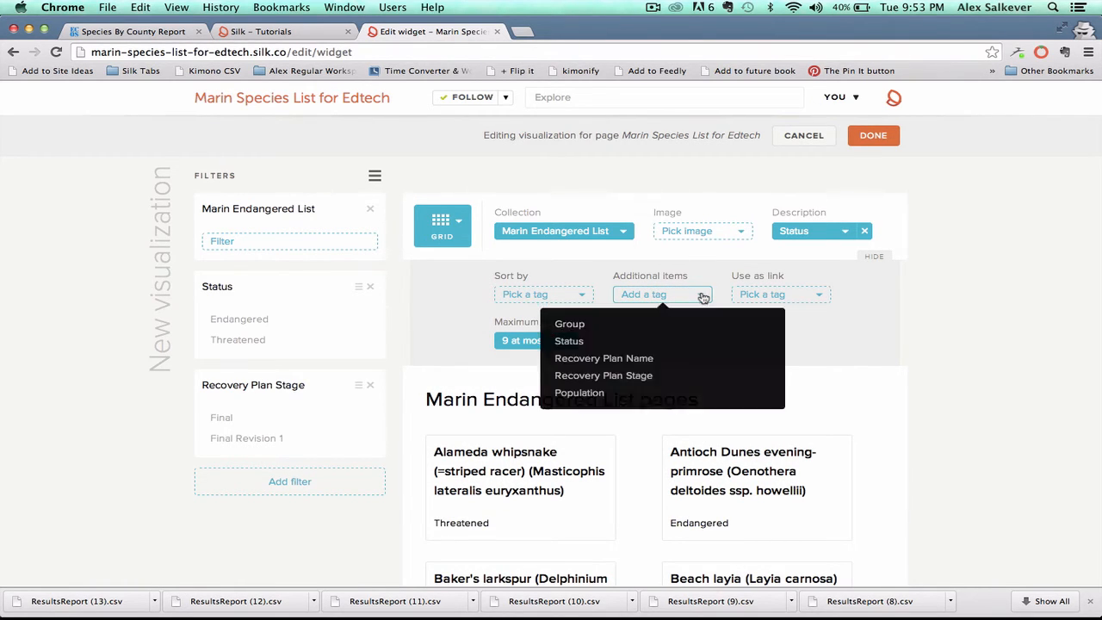
pyautogui.moveTo(582, 347)
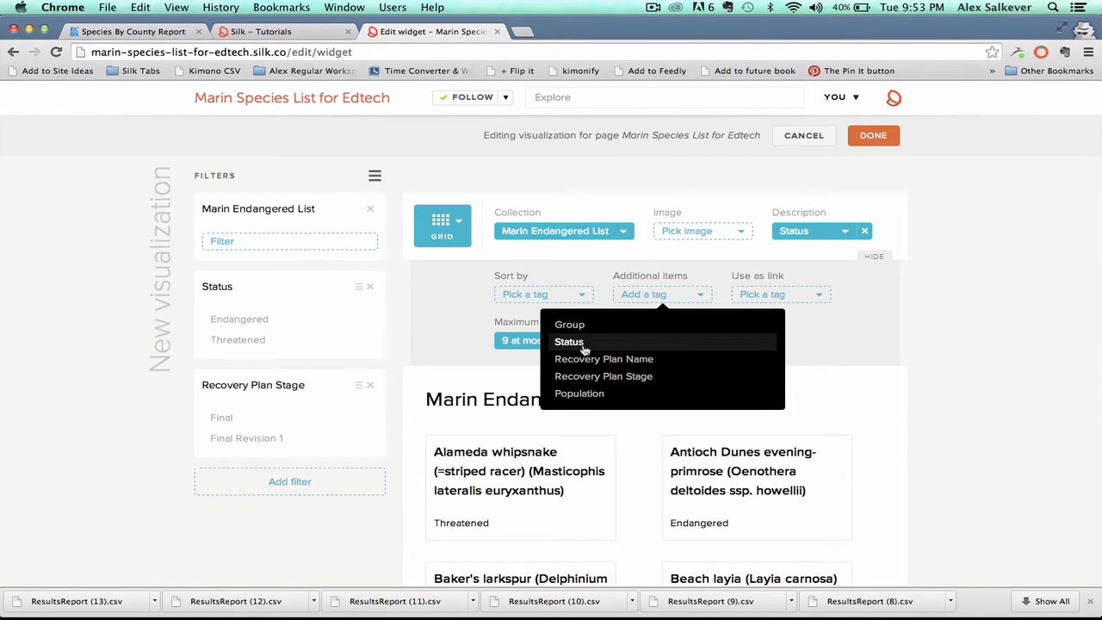
pyautogui.moveTo(578, 392)
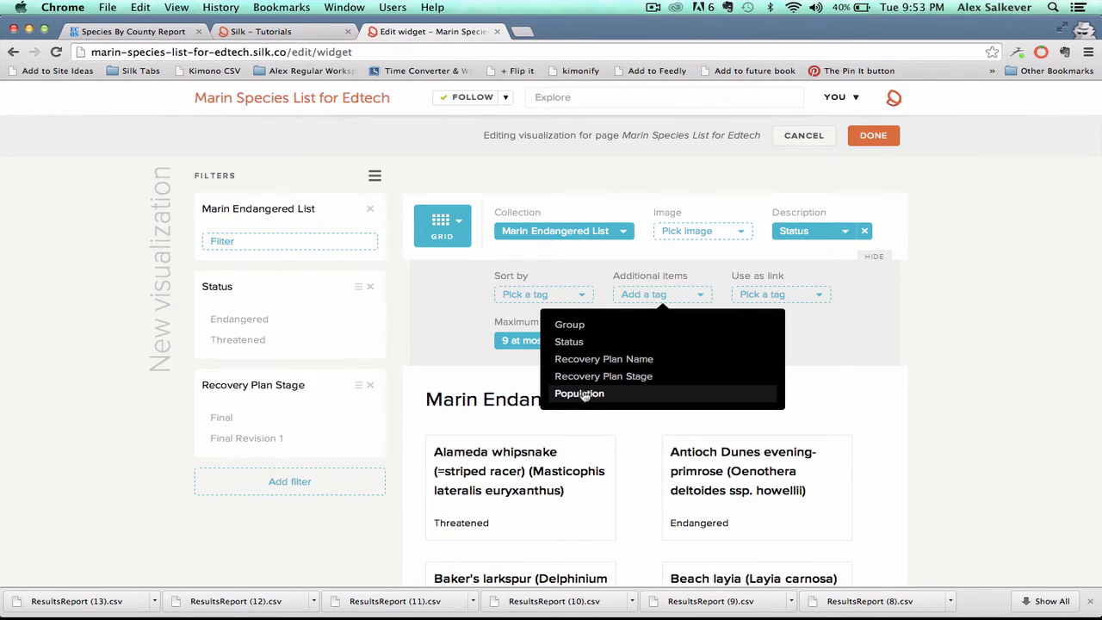
pyautogui.click(578, 392)
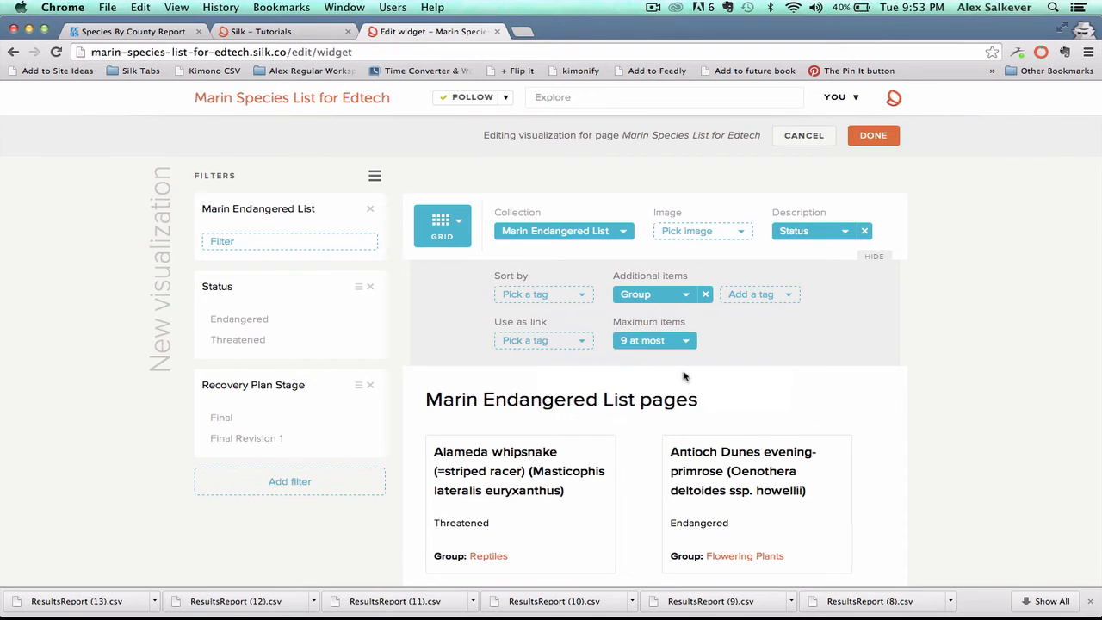
pyautogui.scroll(-3)
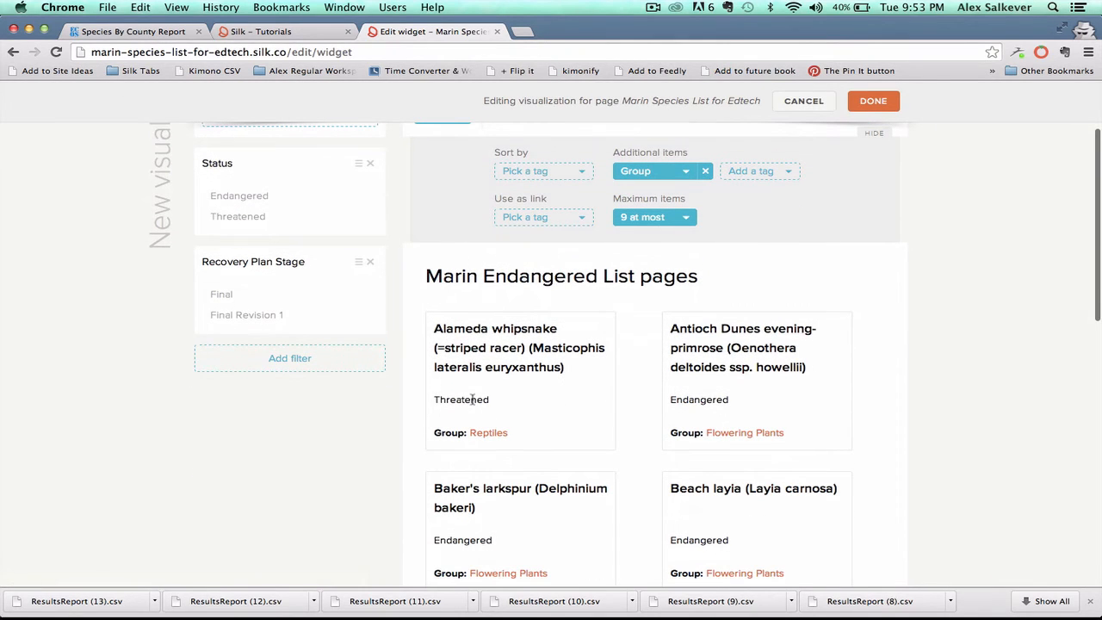
pyautogui.moveTo(634, 353)
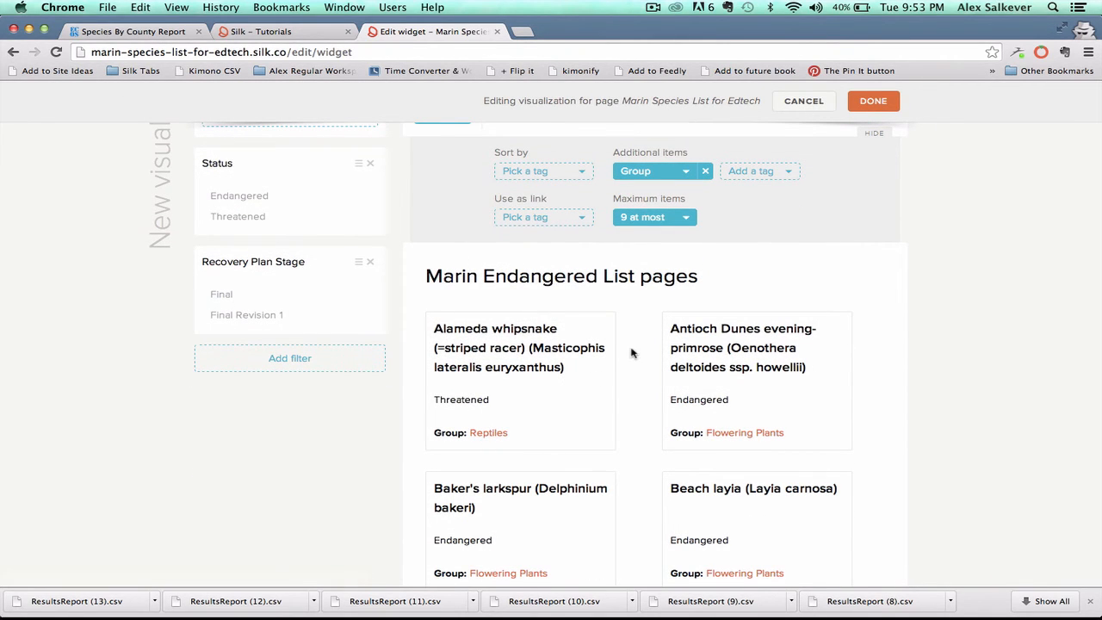
pyautogui.click(873, 100)
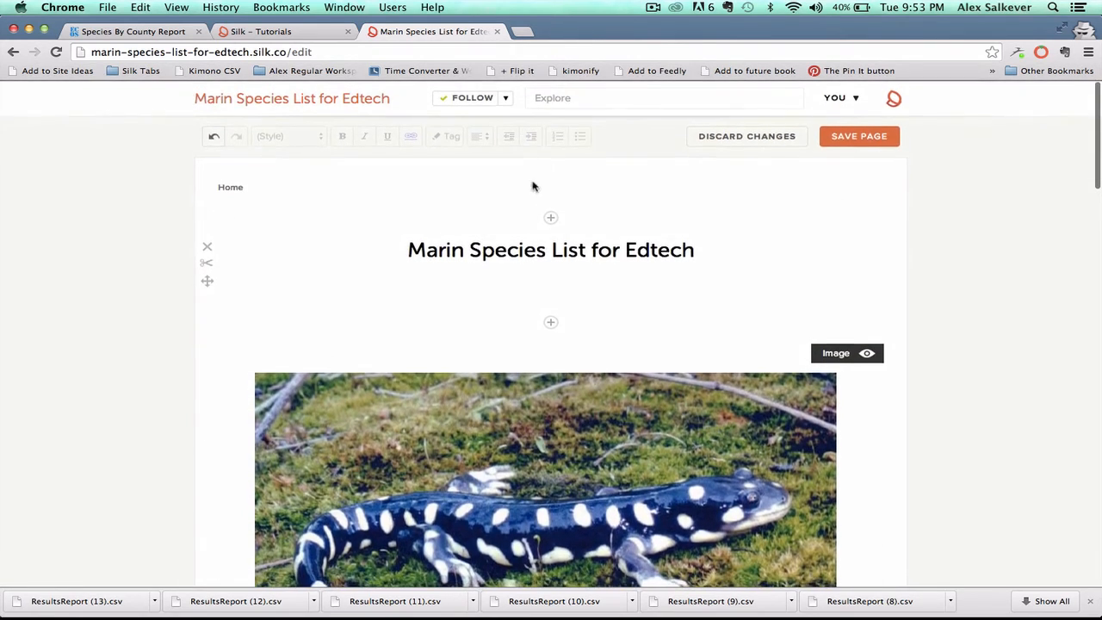
# Step: Save the homepage, explore the Marin Endangered List collection and remove the Recovery Plan Stage filter
pyautogui.click(859, 136)
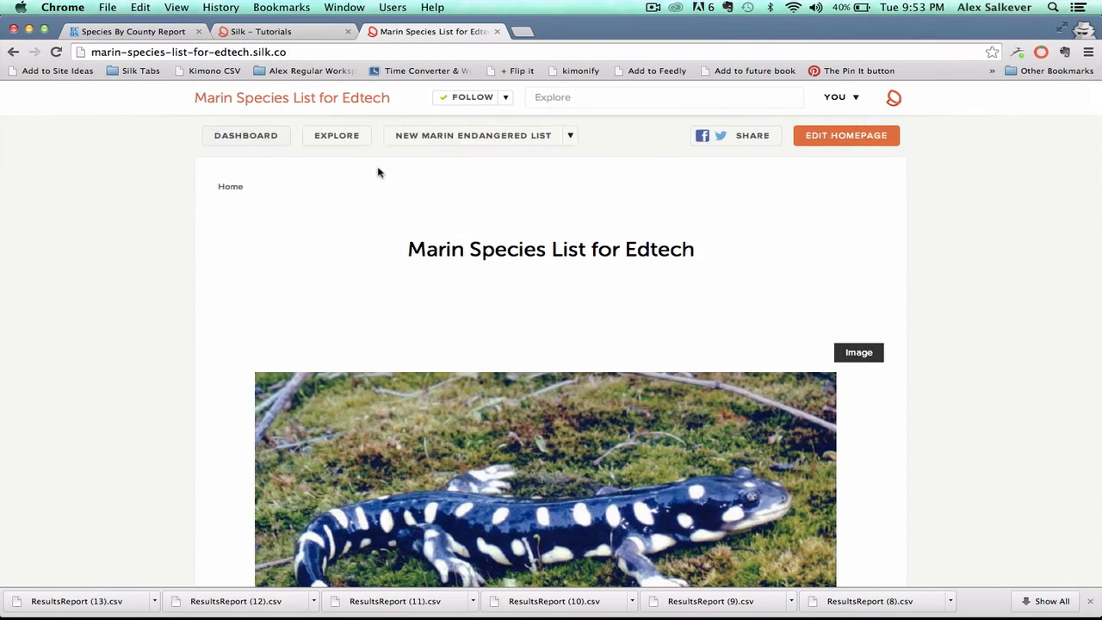
pyautogui.click(389, 134)
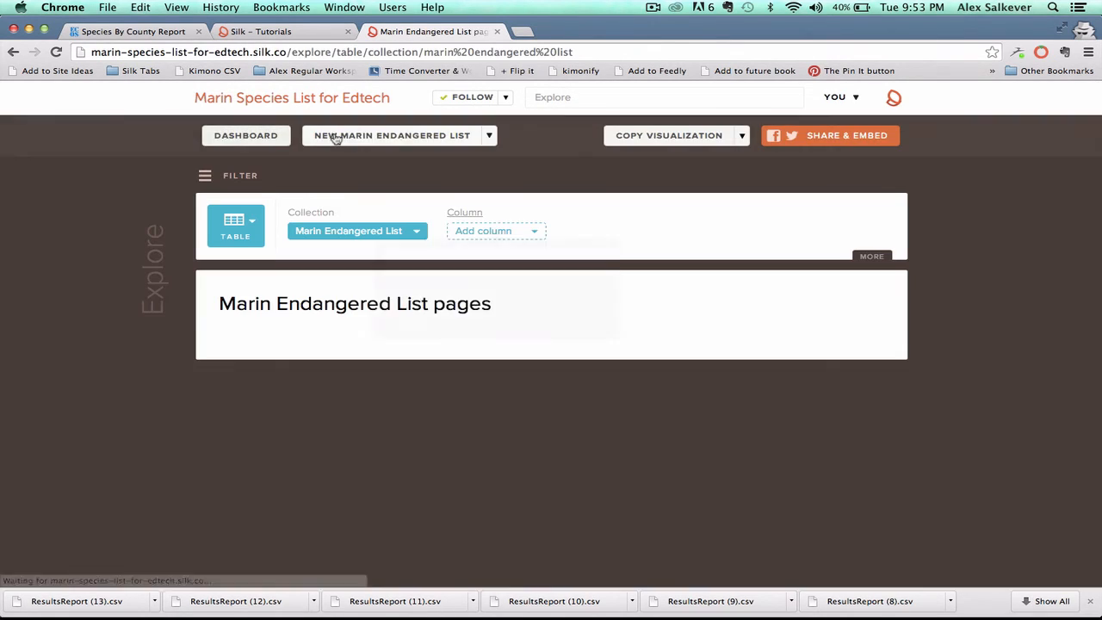
pyautogui.click(496, 230)
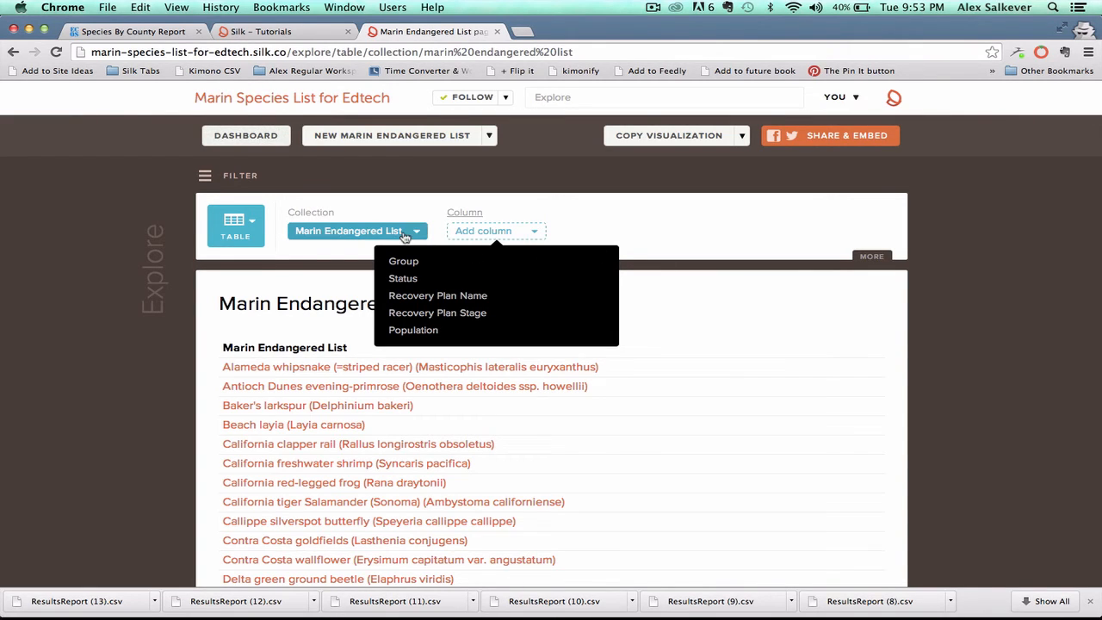
pyautogui.moveTo(241, 181)
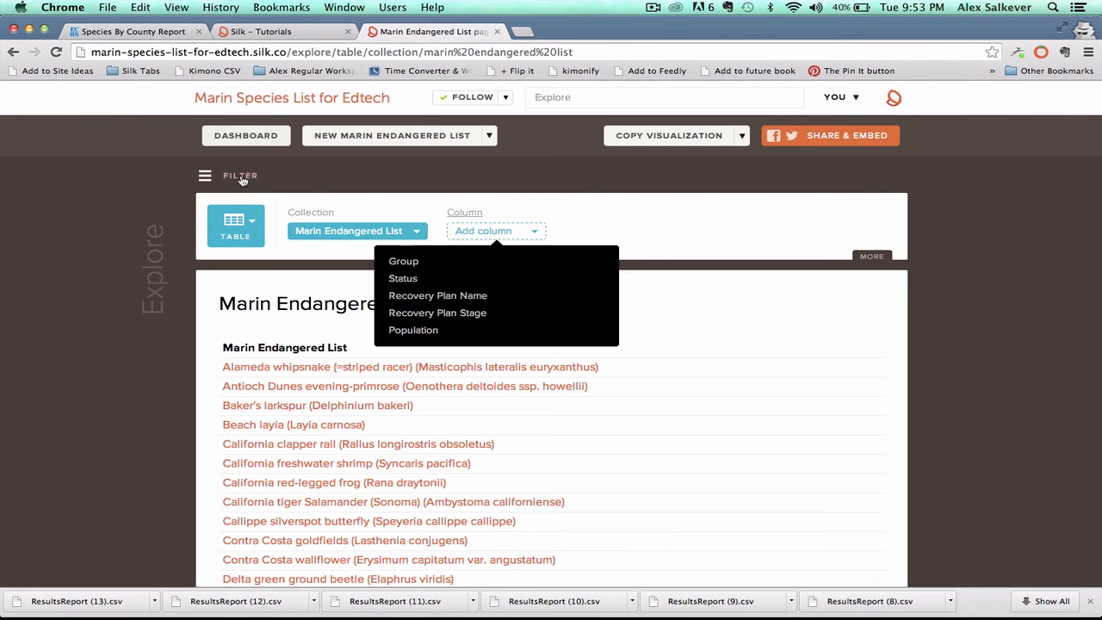
pyautogui.click(241, 175)
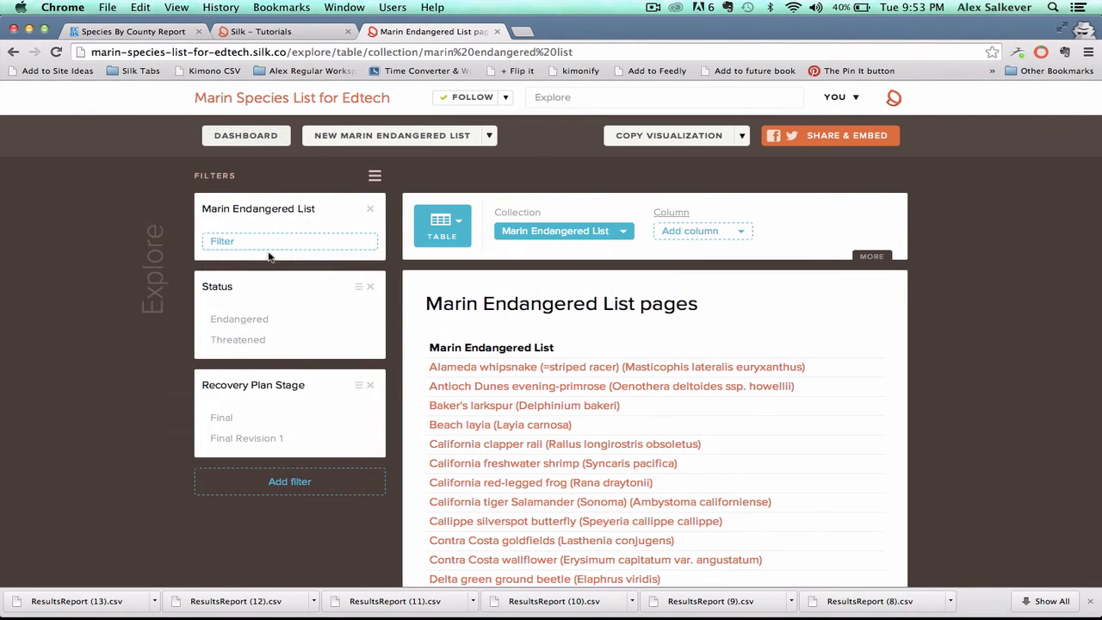
pyautogui.click(289, 241)
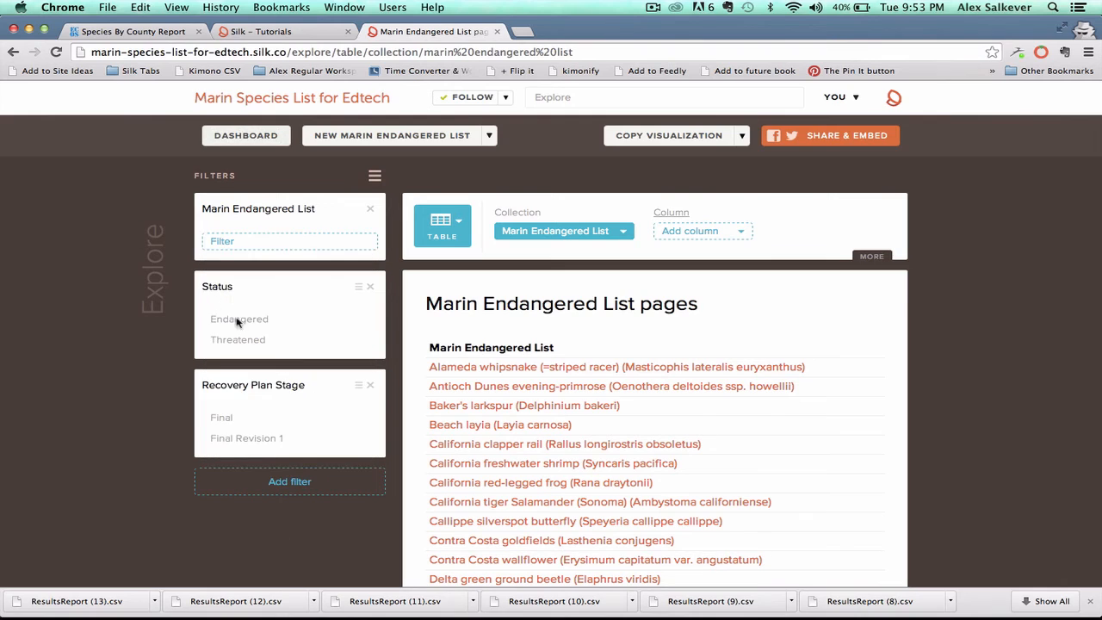
pyautogui.moveTo(375, 386)
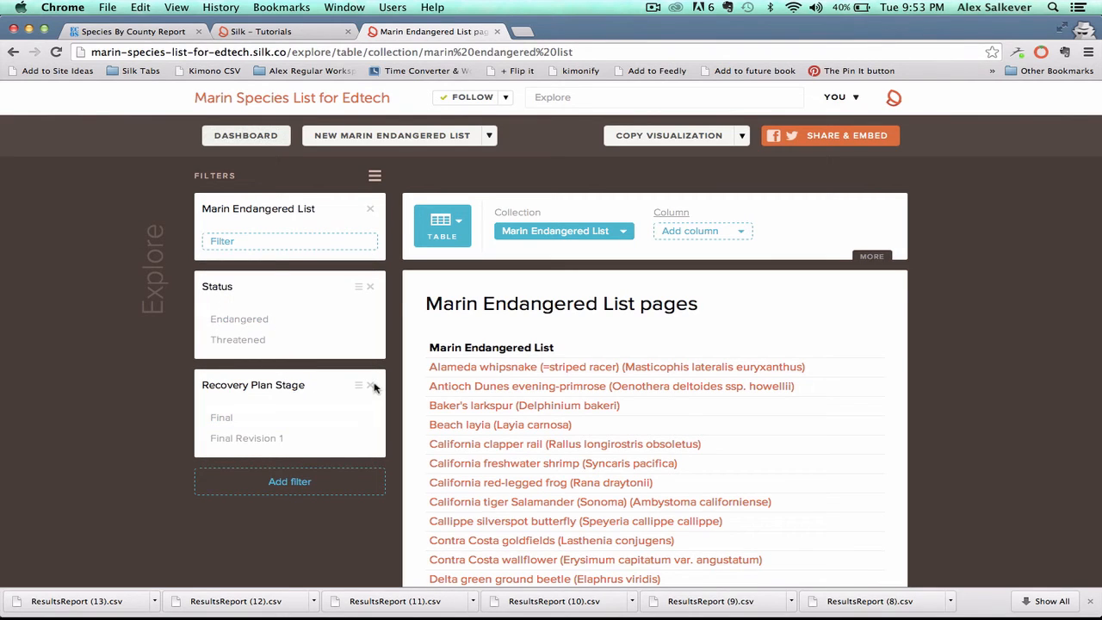
pyautogui.click(374, 386)
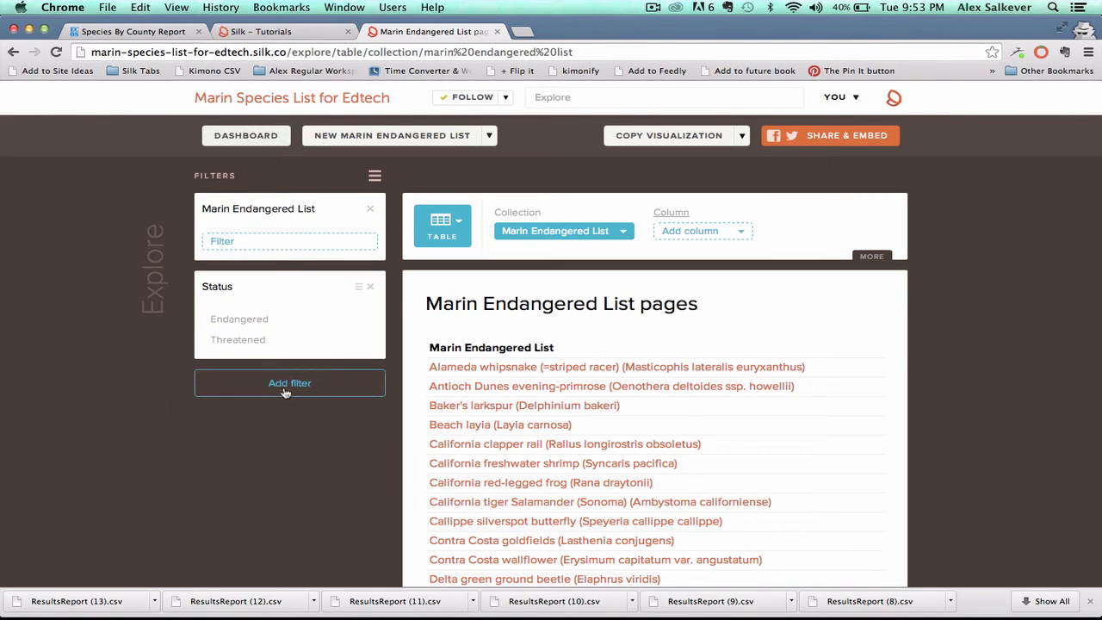
# Step: Filter the list by Group to Flowering Plants and Birds
pyautogui.click(290, 382)
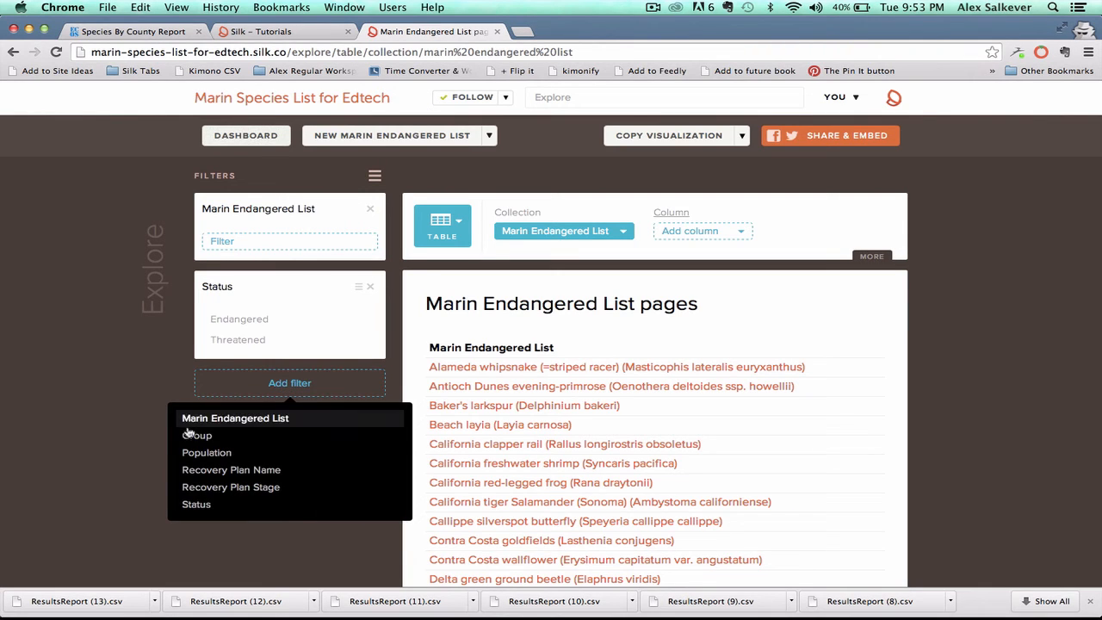
pyautogui.click(196, 434)
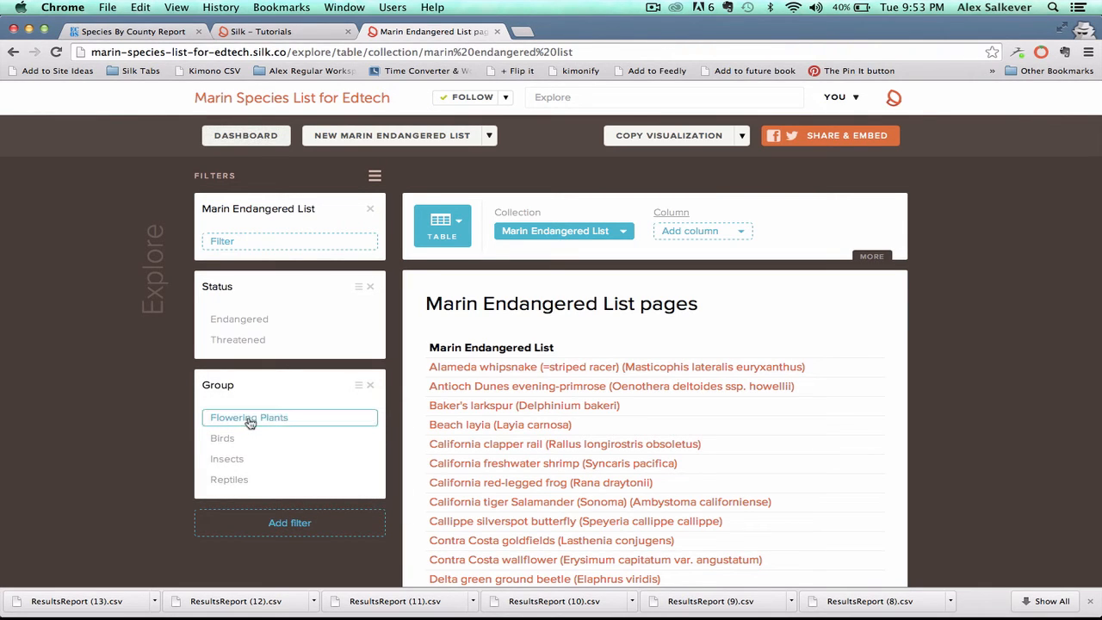
pyautogui.click(248, 418)
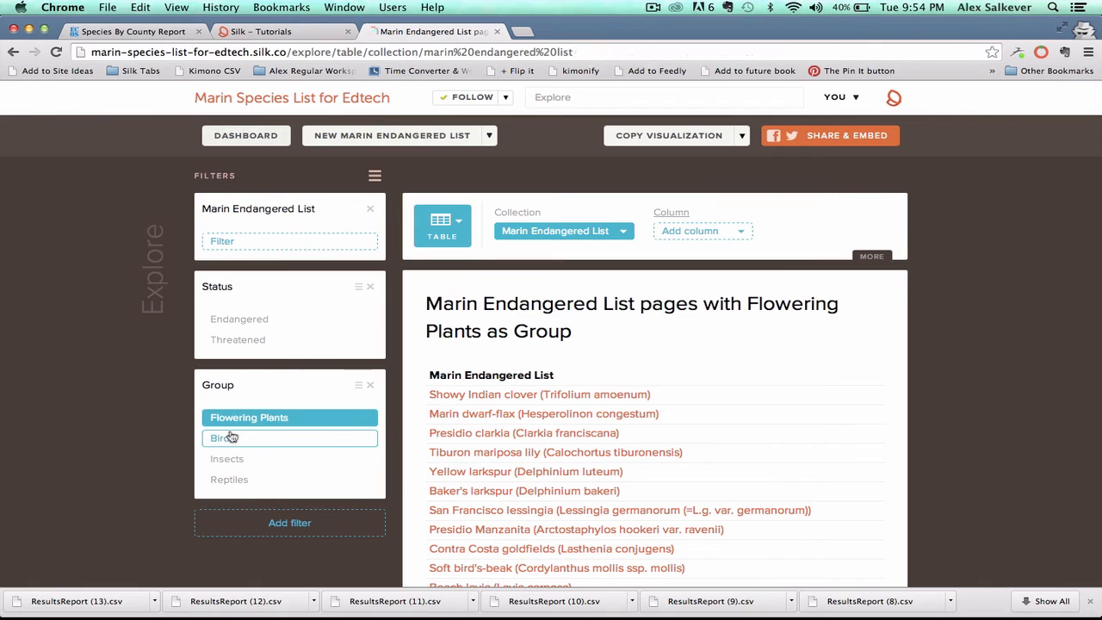
pyautogui.click(222, 439)
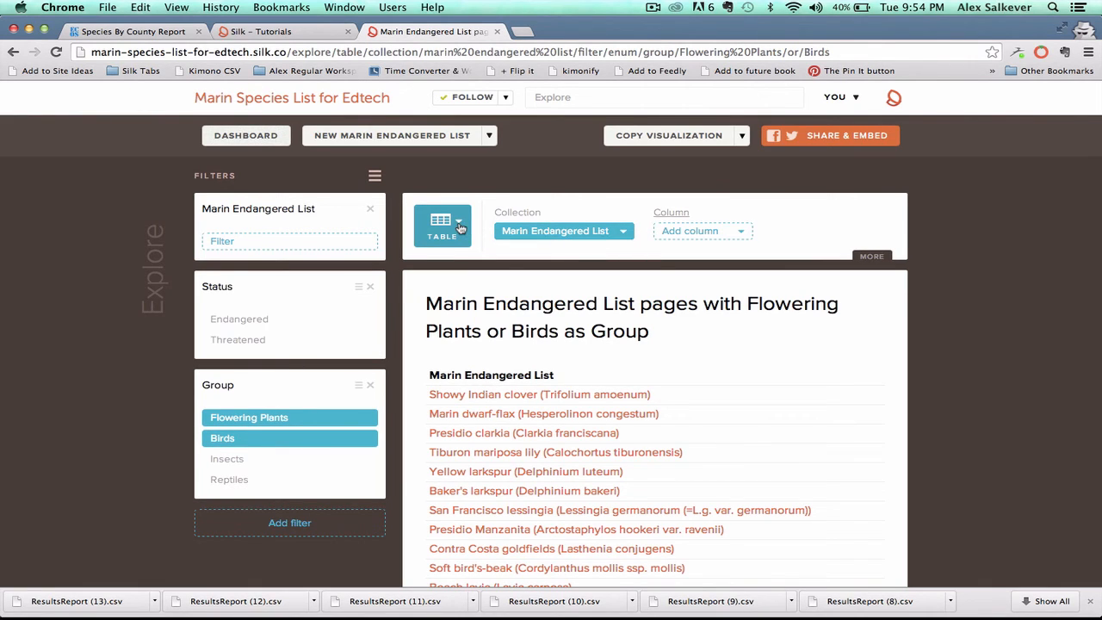
# Step: Switch the filtered list to a Groups visualization and insert it into a new draft page
pyautogui.click(462, 225)
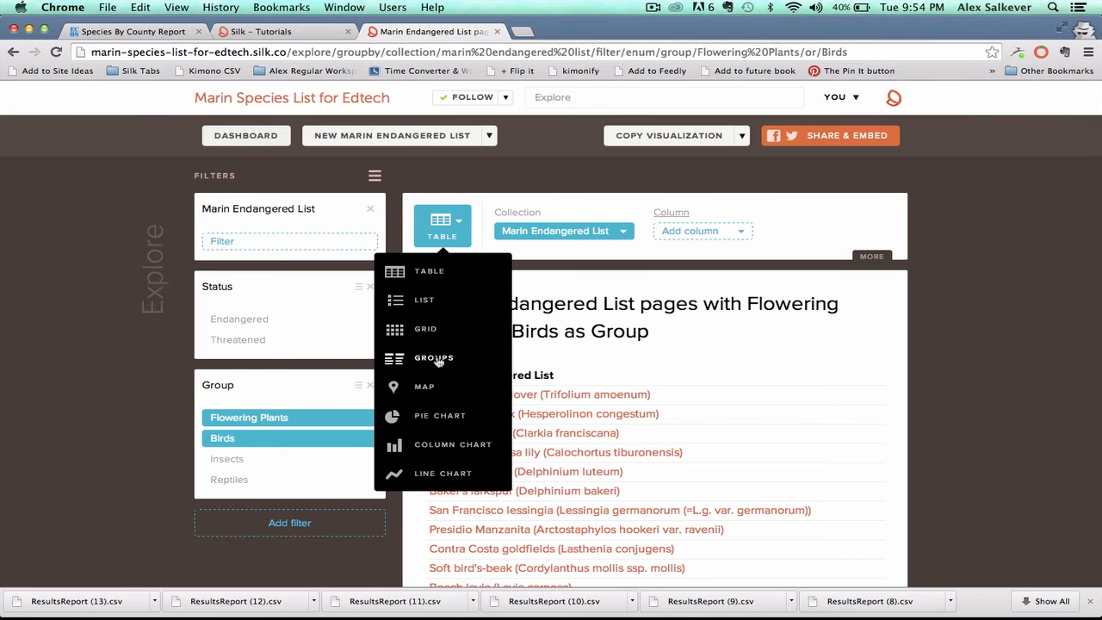
pyautogui.click(434, 358)
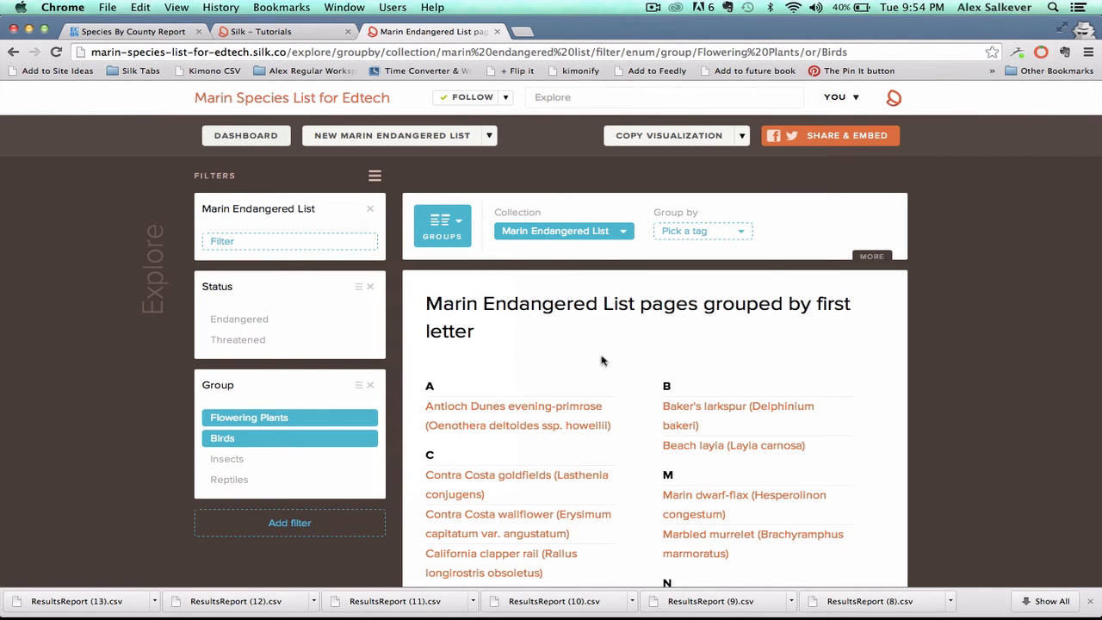
pyautogui.scroll(-3)
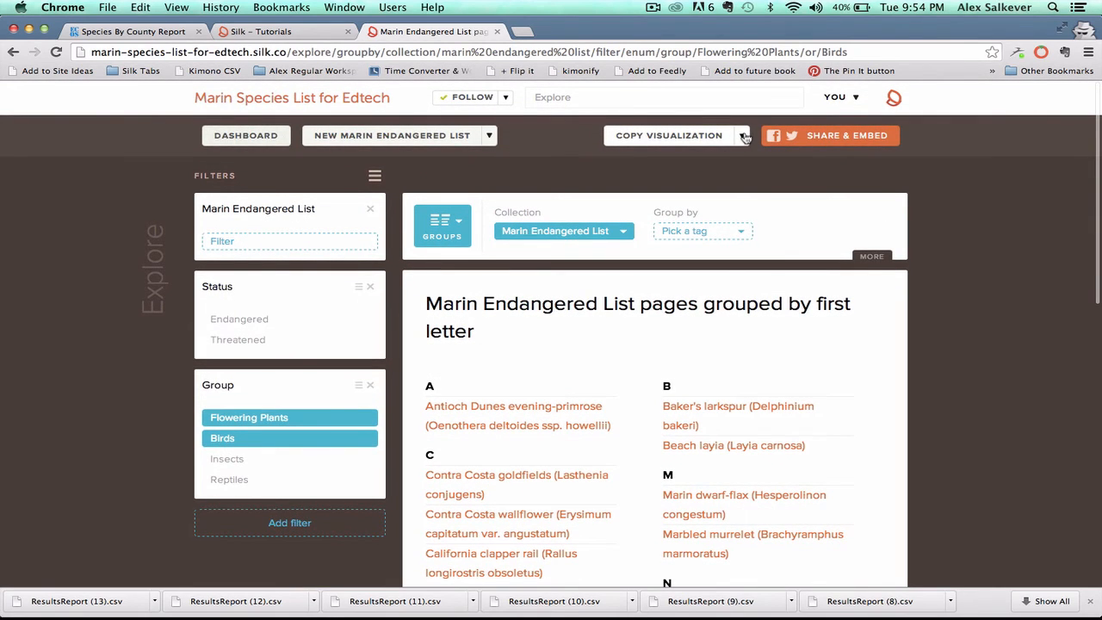
pyautogui.click(742, 134)
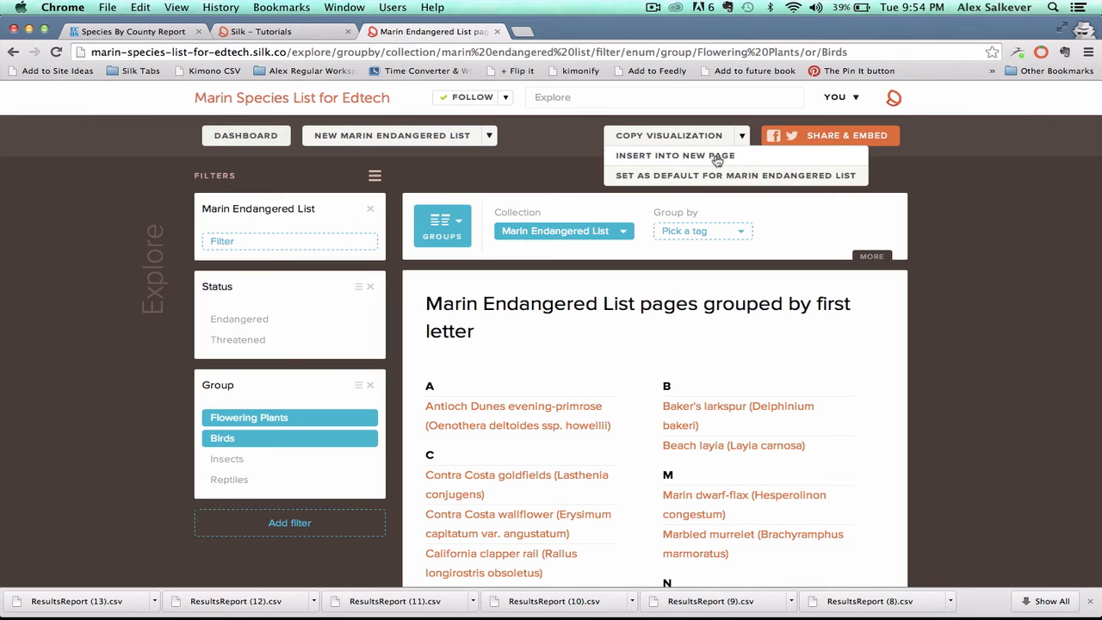
pyautogui.click(675, 155)
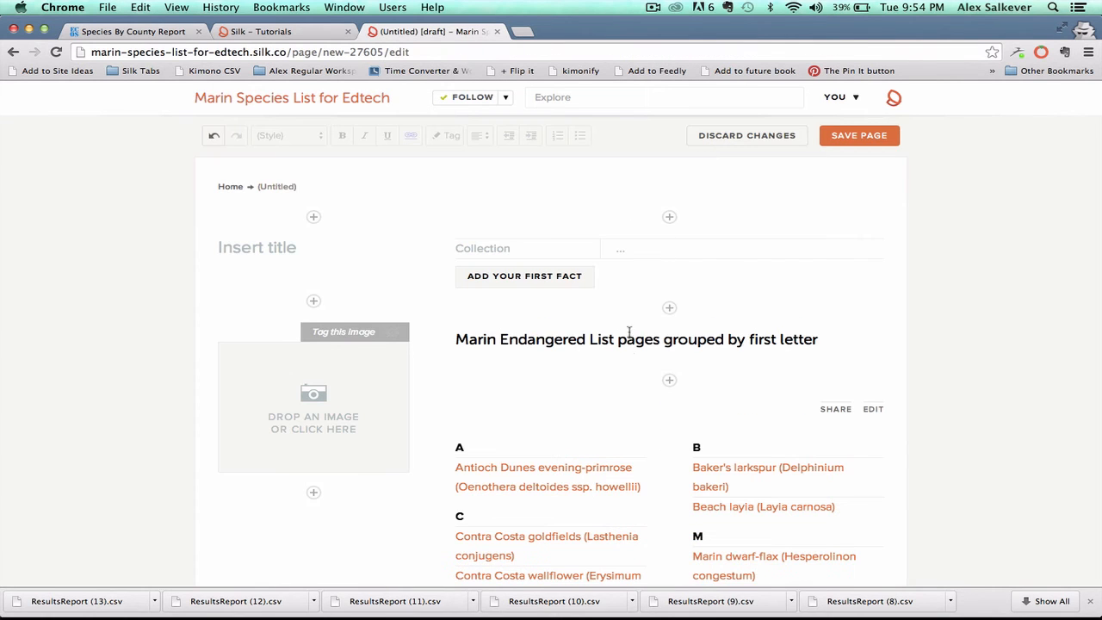
pyautogui.scroll(-3)
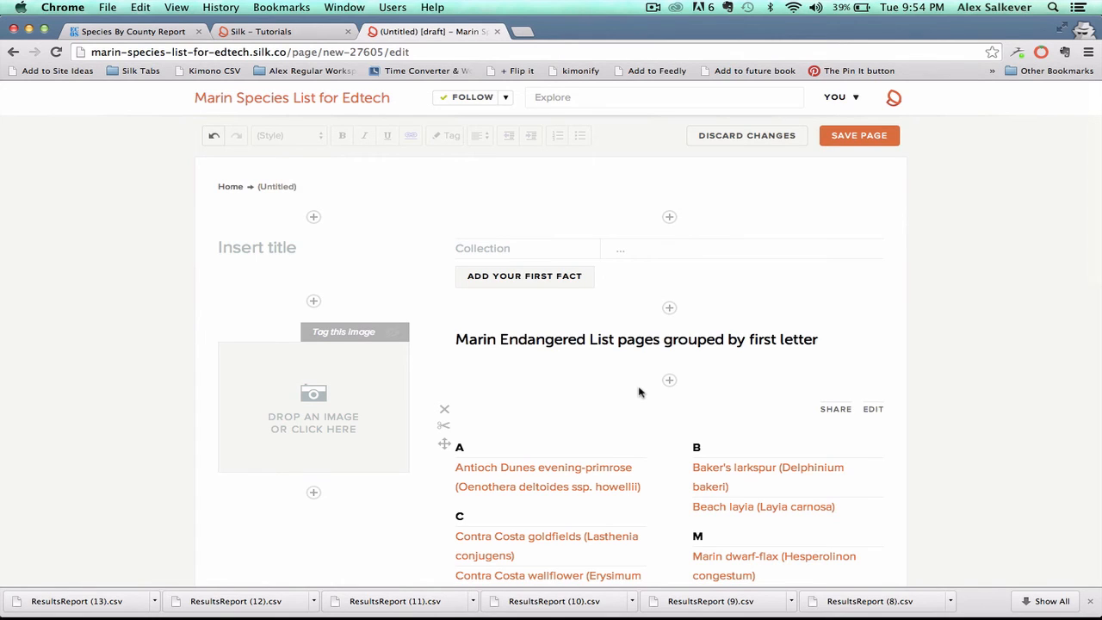
pyautogui.moveTo(657, 296)
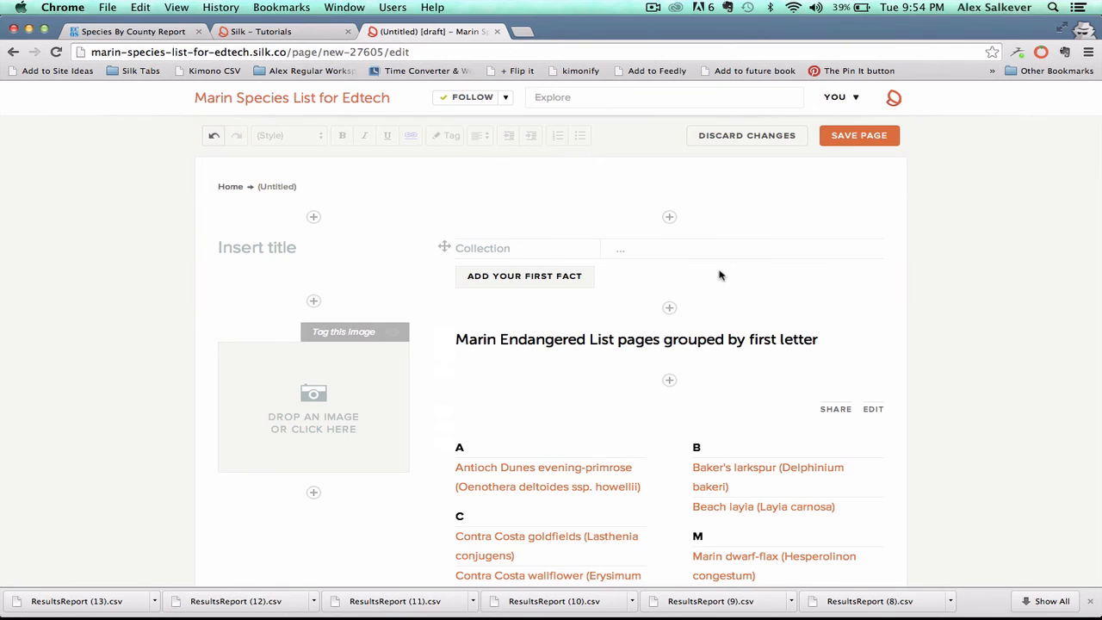
pyautogui.moveTo(544, 207)
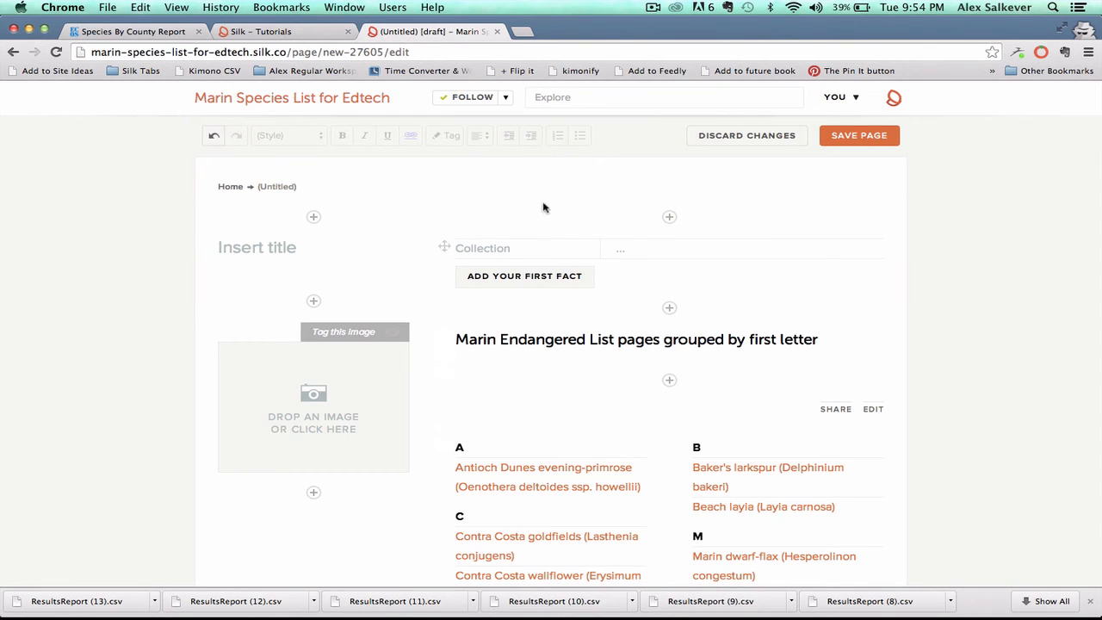
# Step: Tour the live homepage from the salamander photo down through the pie chart, species grid and table
pyautogui.click(291, 96)
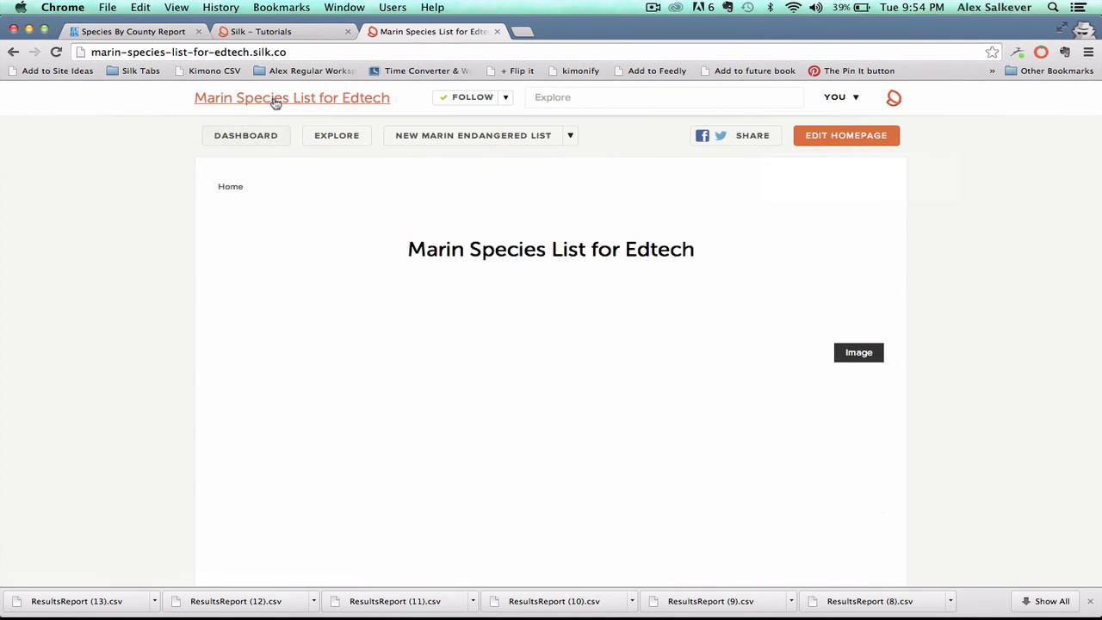
pyautogui.scroll(-3)
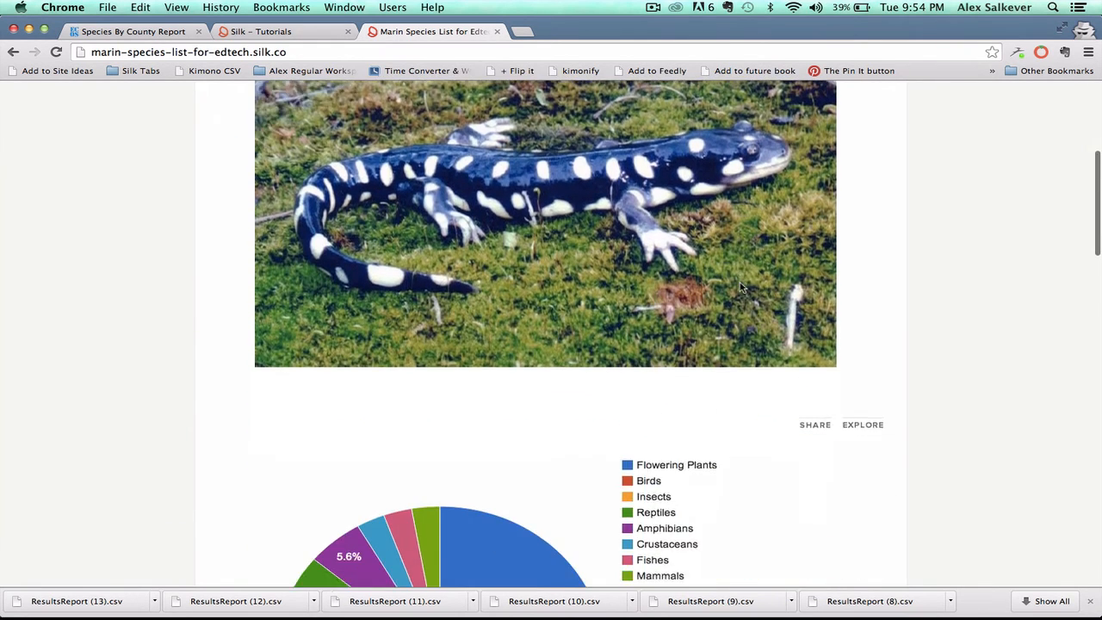
pyautogui.scroll(-3)
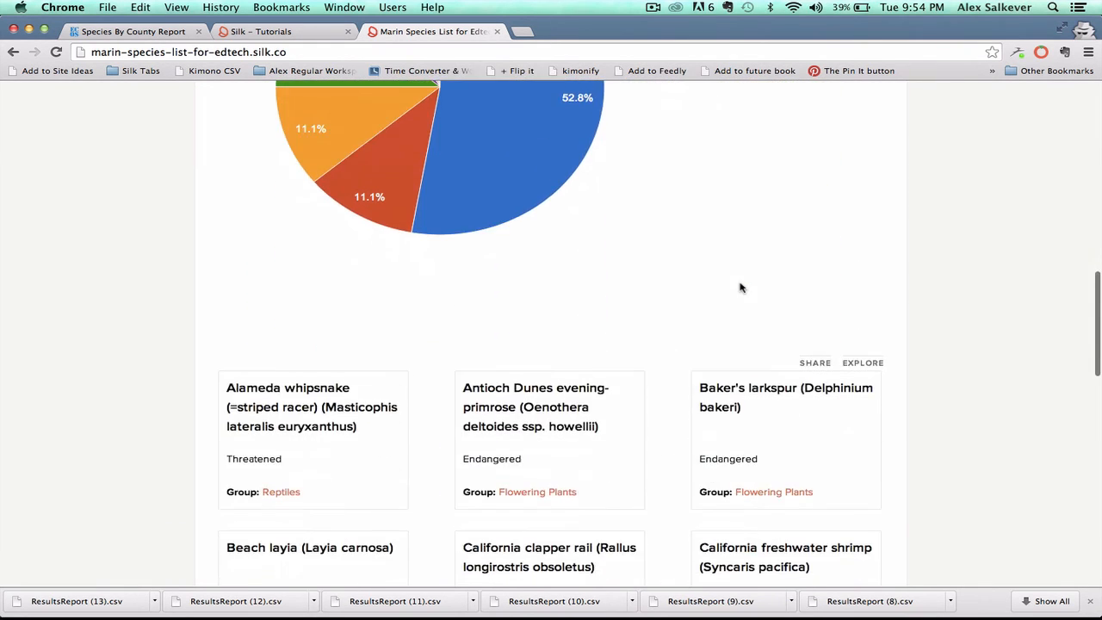
pyautogui.scroll(-3)
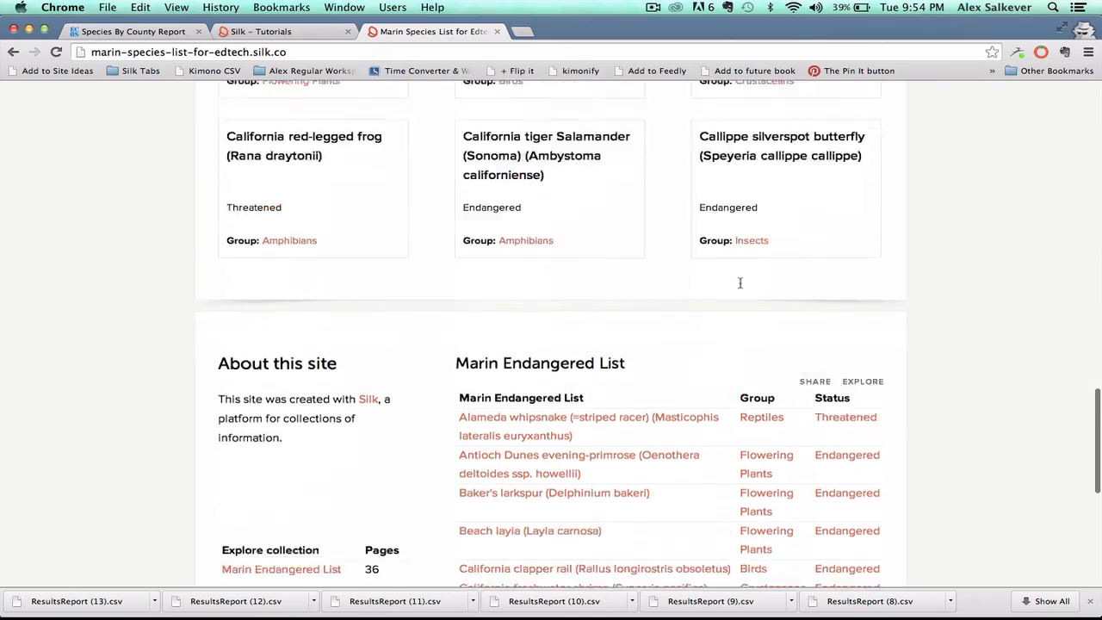
pyautogui.scroll(-3)
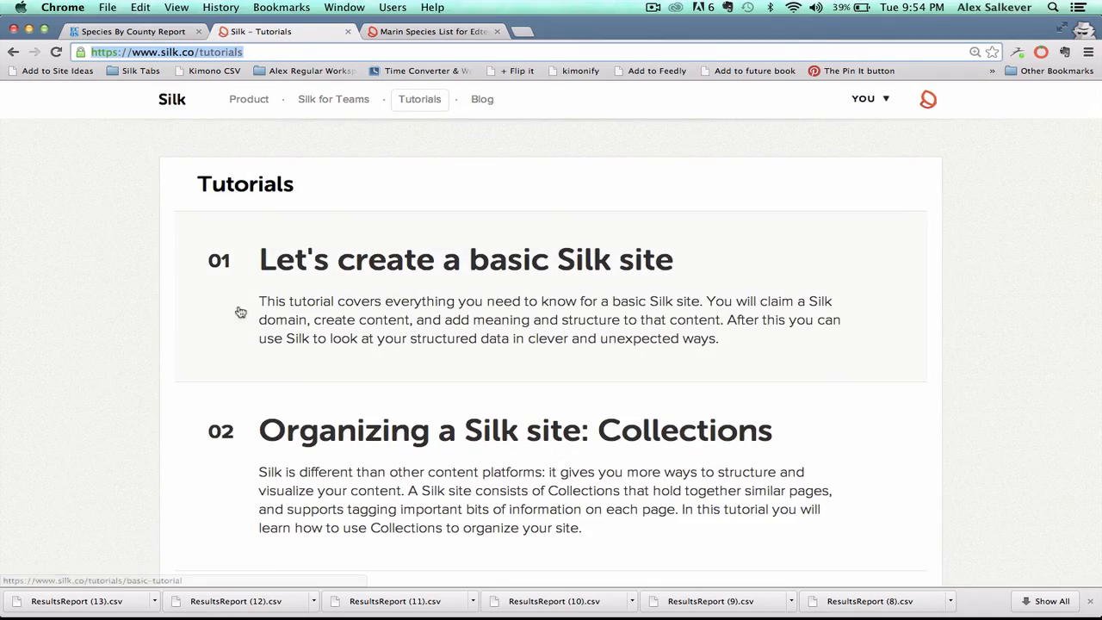
pyautogui.moveTo(558, 166)
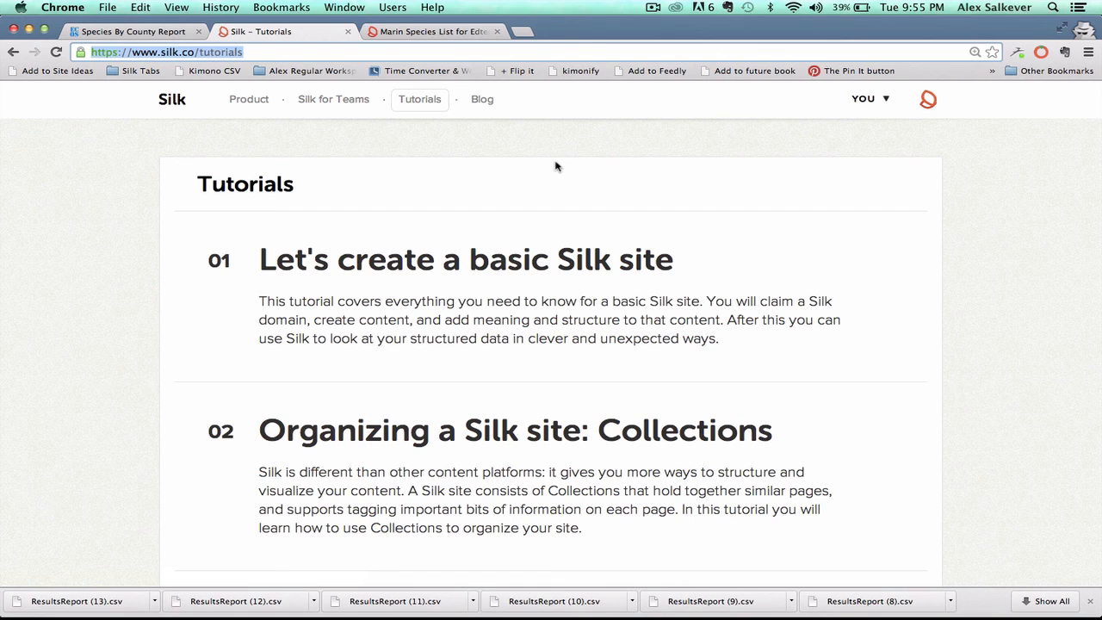
pyautogui.moveTo(486, 184)
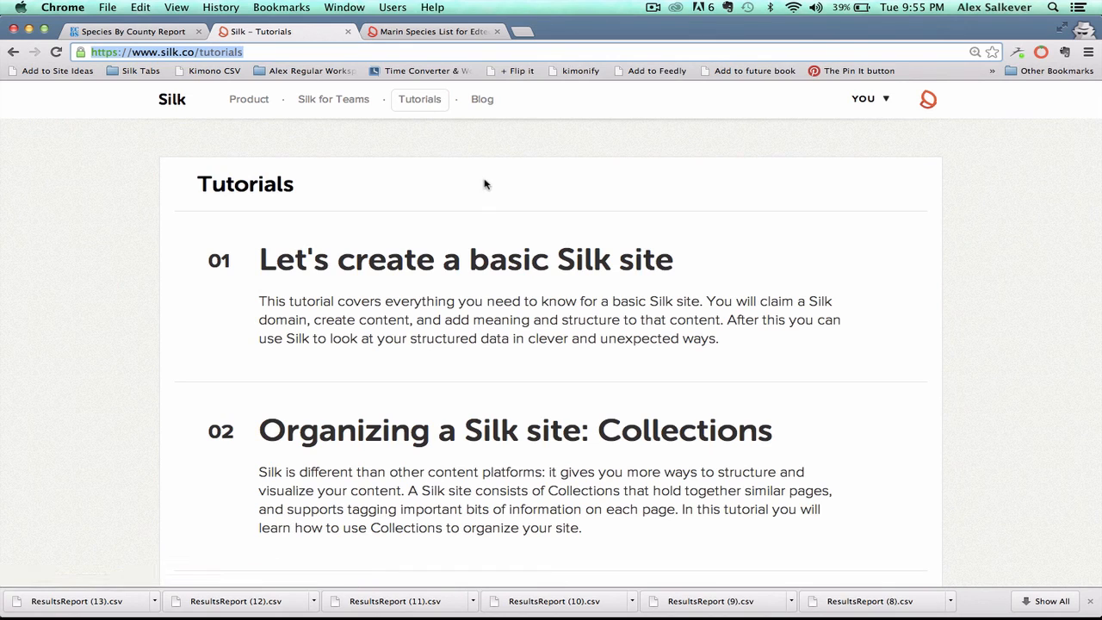